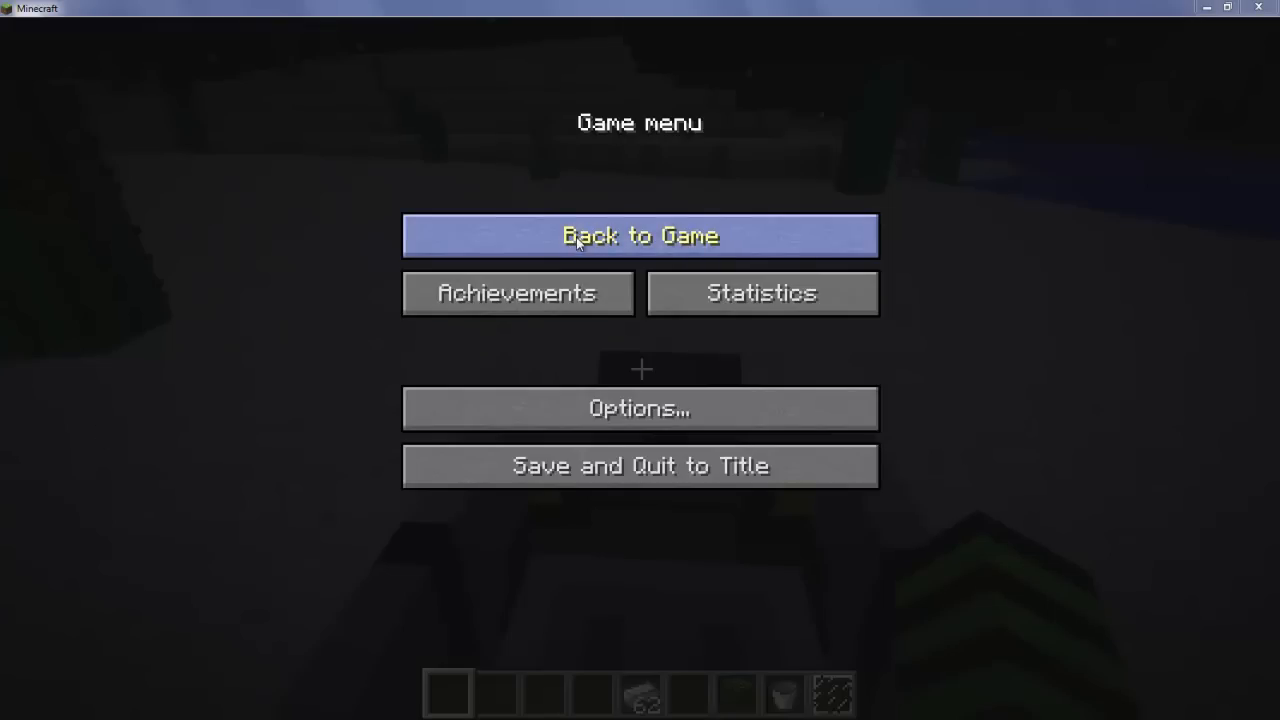
Scroll the Planet Minecraft car mod page down to its Details section.
left_click(640, 236)
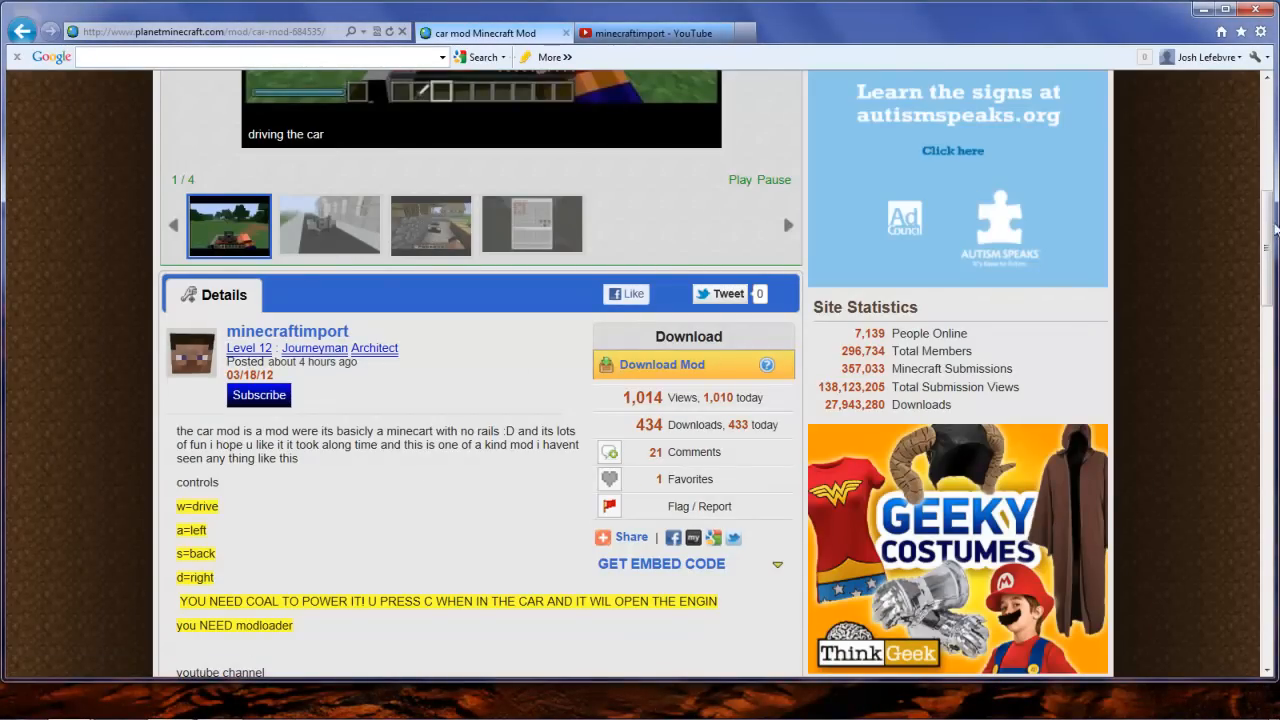
scroll("up", 3)
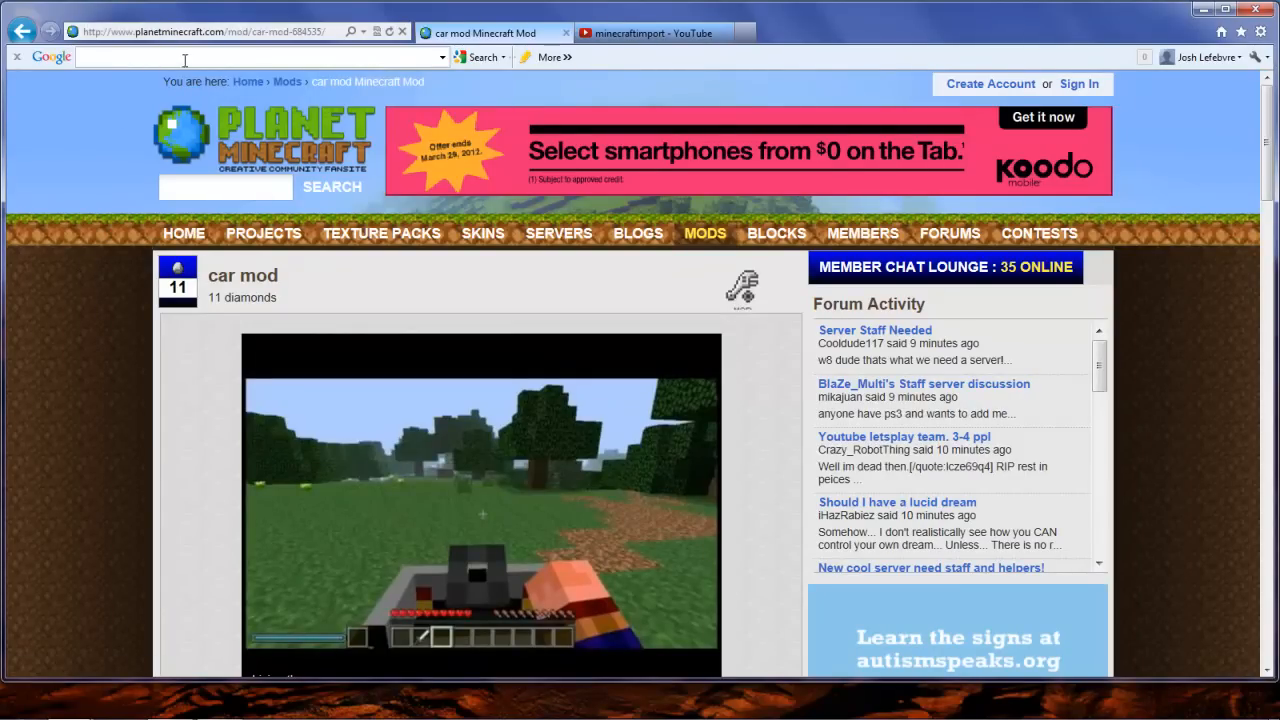
mouse_move(184, 56)
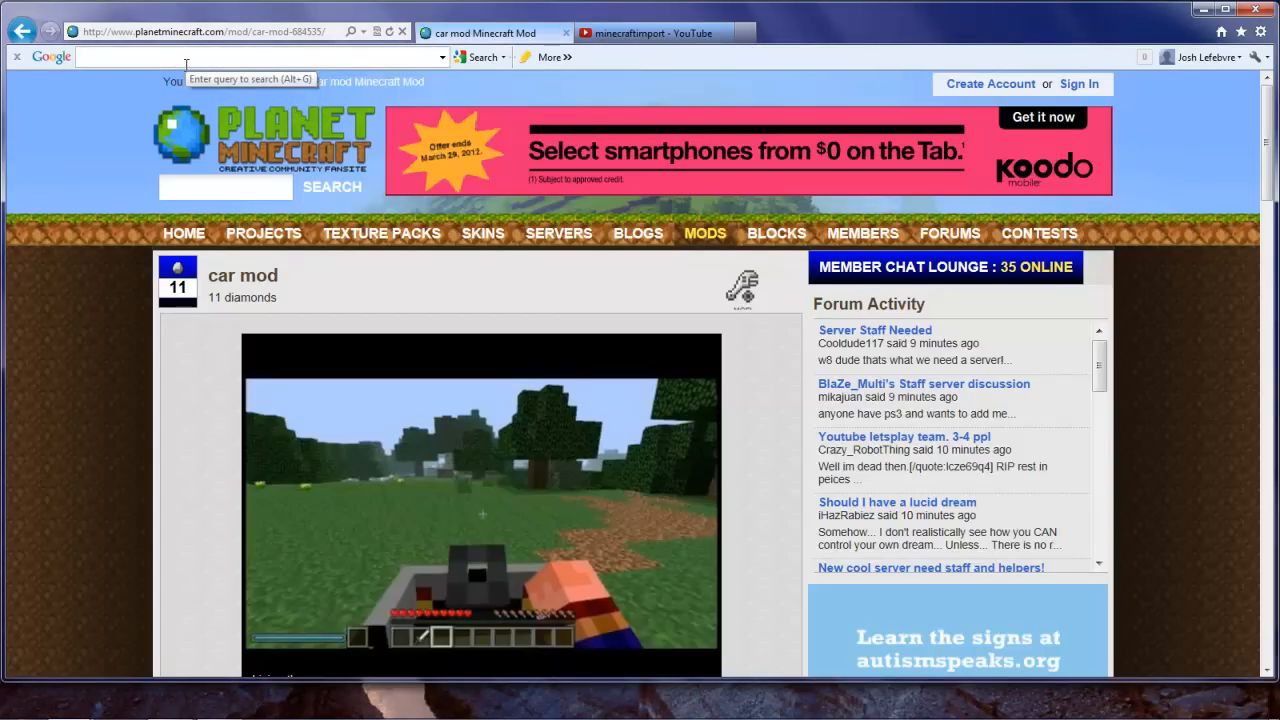
mouse_move(372, 148)
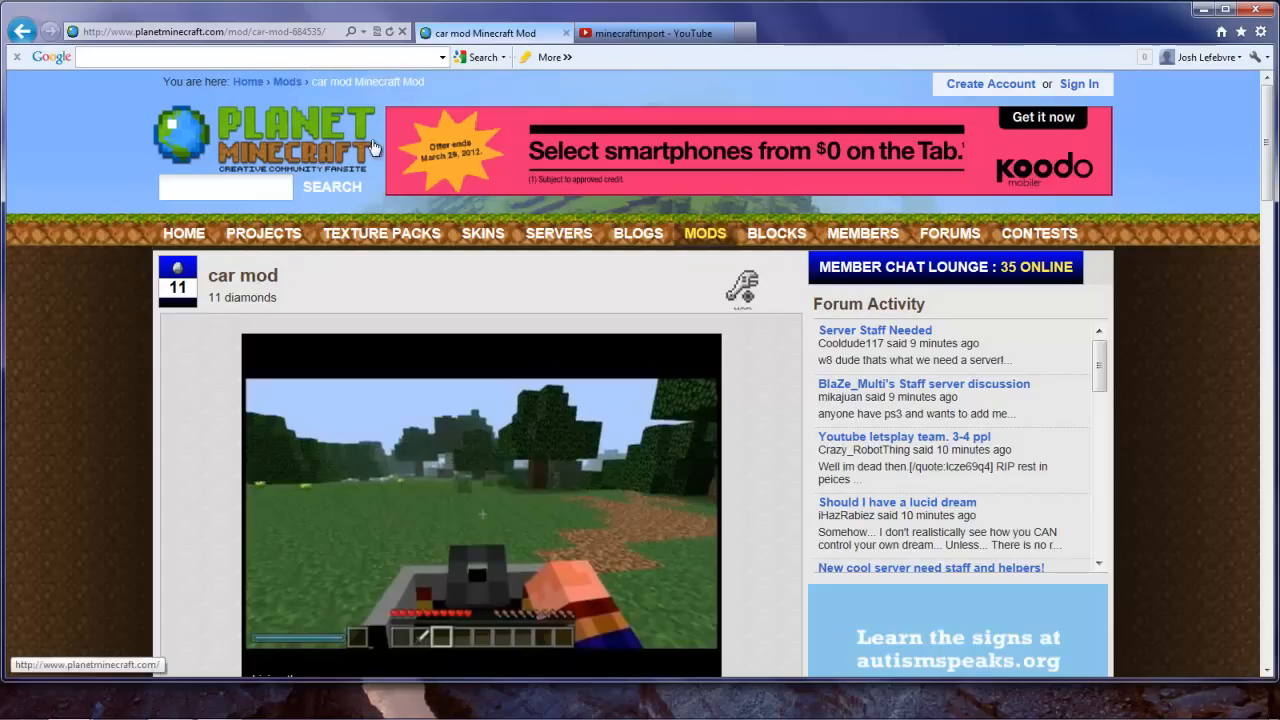
mouse_move(1268, 126)
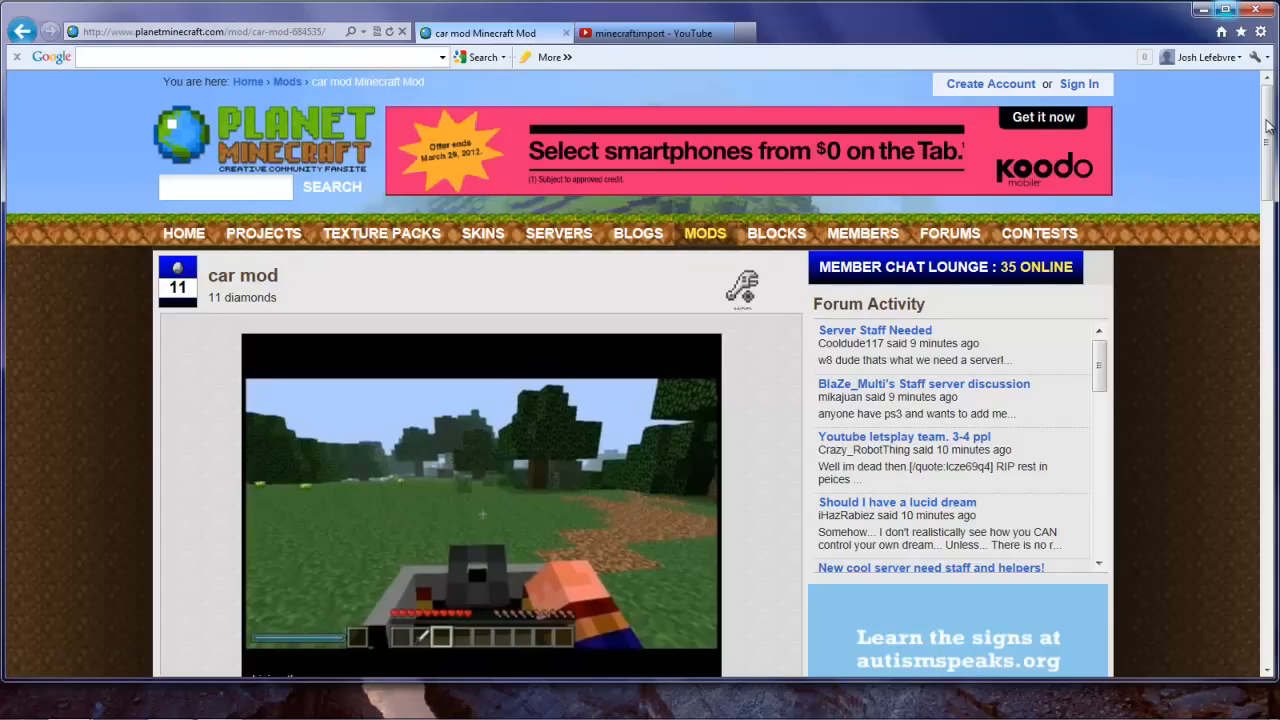
scroll("down", 3)
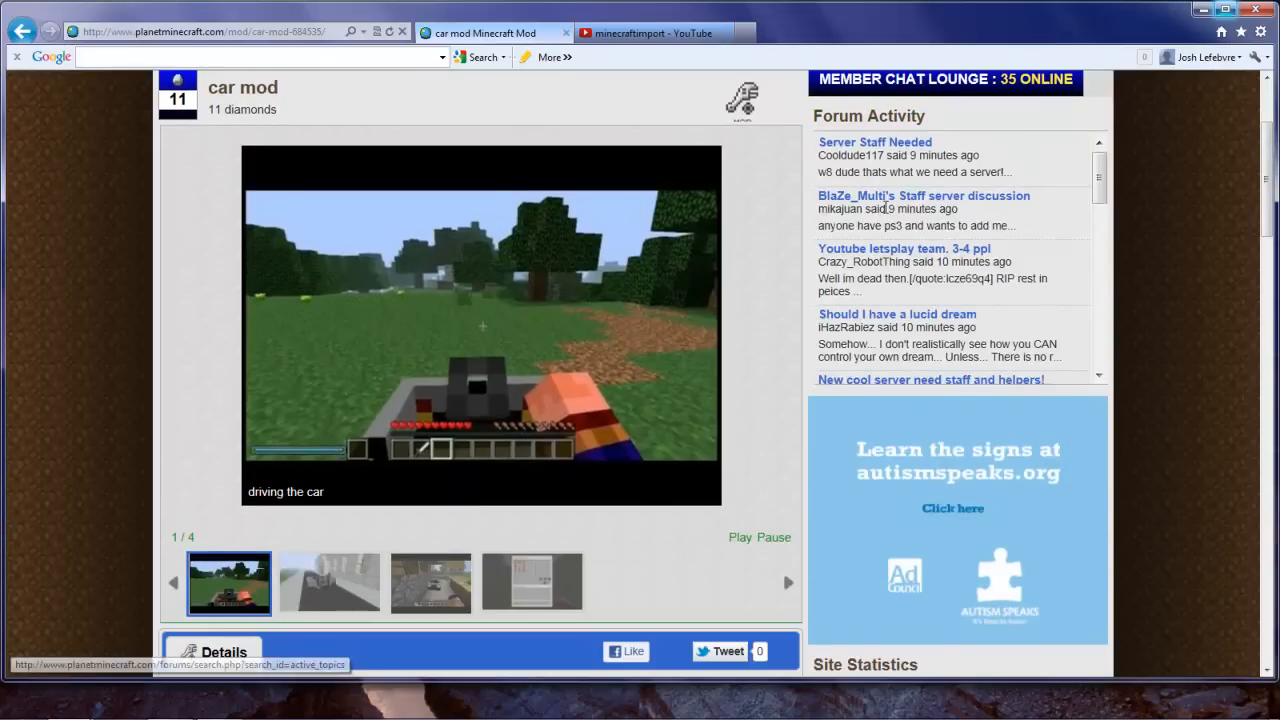
scroll("down", 3)
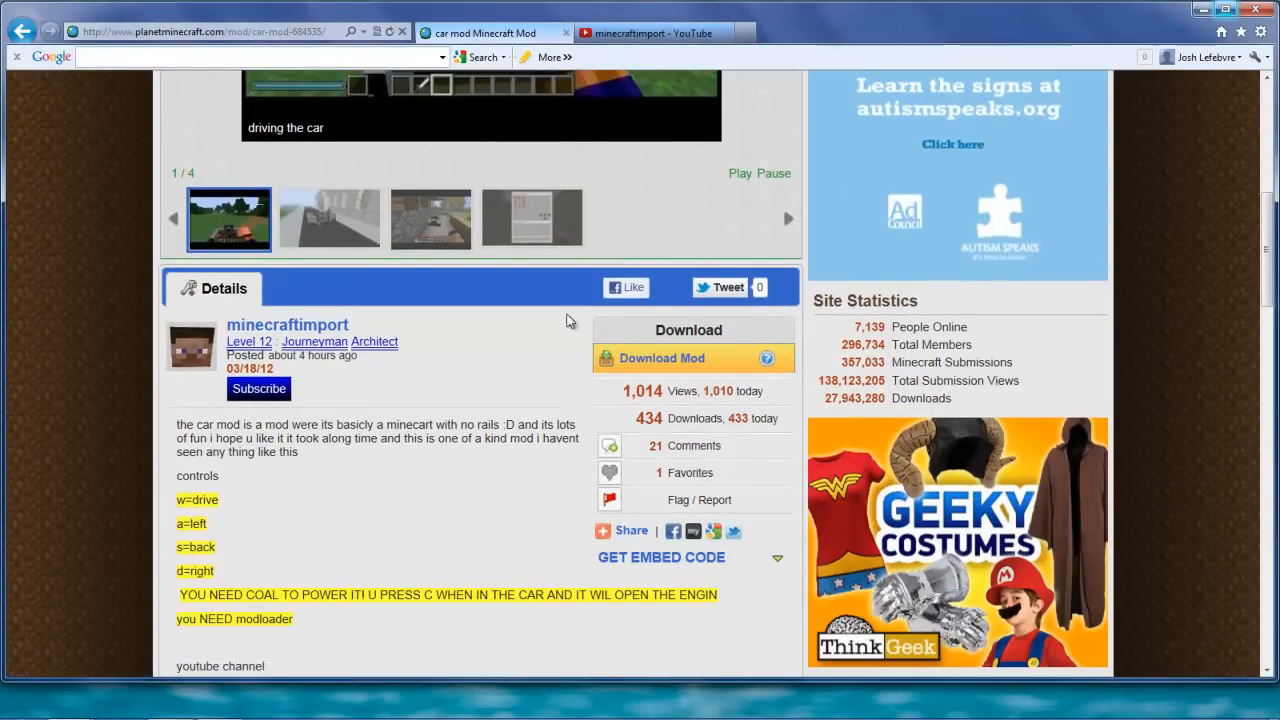
scroll("down", 3)
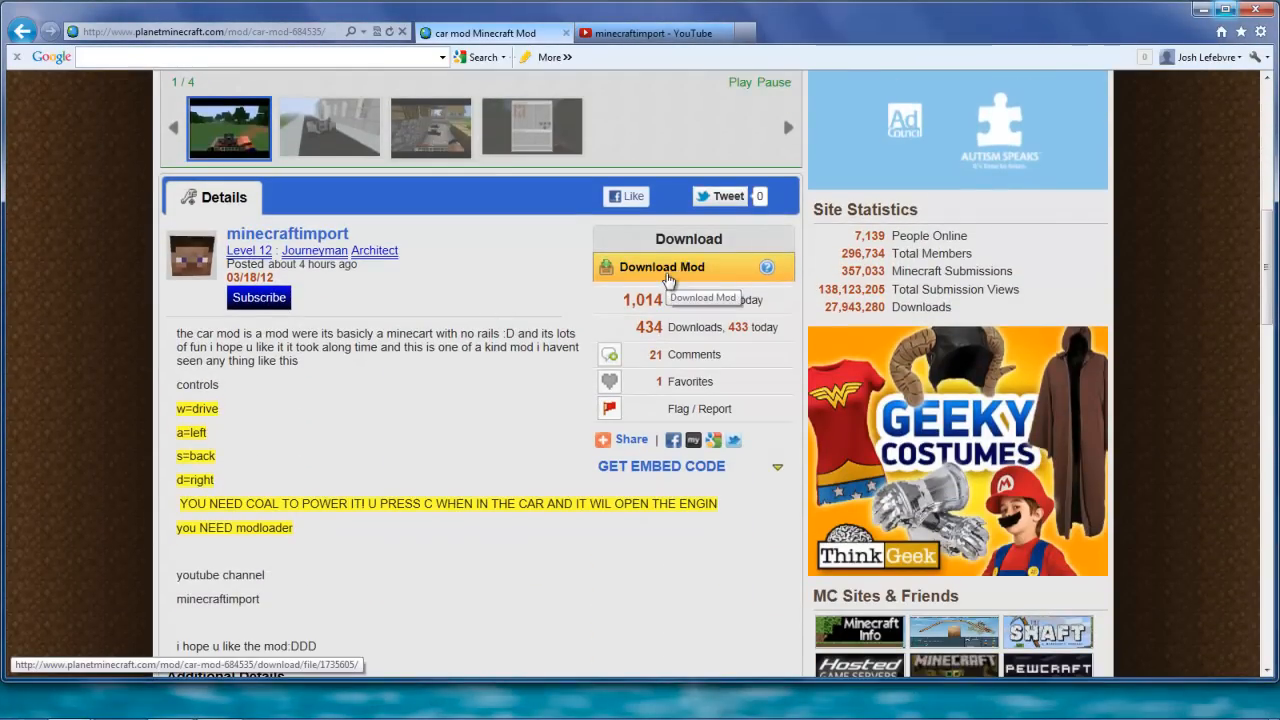
Download the car mod zip and save it from the browser's download bar.
left_click(660, 268)
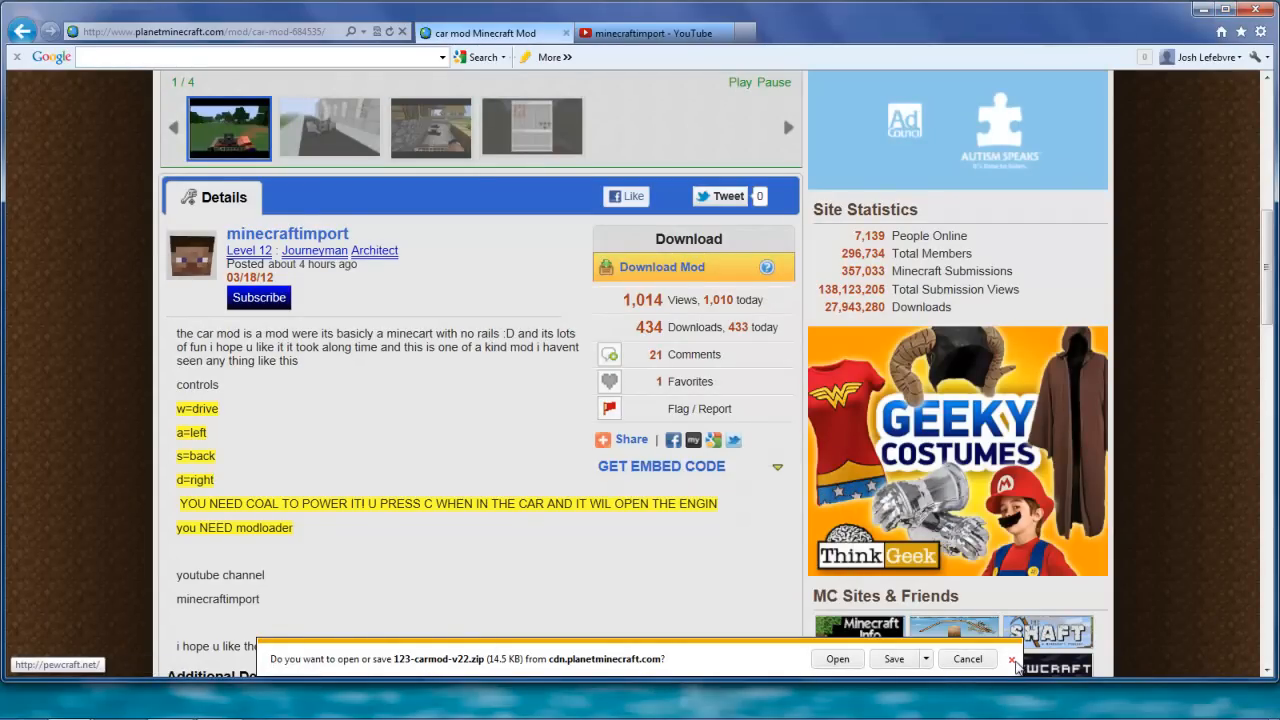
left_click(1012, 658)
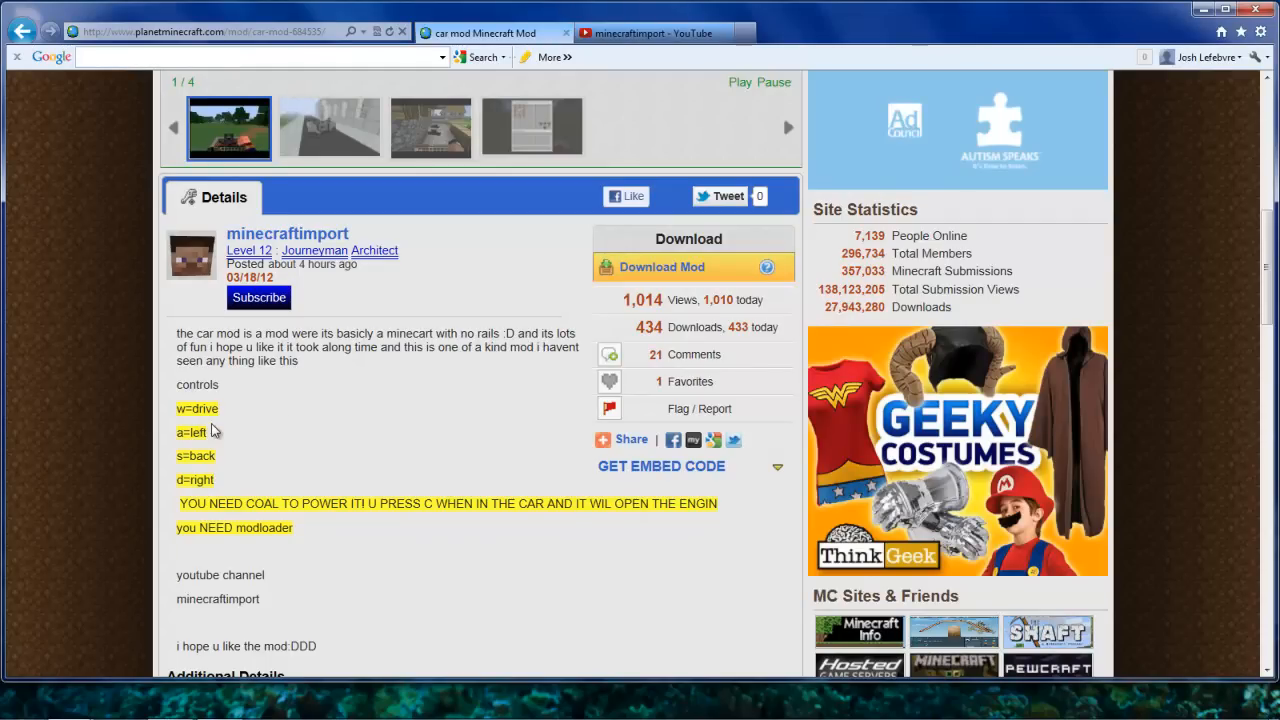
mouse_move(192, 452)
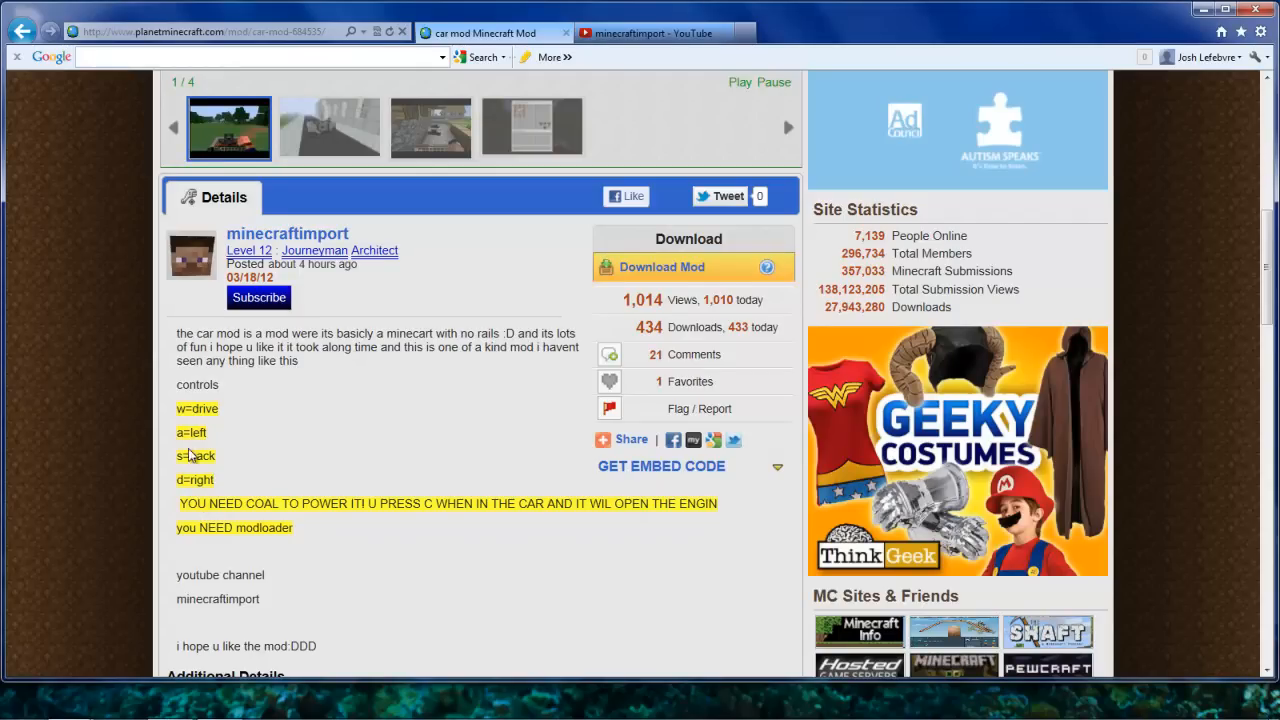
mouse_move(202, 500)
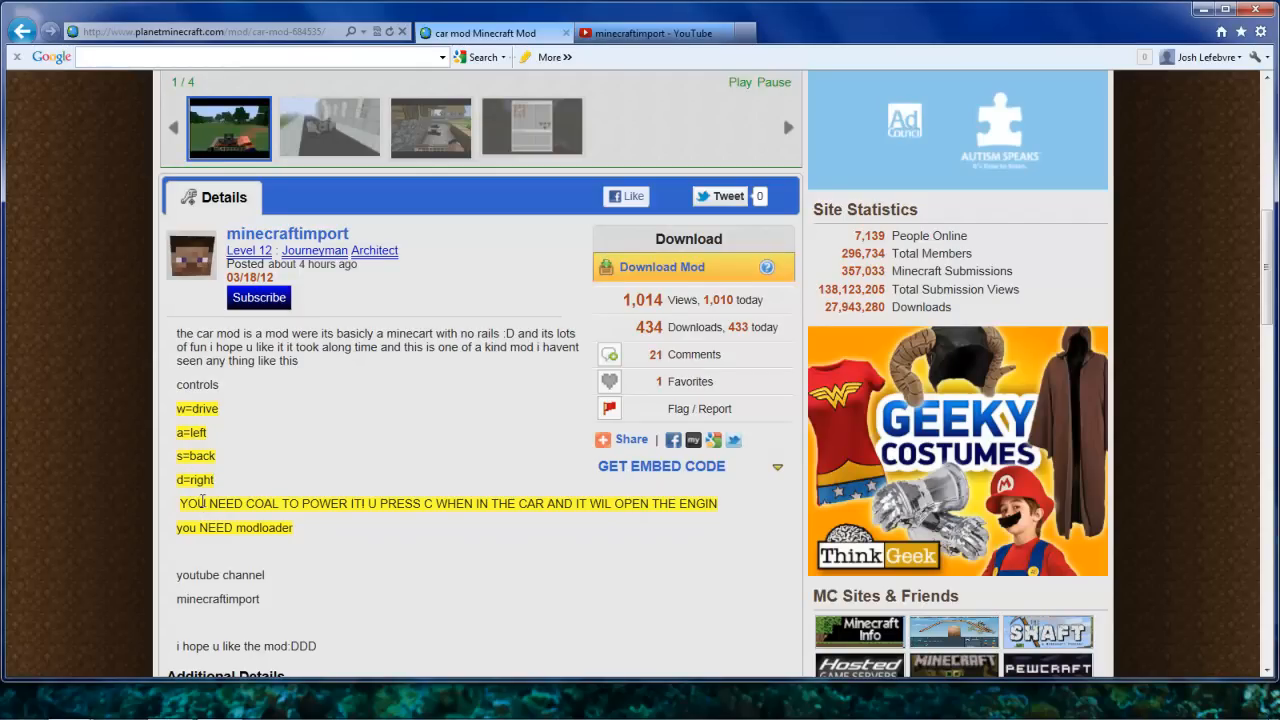
left_click_drag(204, 504, 476, 504)
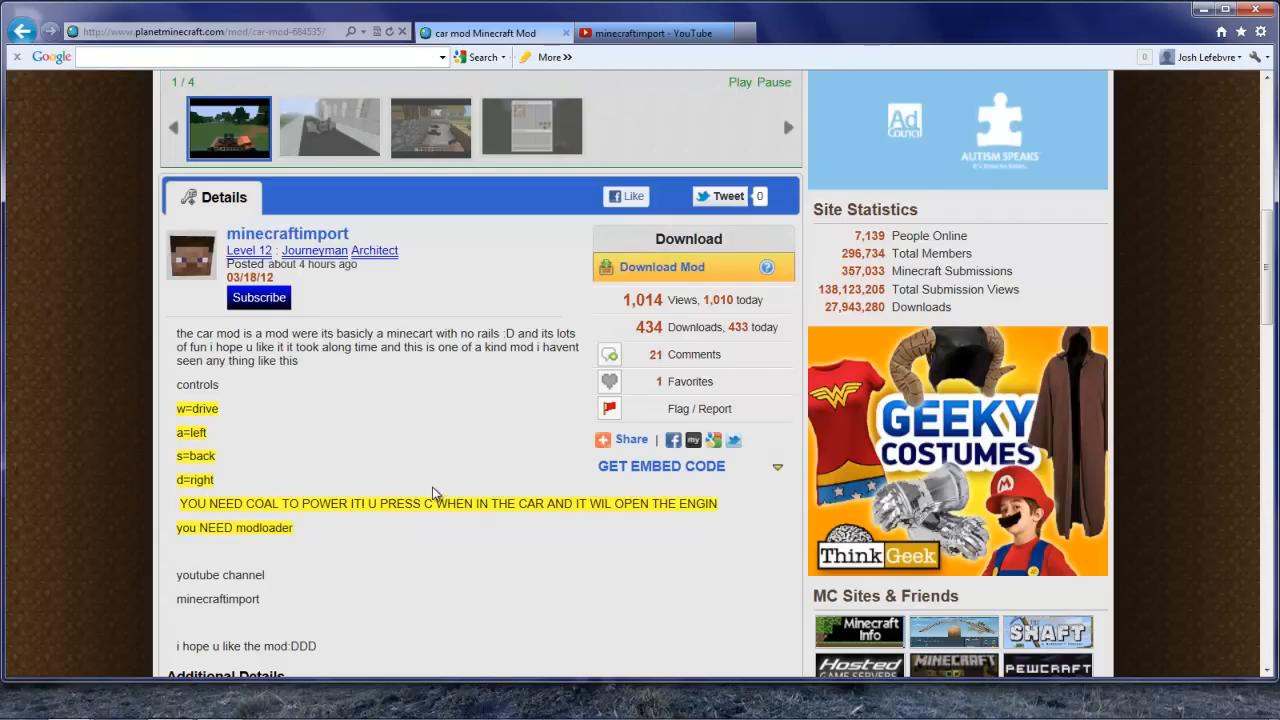
mouse_move(504, 472)
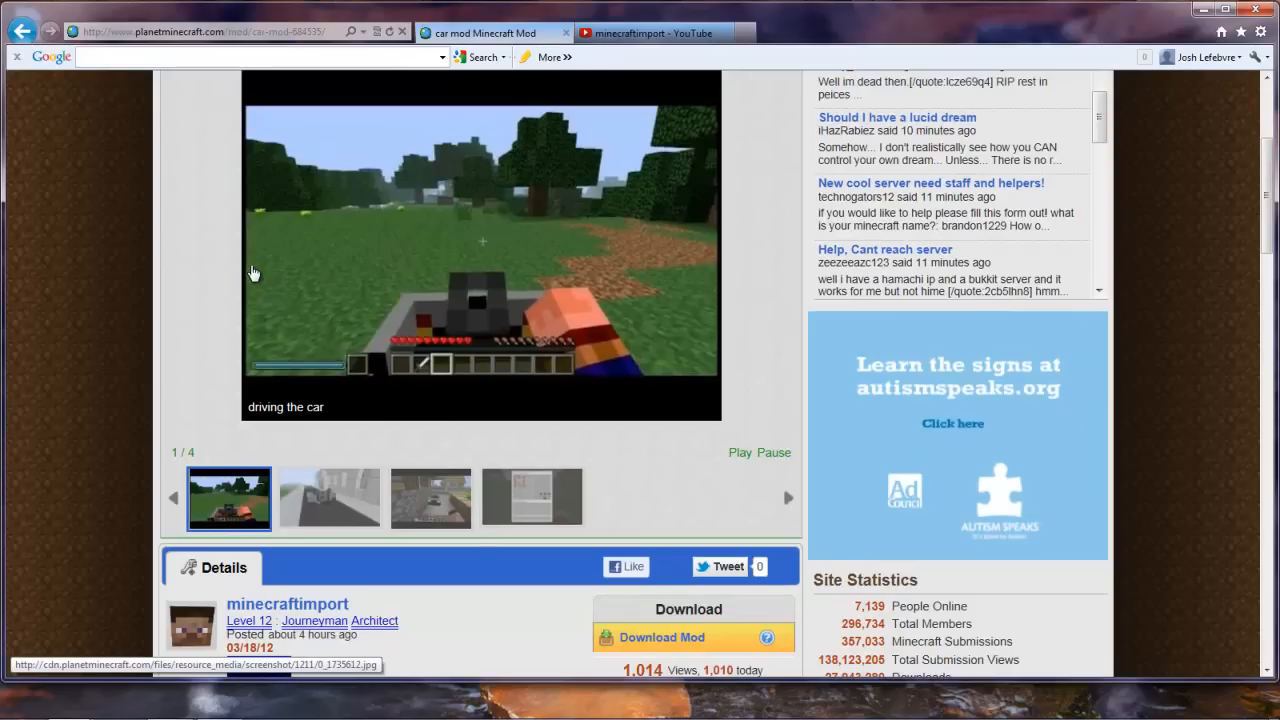
scroll("up", 3)
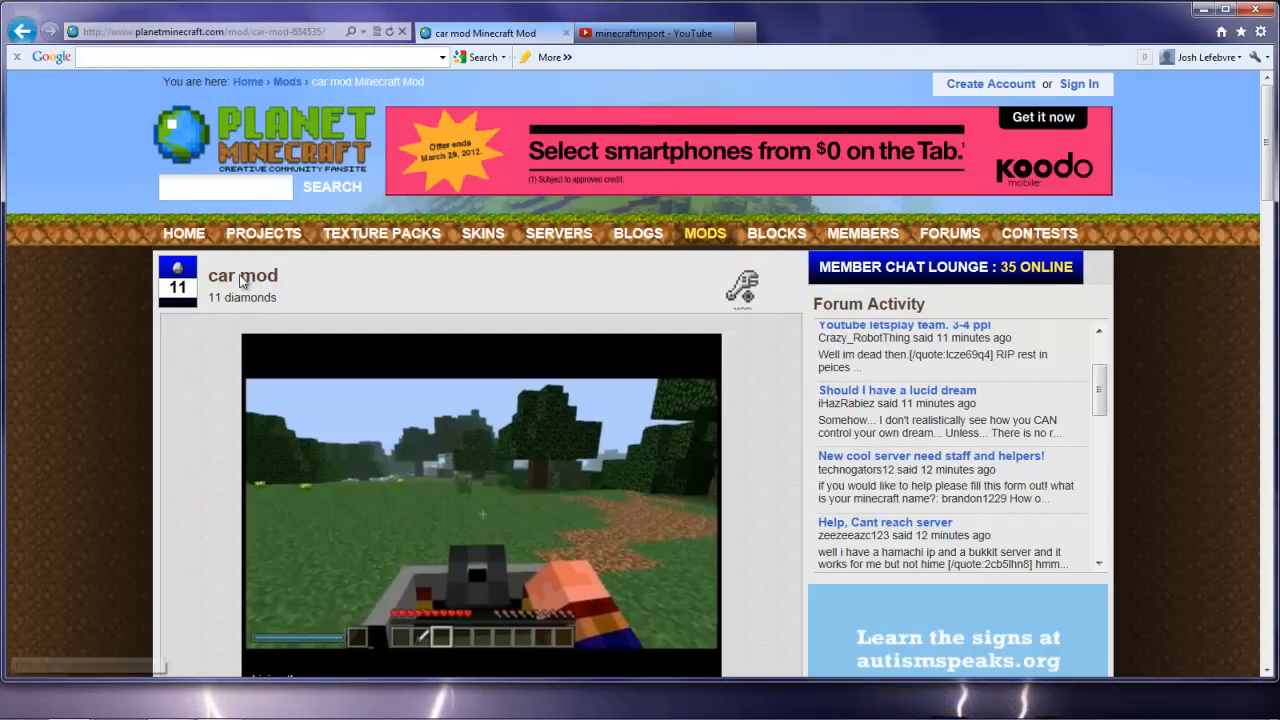
scroll("down", 3)
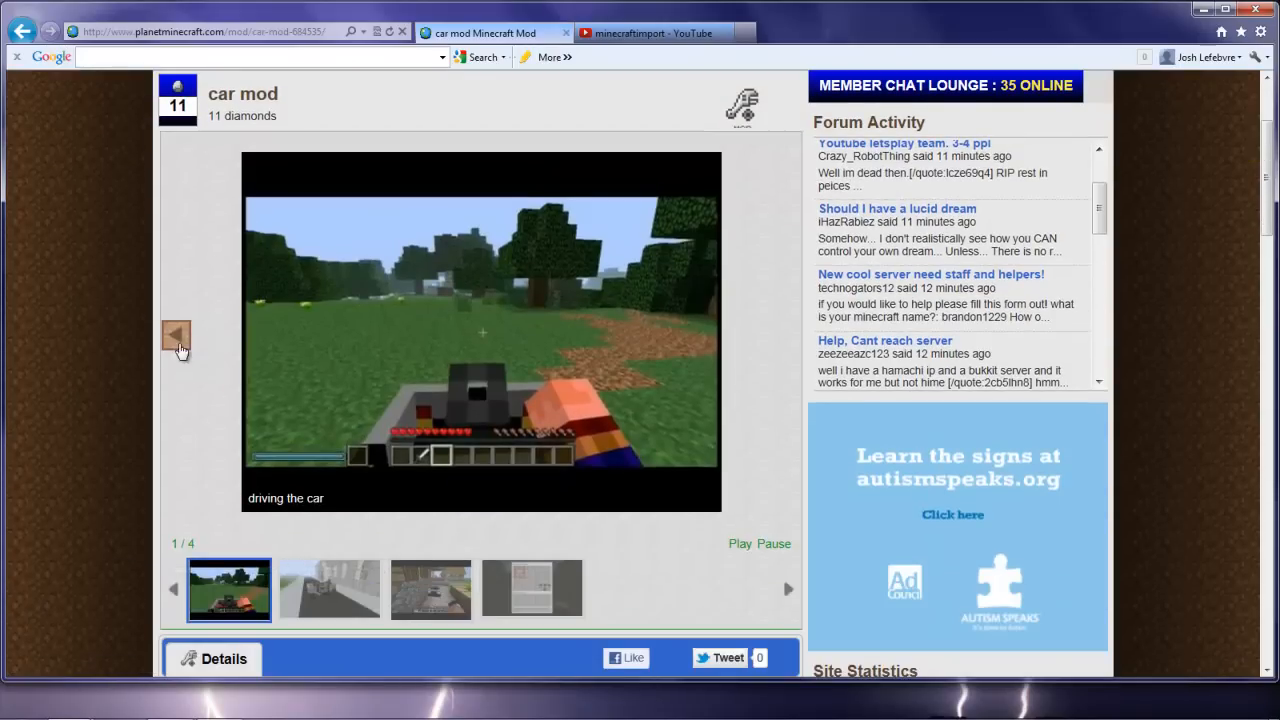
scroll("down", 3)
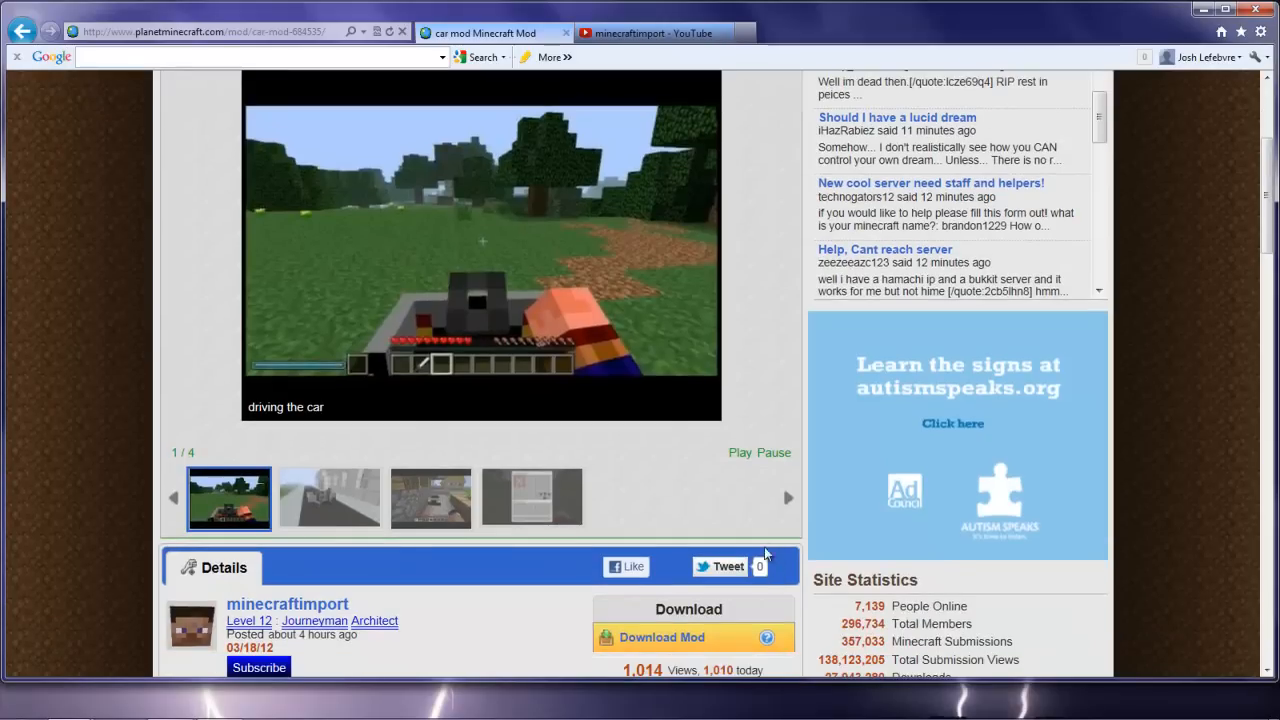
scroll("down", 3)
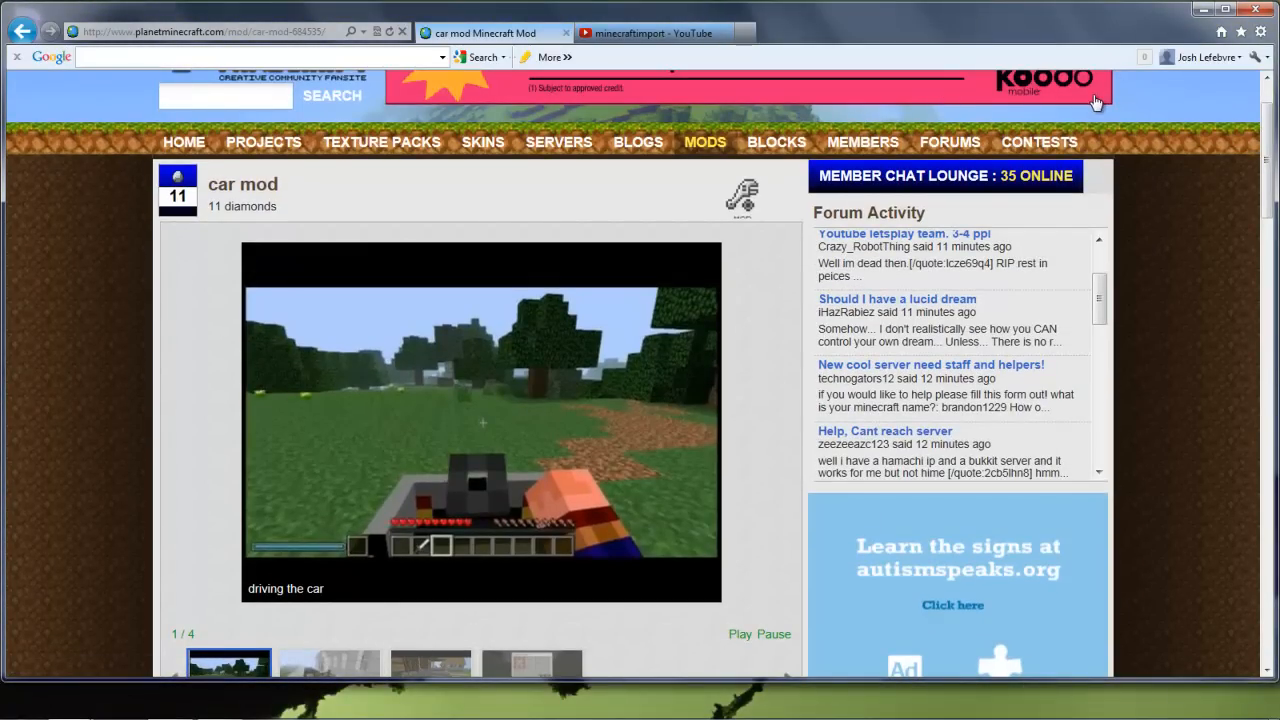
mouse_move(738, 374)
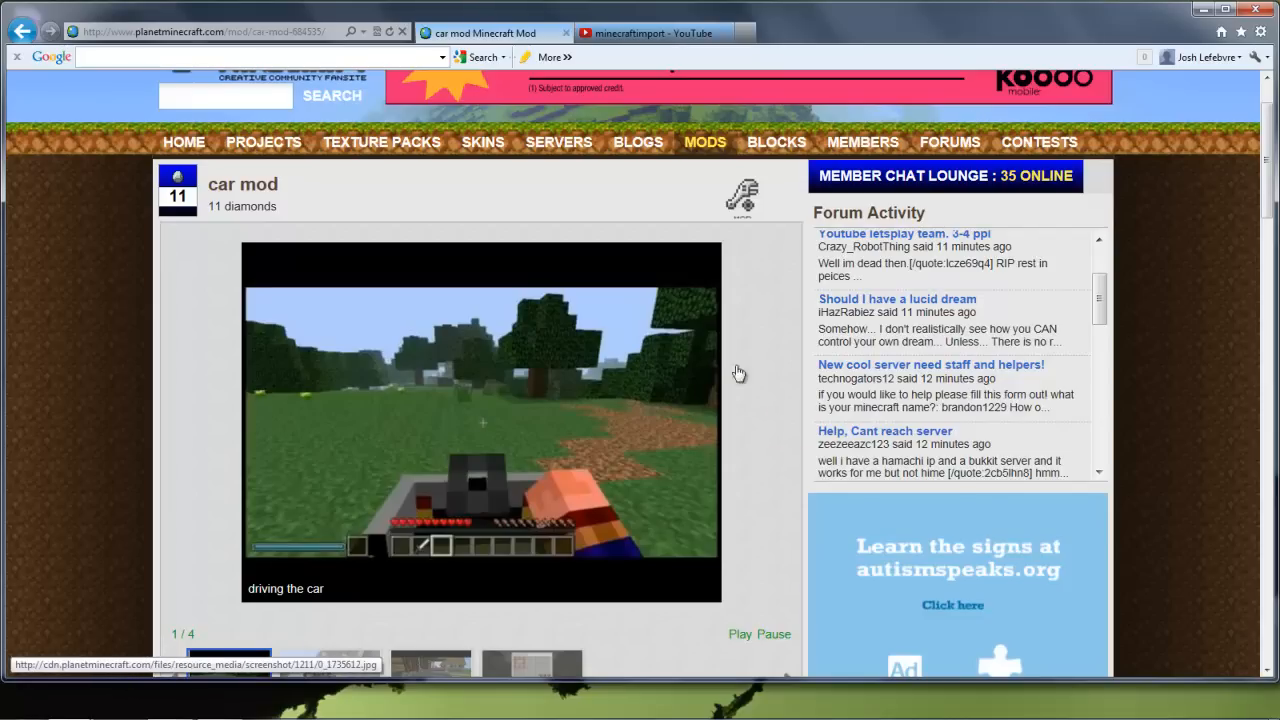
mouse_move(28, 512)
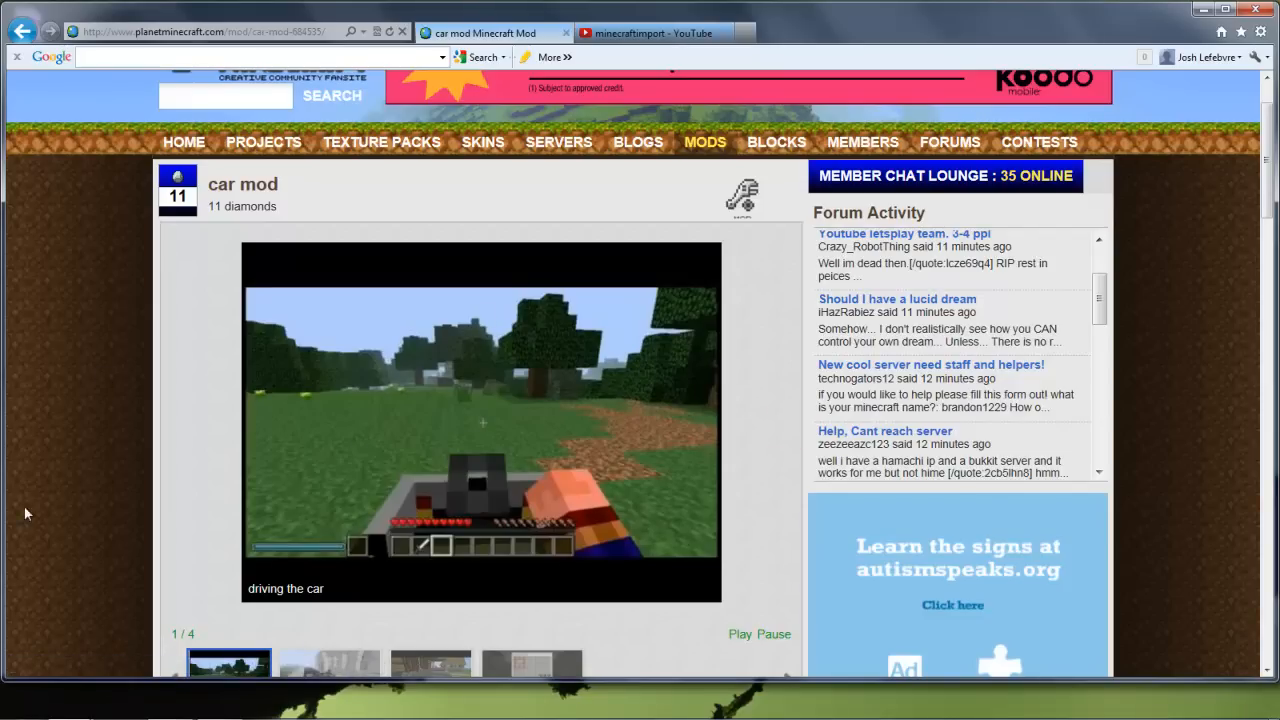
mouse_move(4, 544)
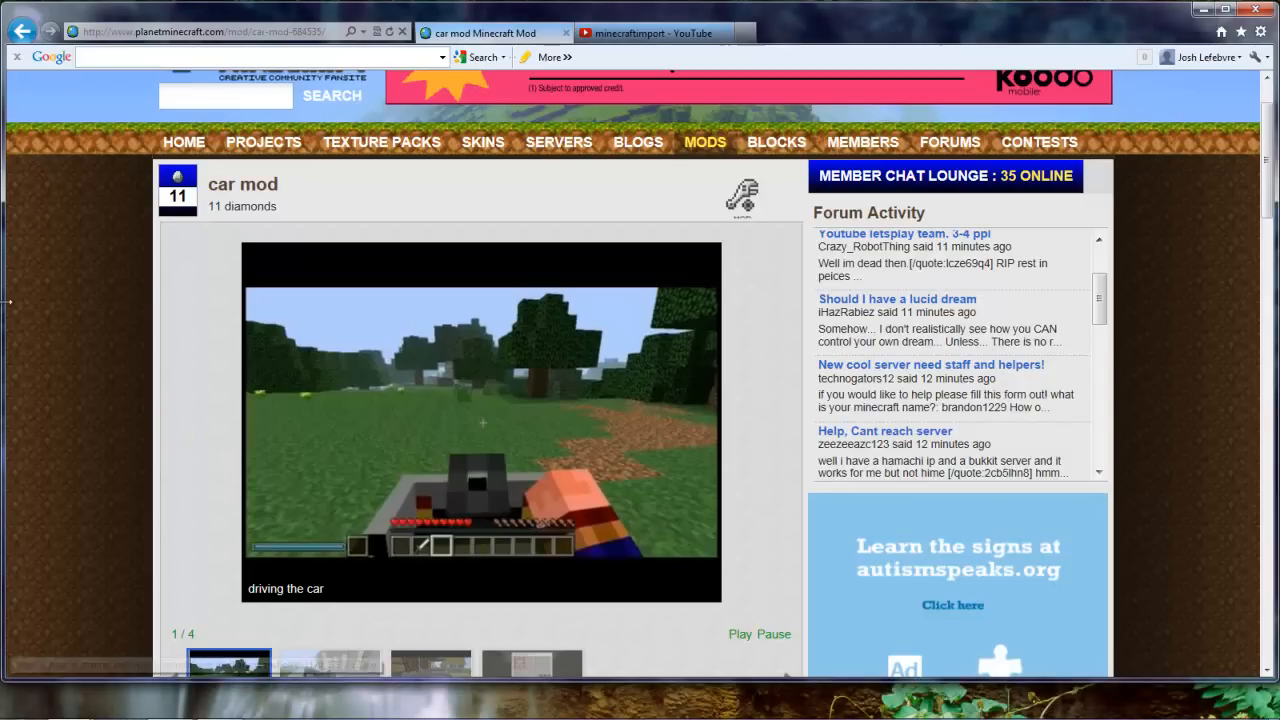
mouse_move(1176, 132)
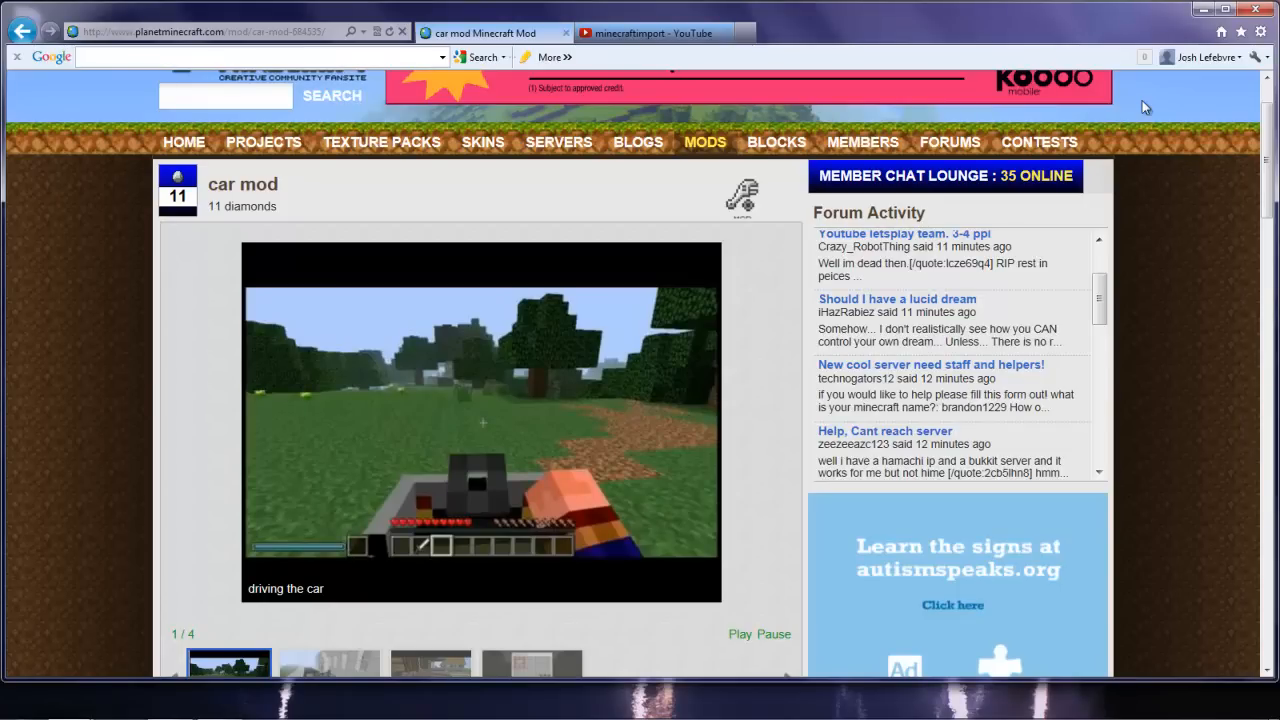
mouse_move(360, 702)
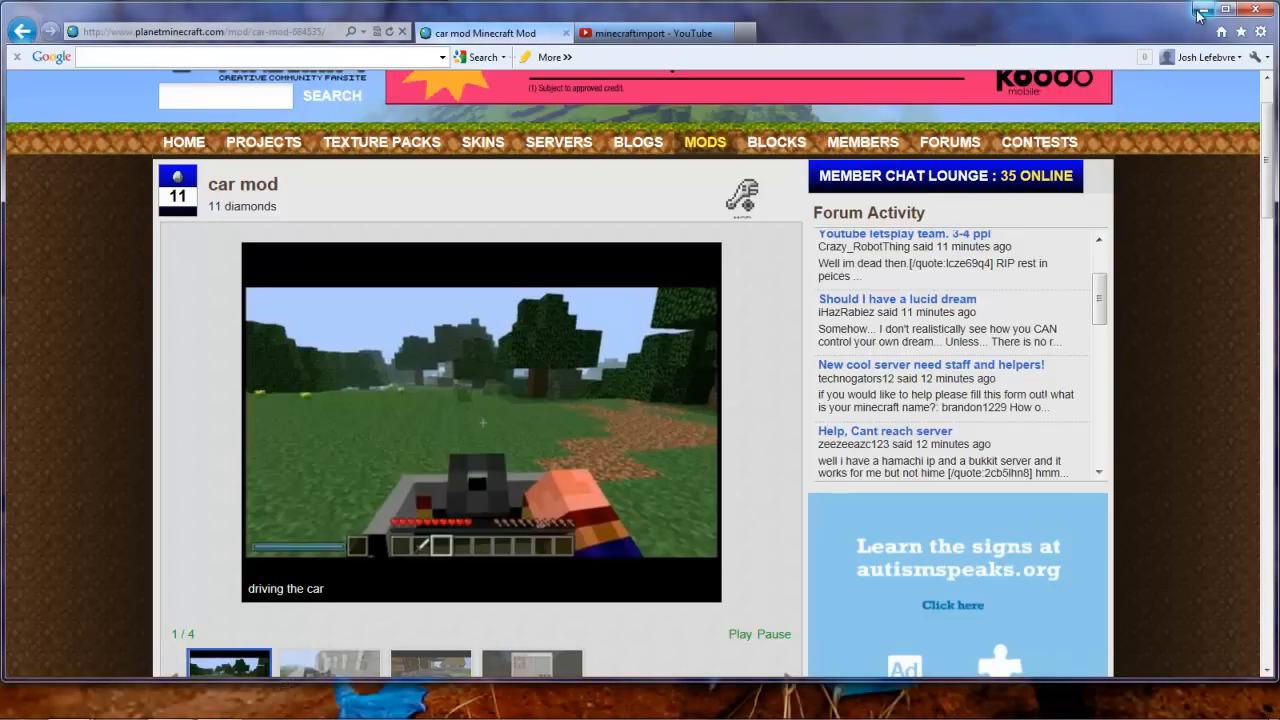
mouse_move(1220, 32)
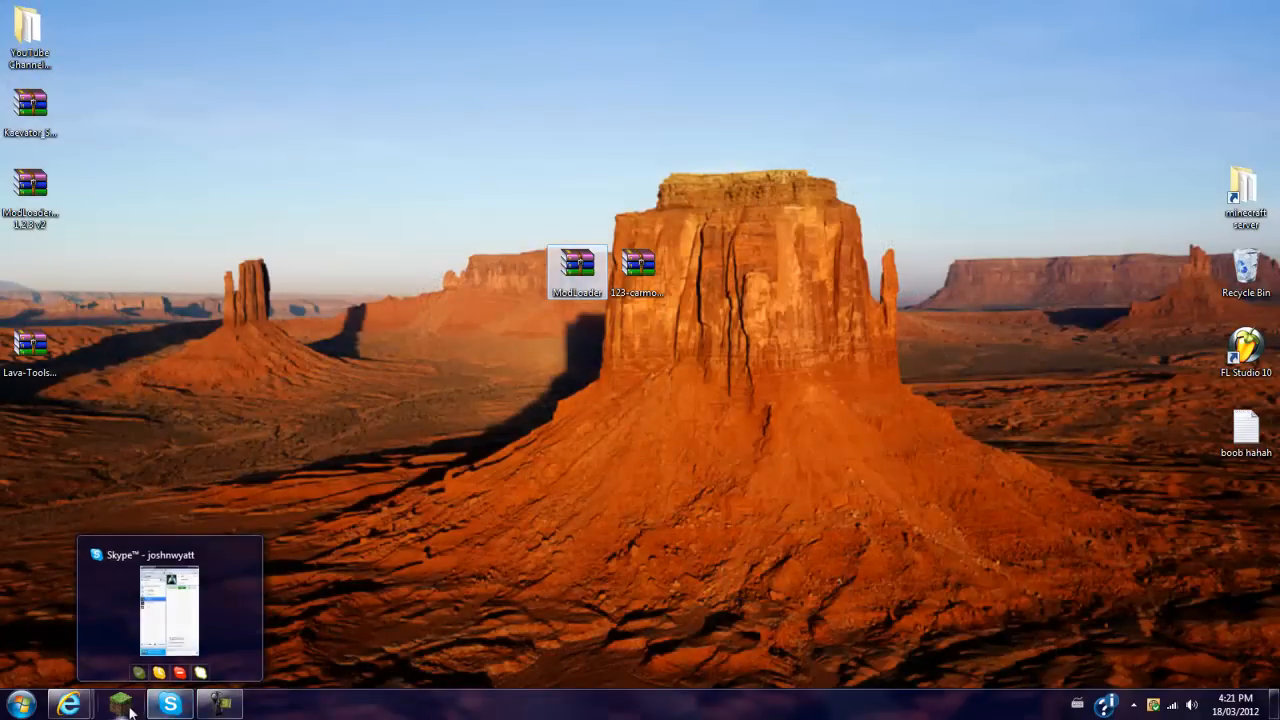
Start the Minecraft launcher, view its game folder, then quit Minecraft from the title screen.
left_click(120, 704)
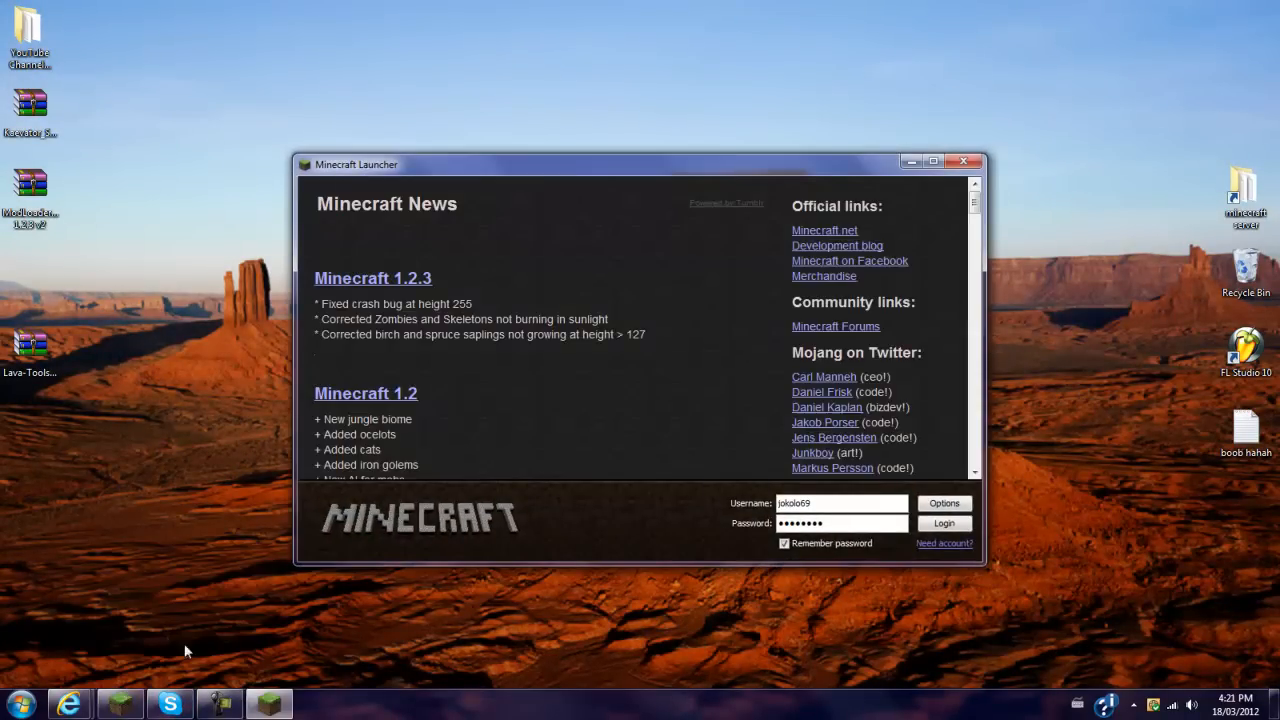
mouse_move(296, 562)
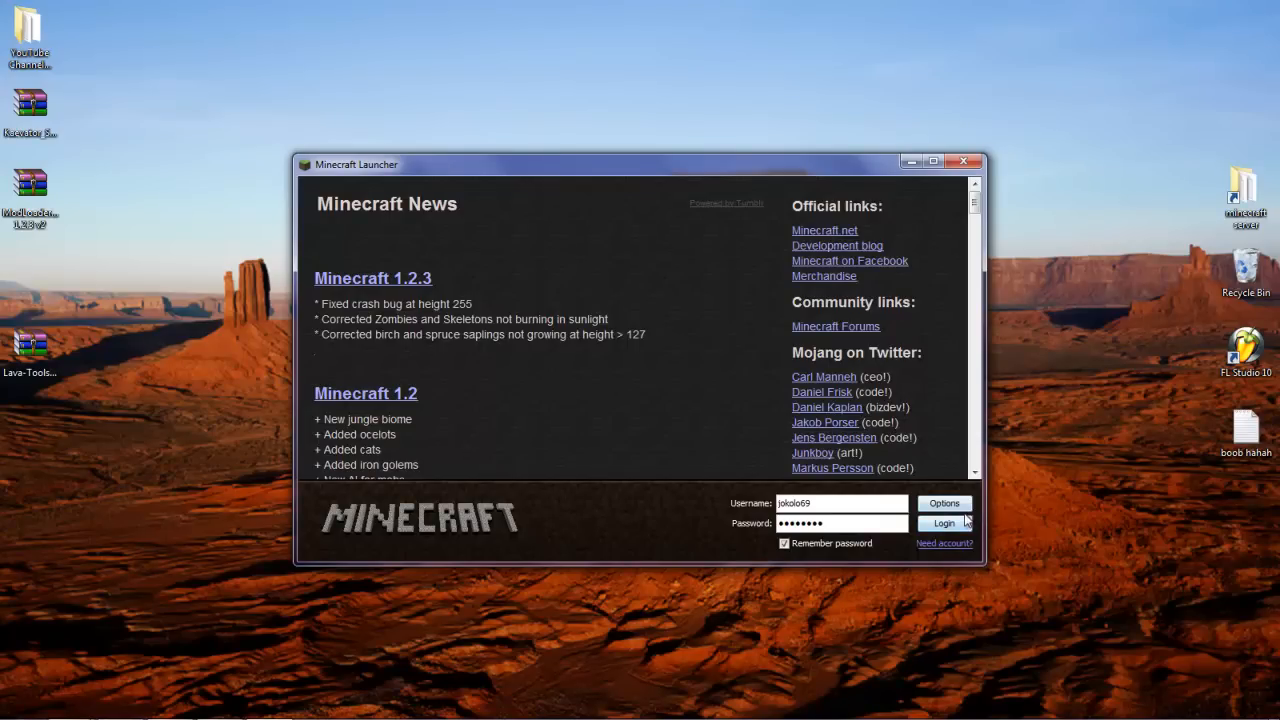
left_click(944, 504)
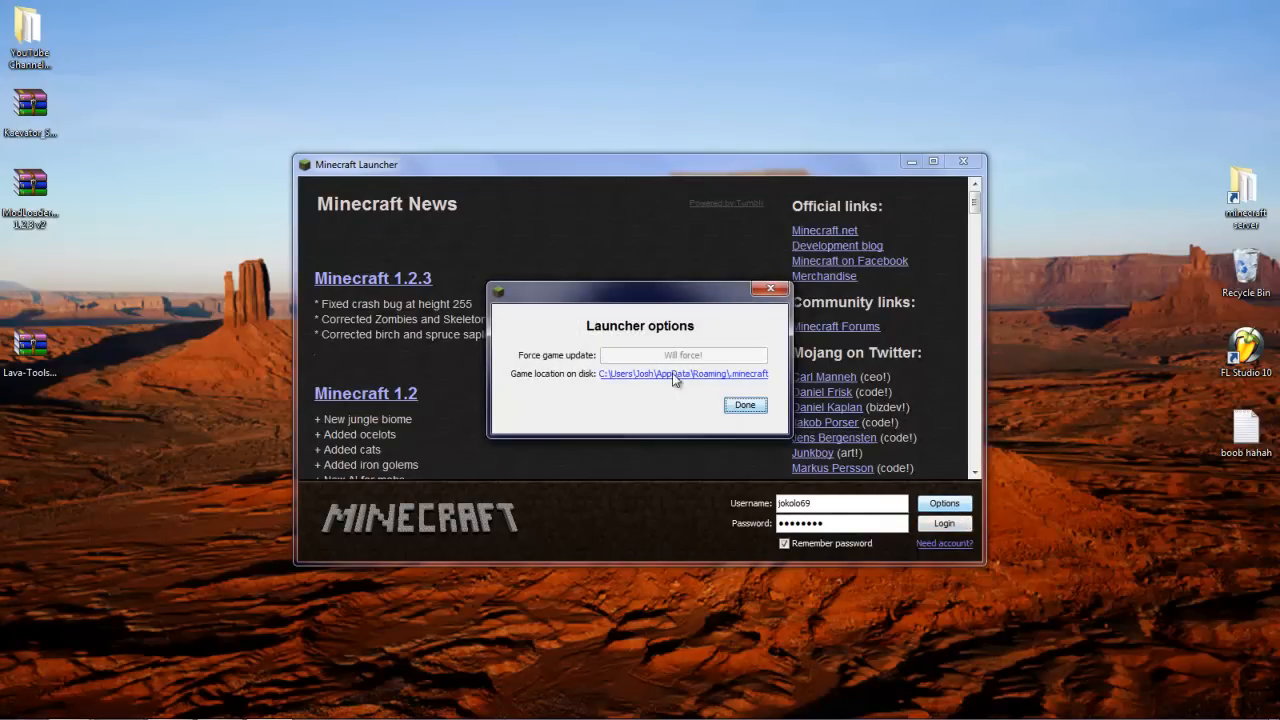
left_click(744, 404)
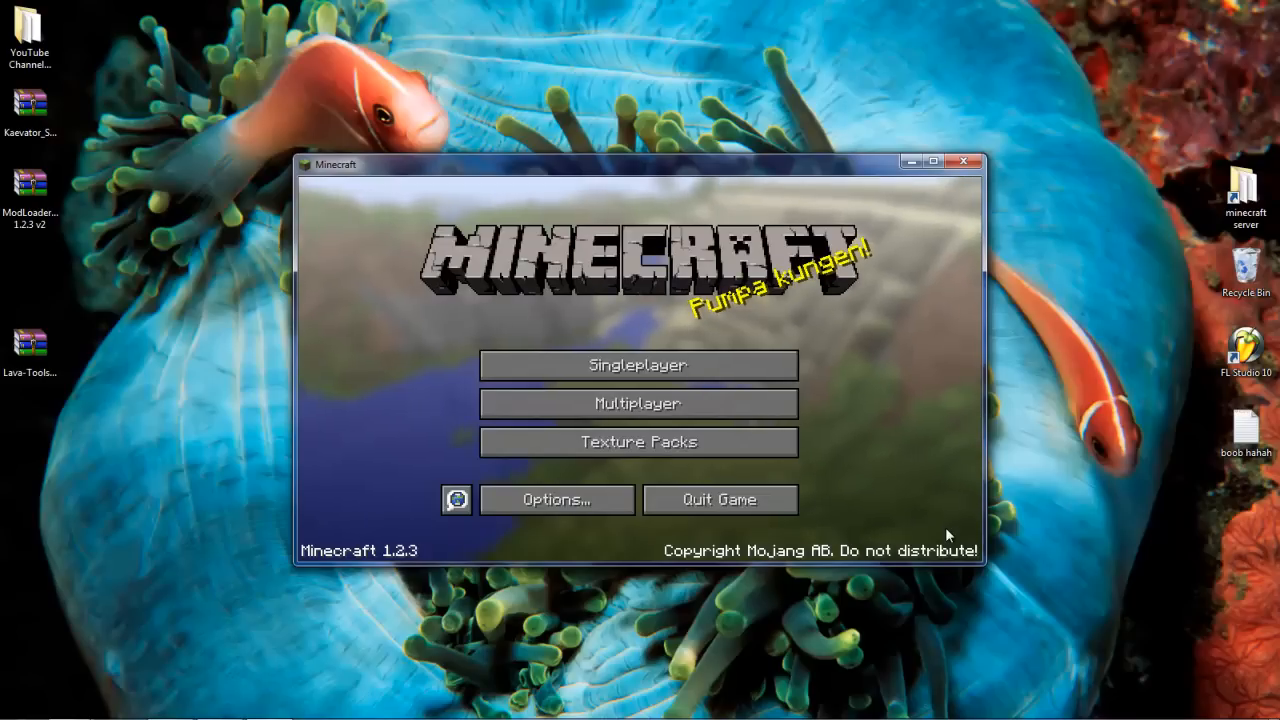
mouse_move(1024, 466)
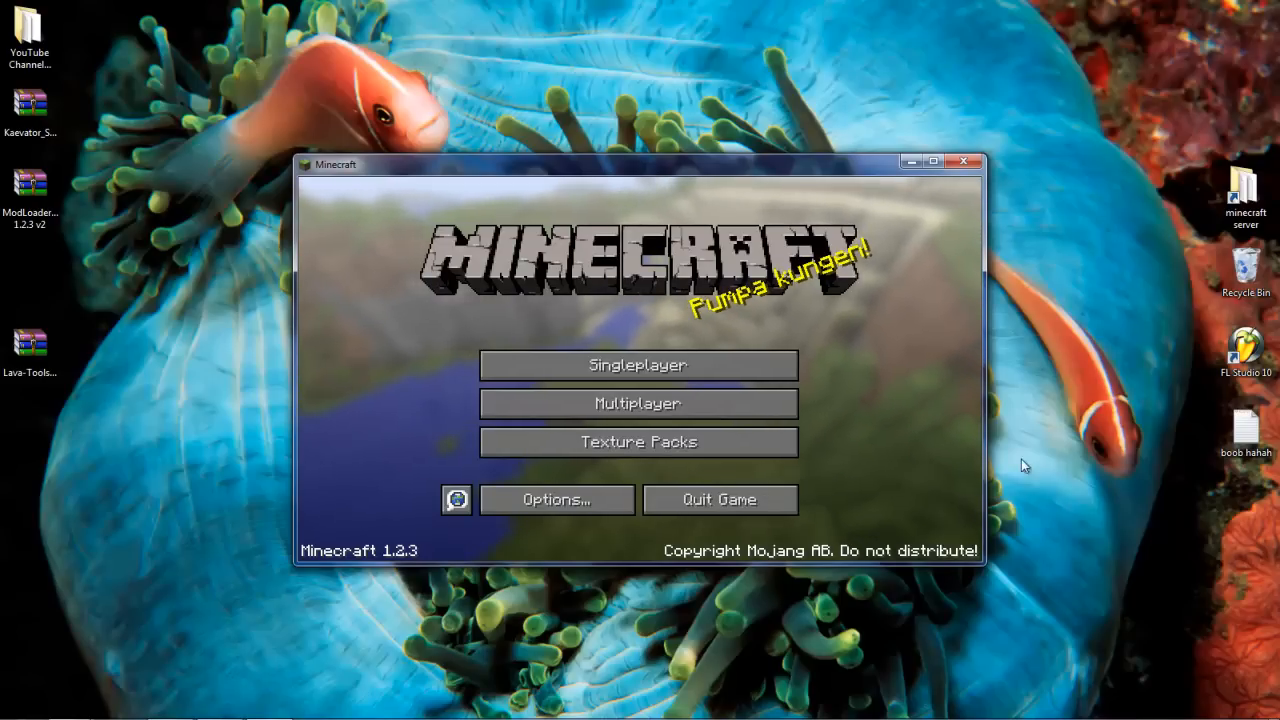
left_click(636, 364)
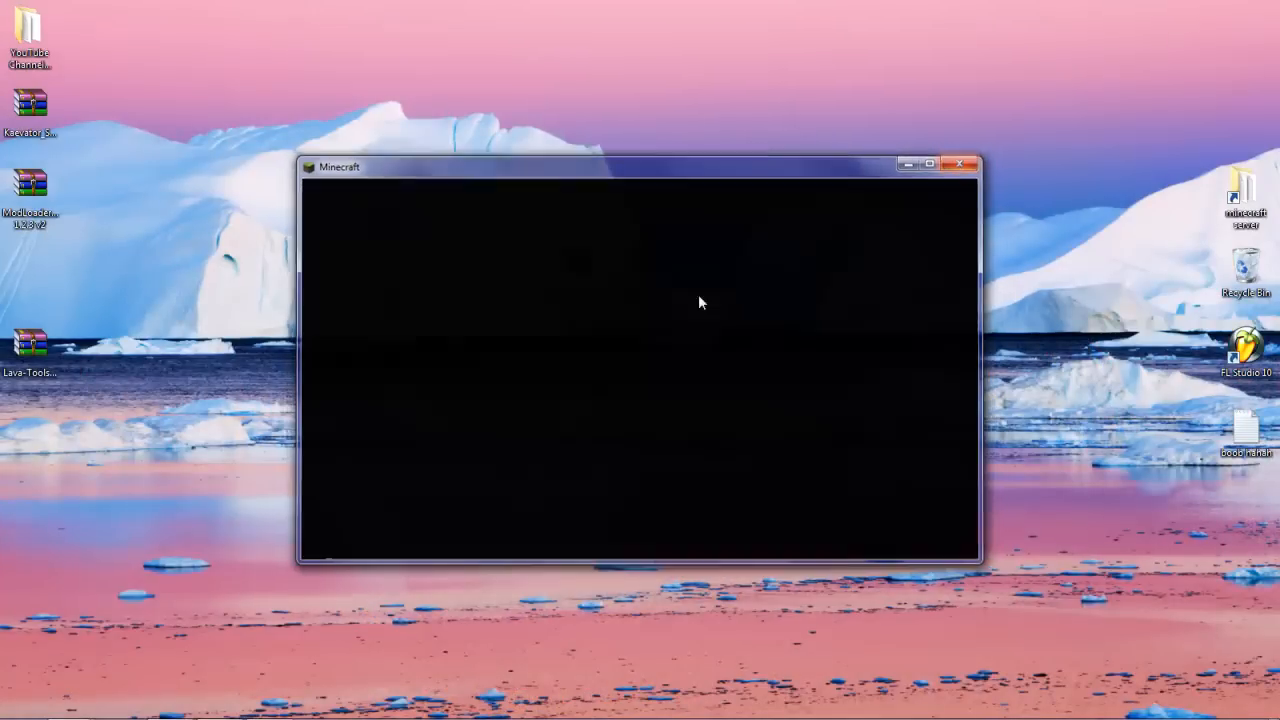
Search the Start menu for %appdata% so the Roaming folder appears as the result.
left_click(18, 704)
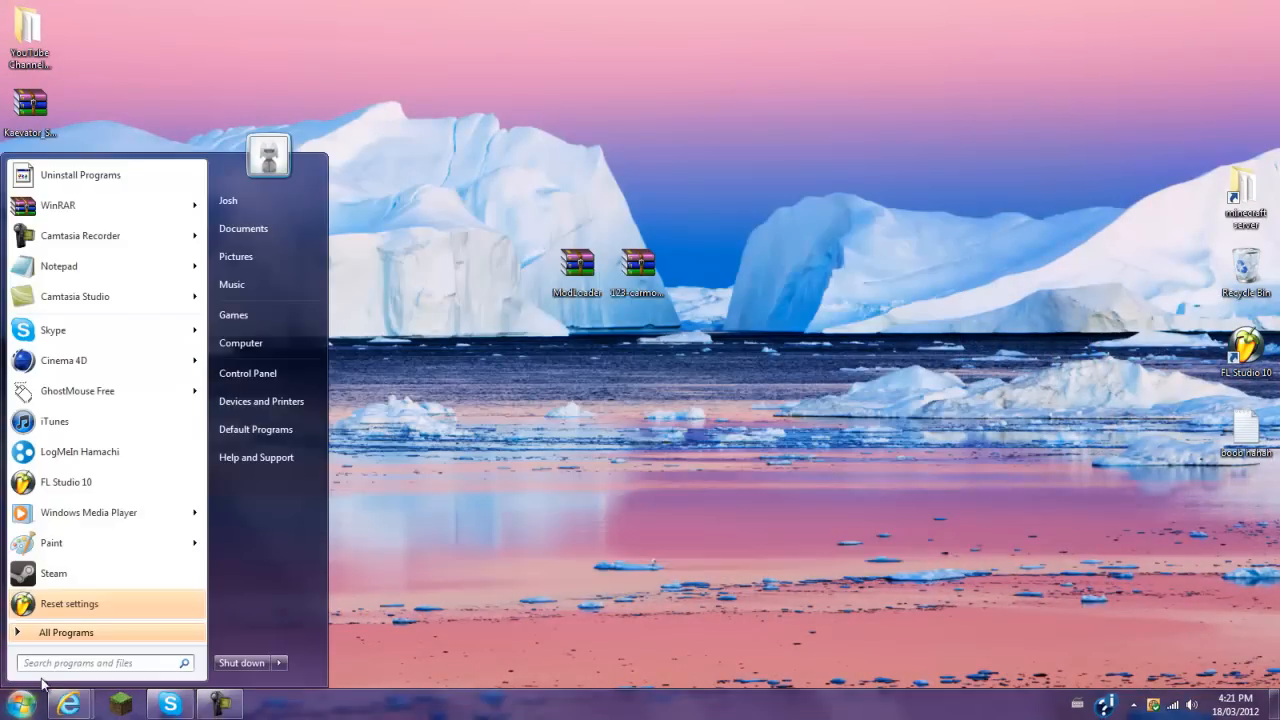
mouse_move(56, 664)
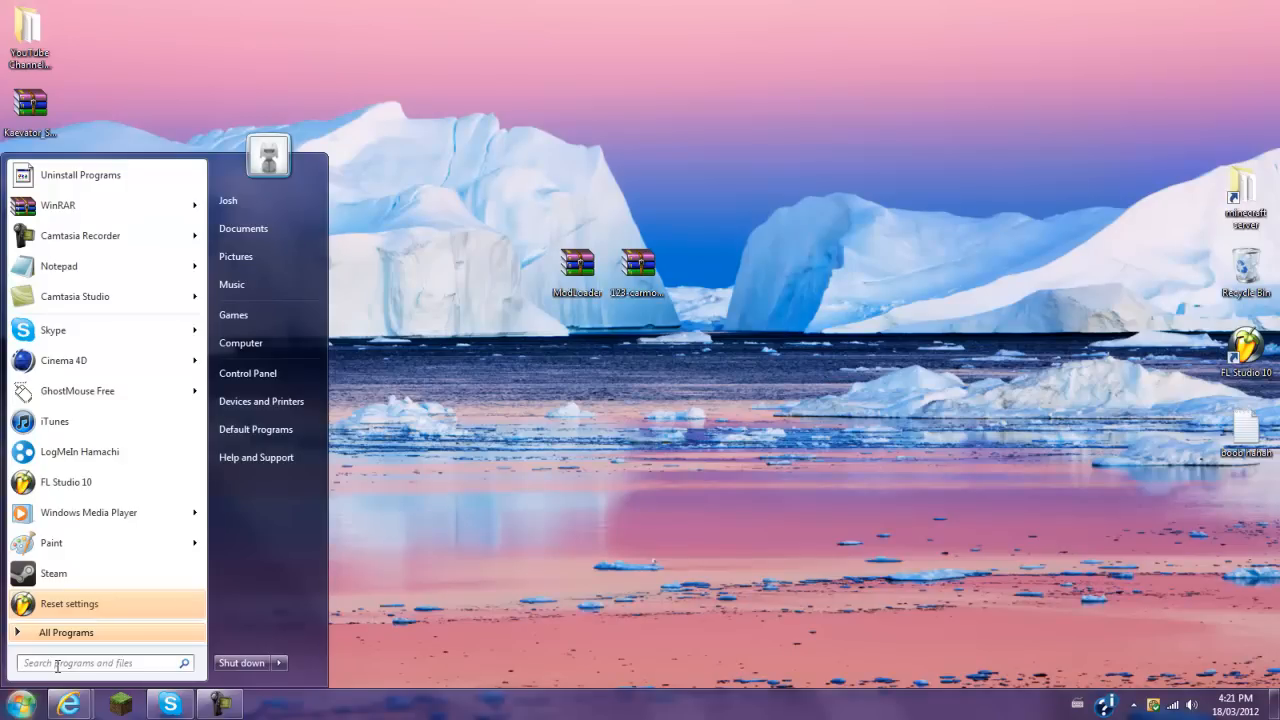
type("%")
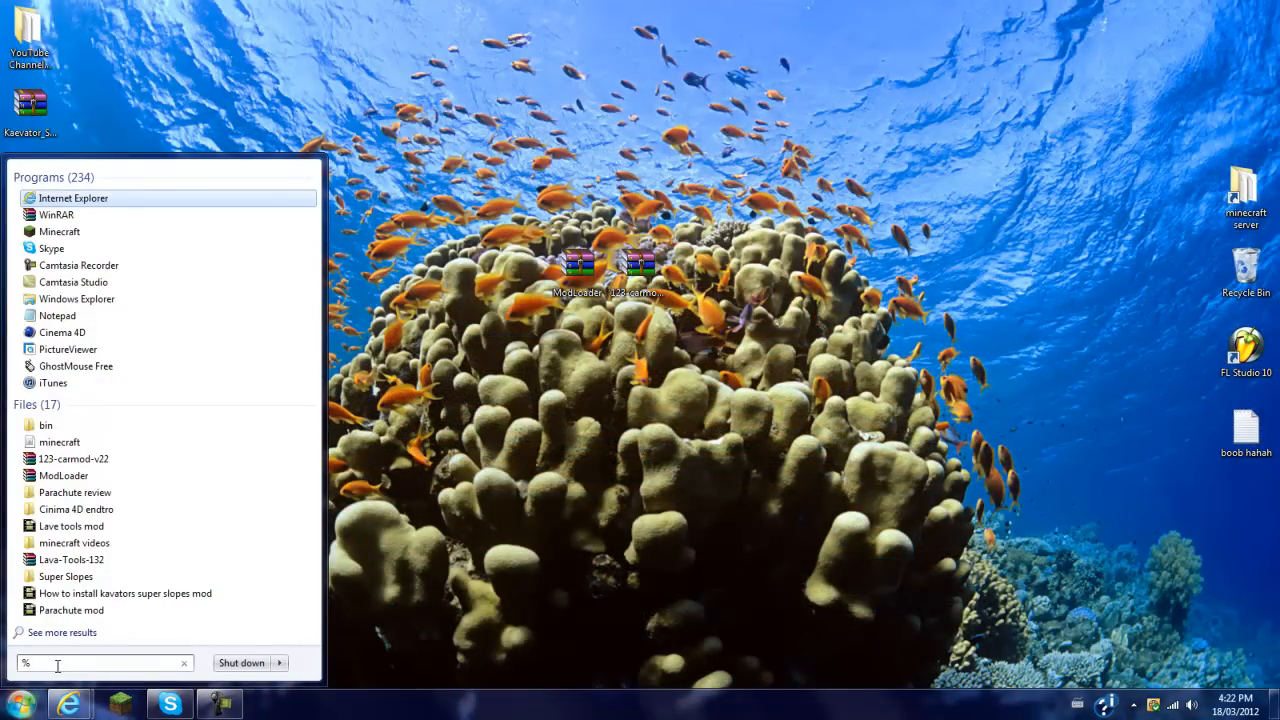
type("appad")
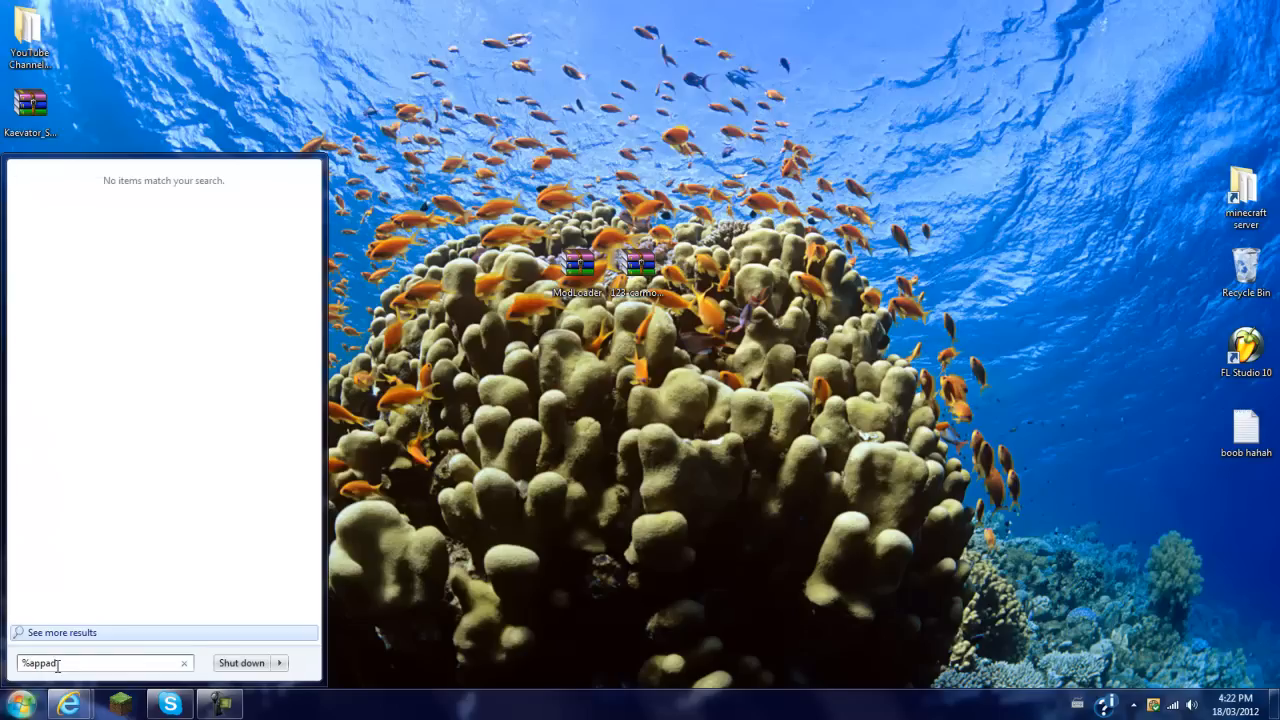
type("ata%")
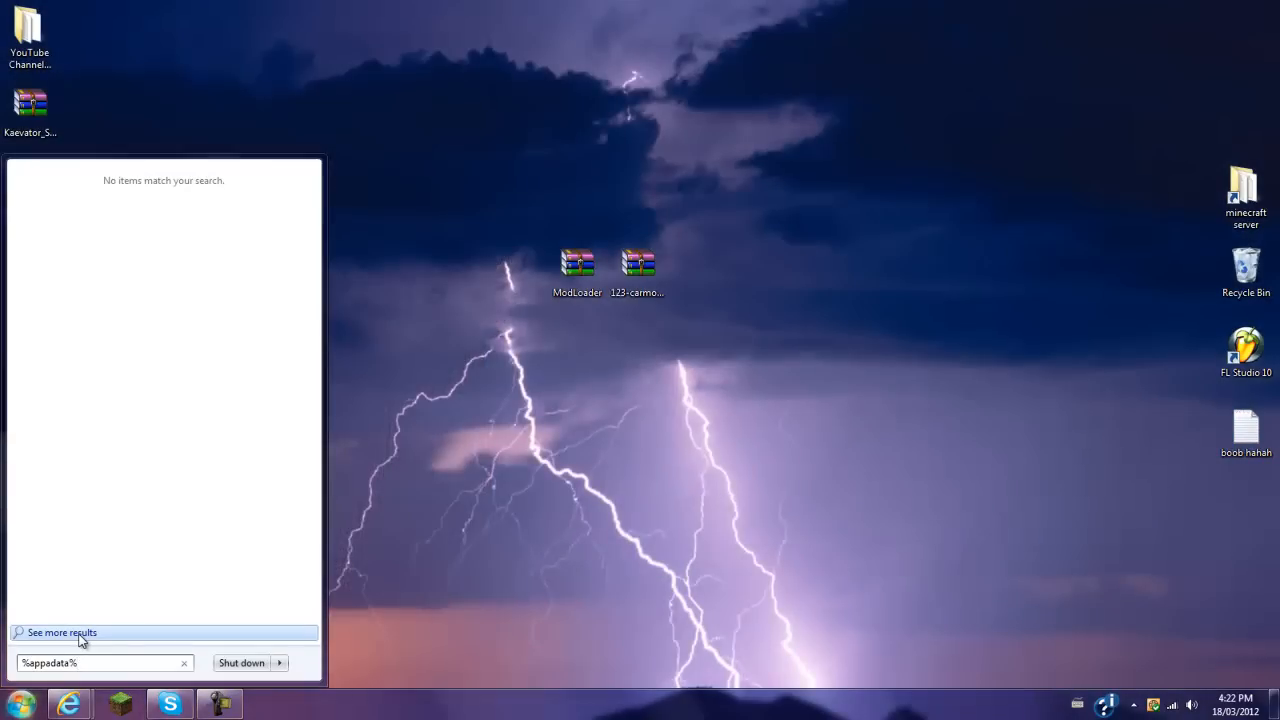
left_click(64, 632)
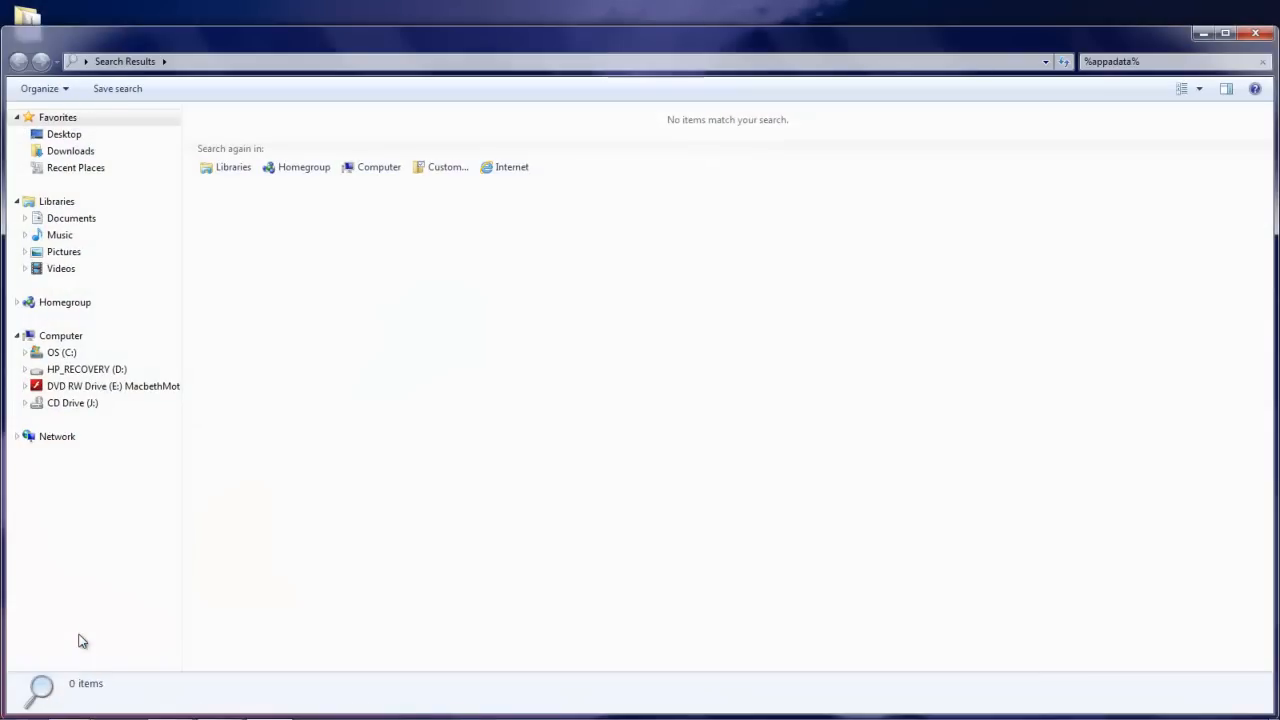
left_click(18, 704)
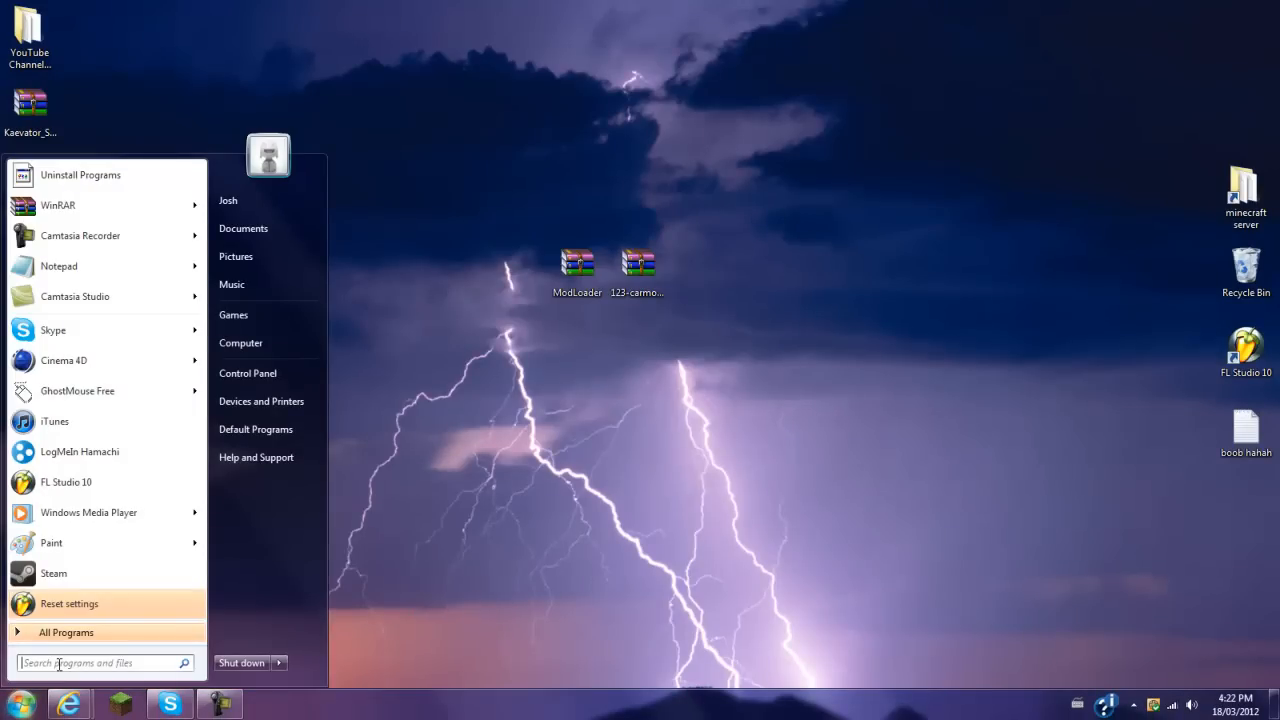
type("%appdata%")
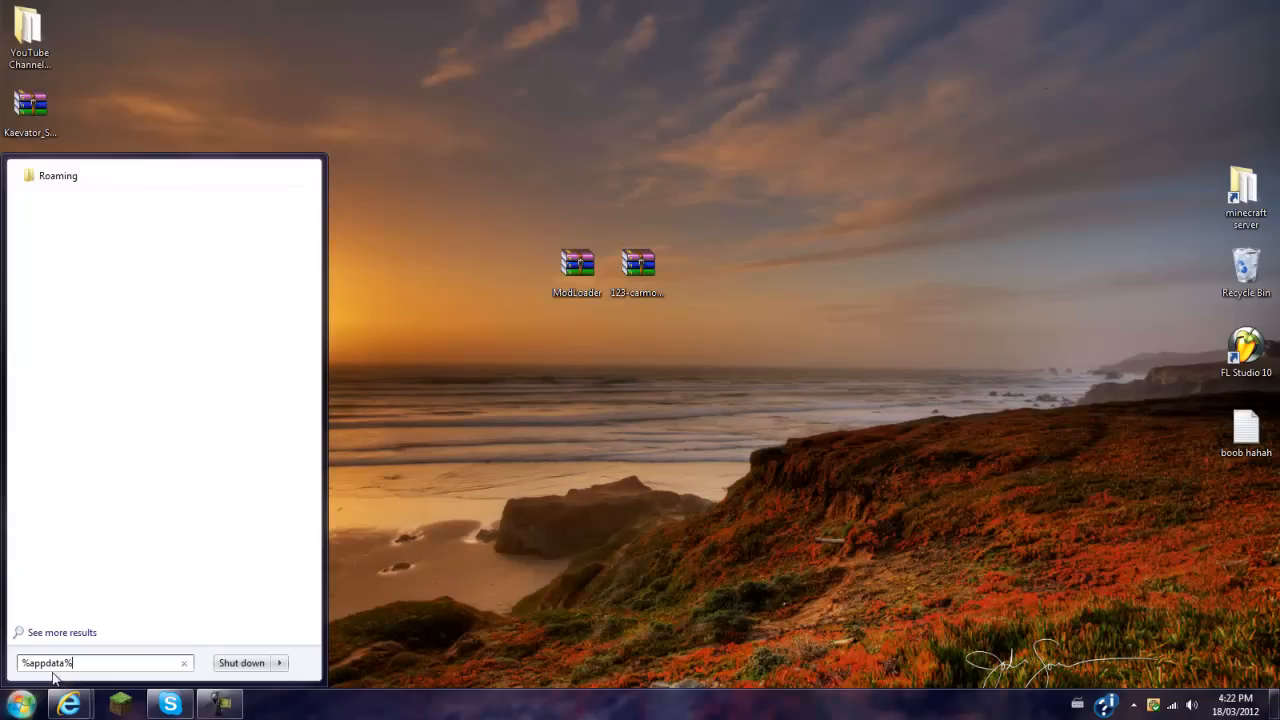
mouse_move(202, 592)
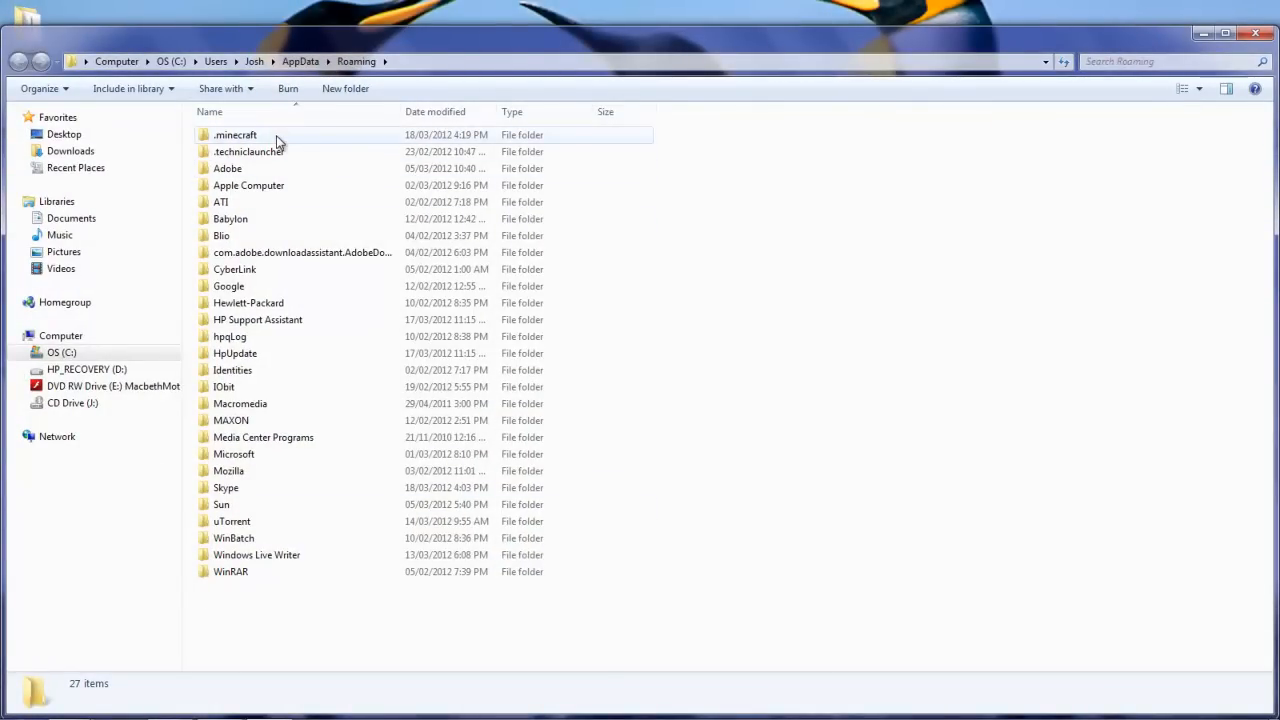
Browse Roaming > .minecraft > bin and select the minecraft.jar file.
double_click(236, 136)
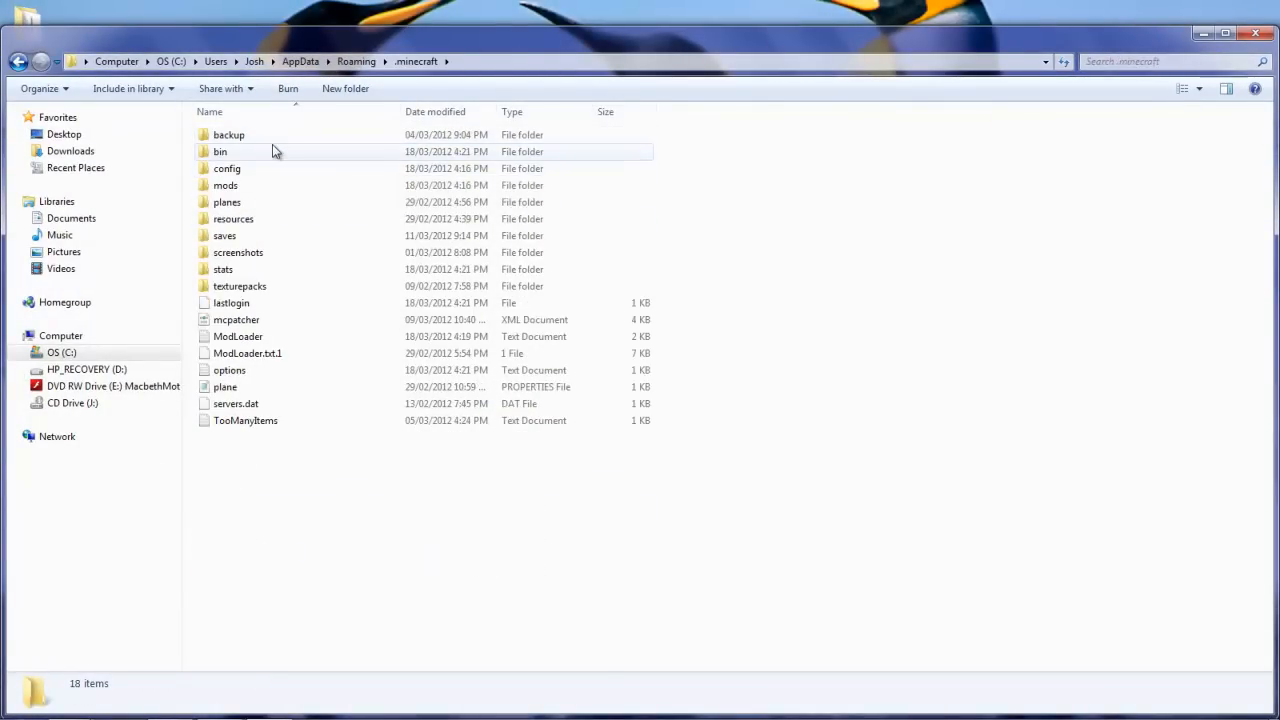
double_click(228, 168)
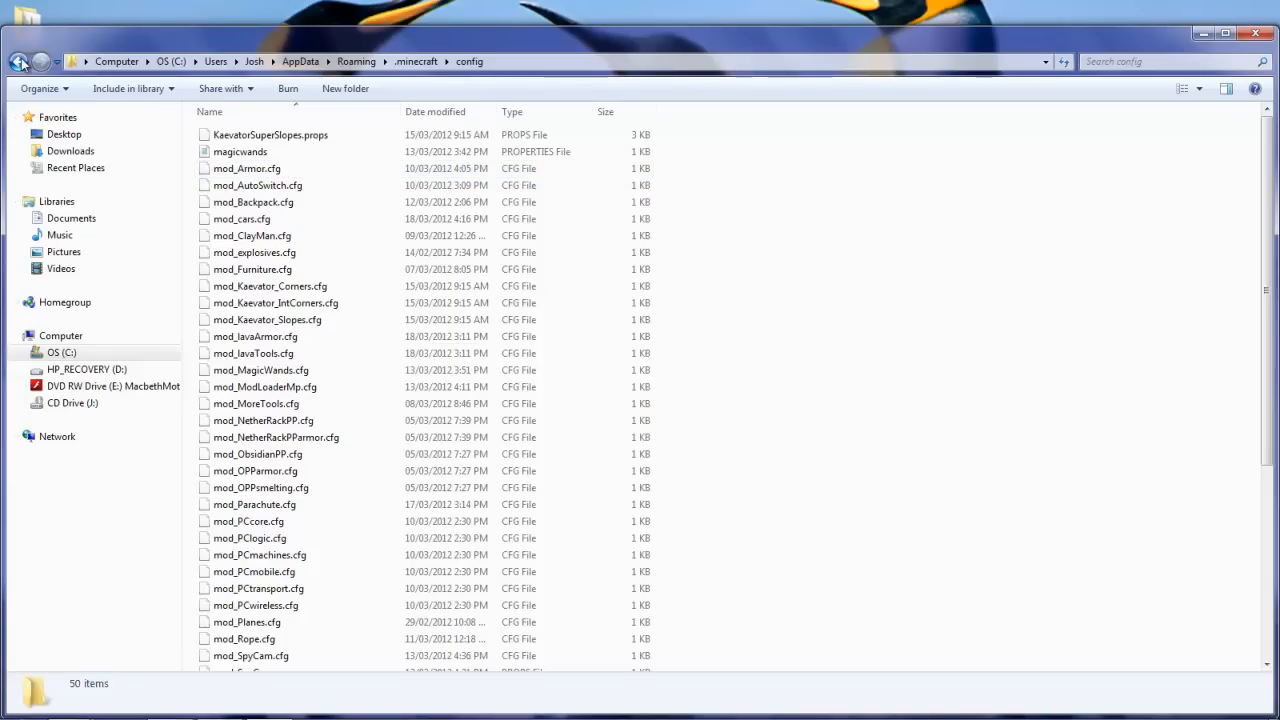
left_click(18, 60)
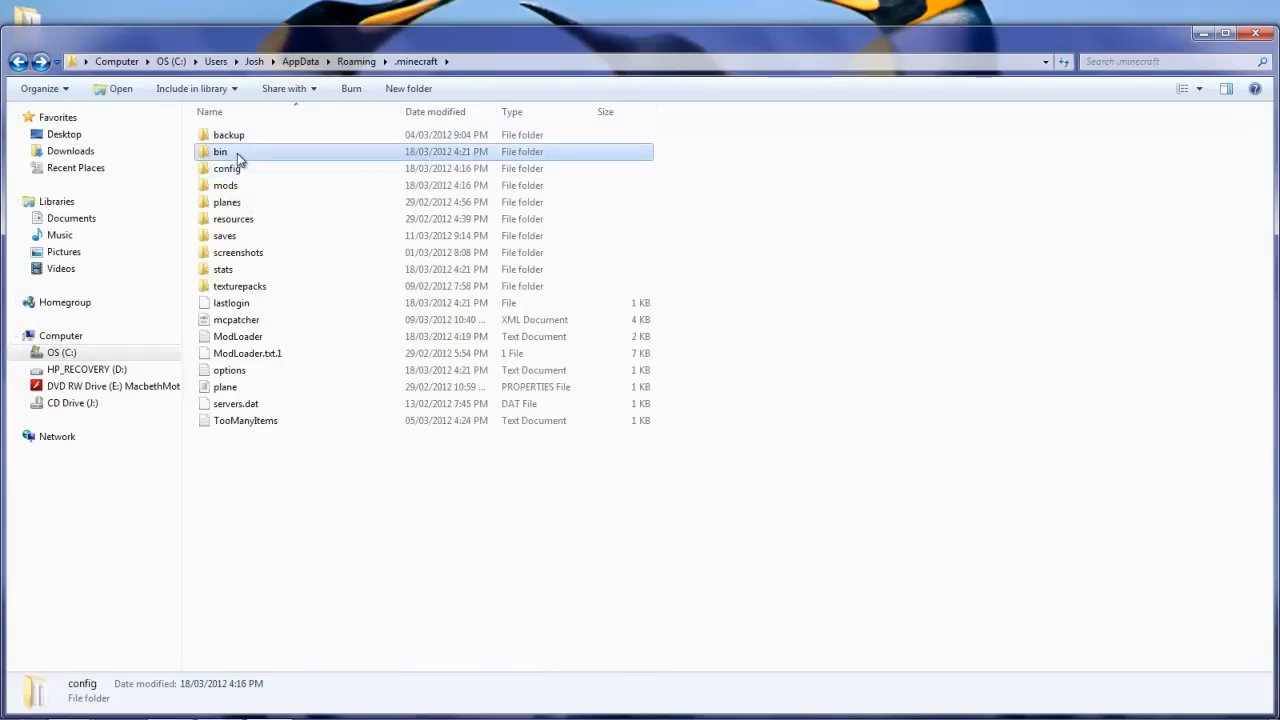
double_click(220, 152)
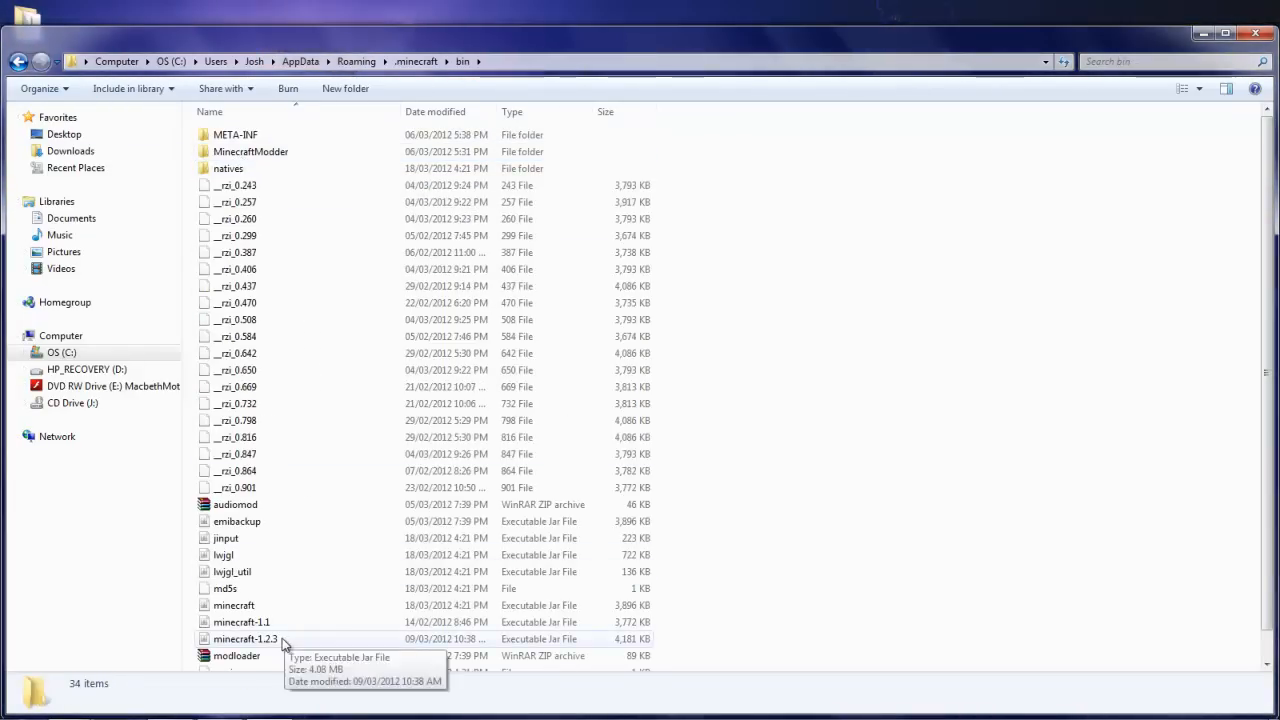
left_click(234, 604)
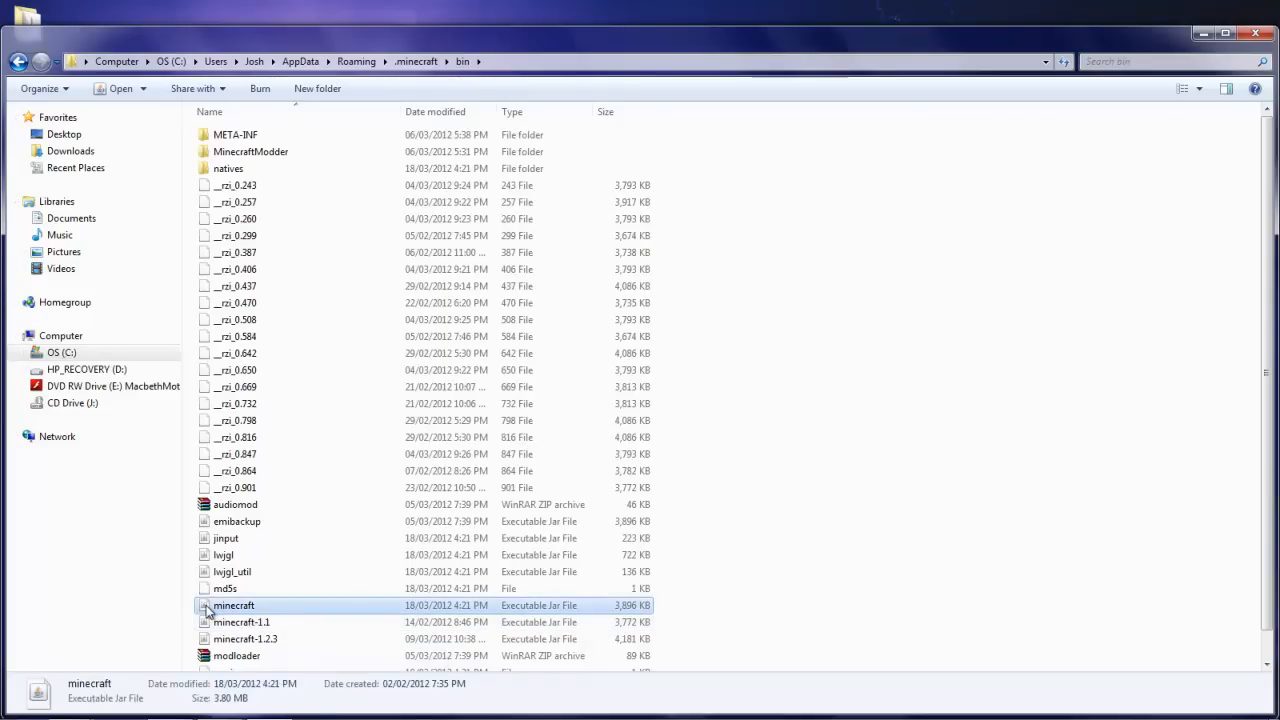
mouse_move(264, 608)
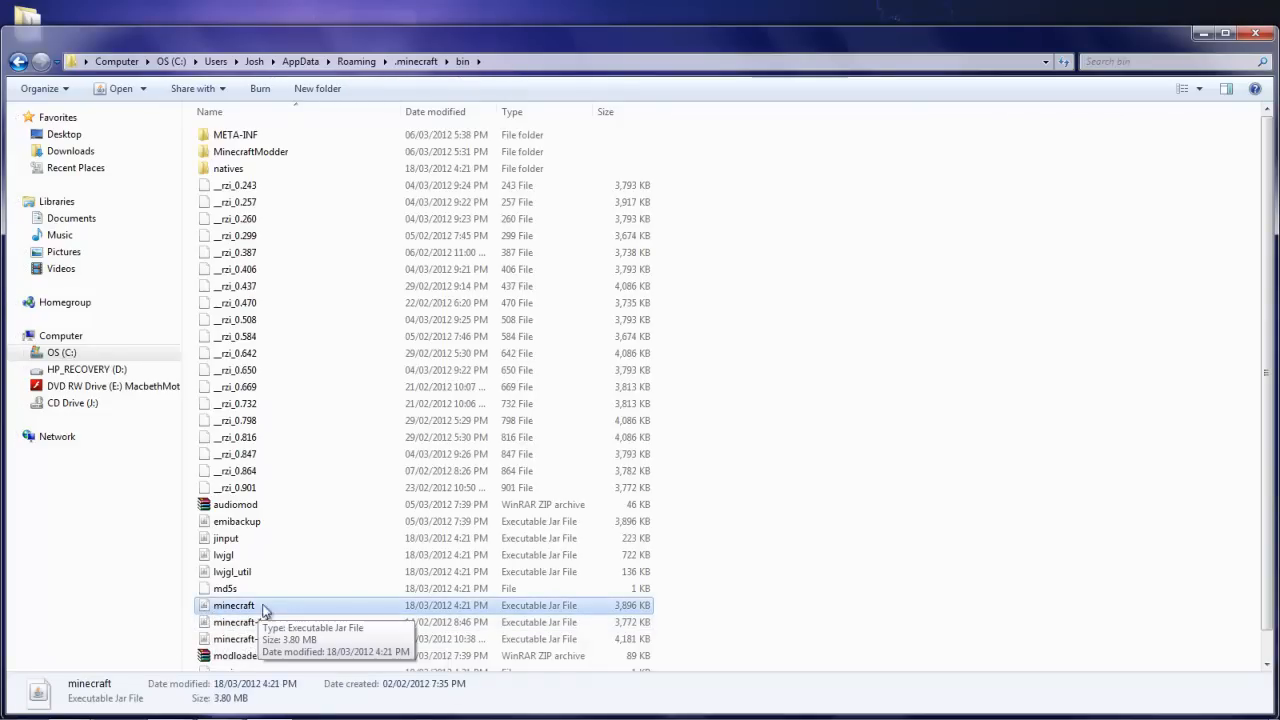
Open minecraft.jar with WinRAR archiver, dismiss the license nag and close the bin window.
right_click(234, 604)
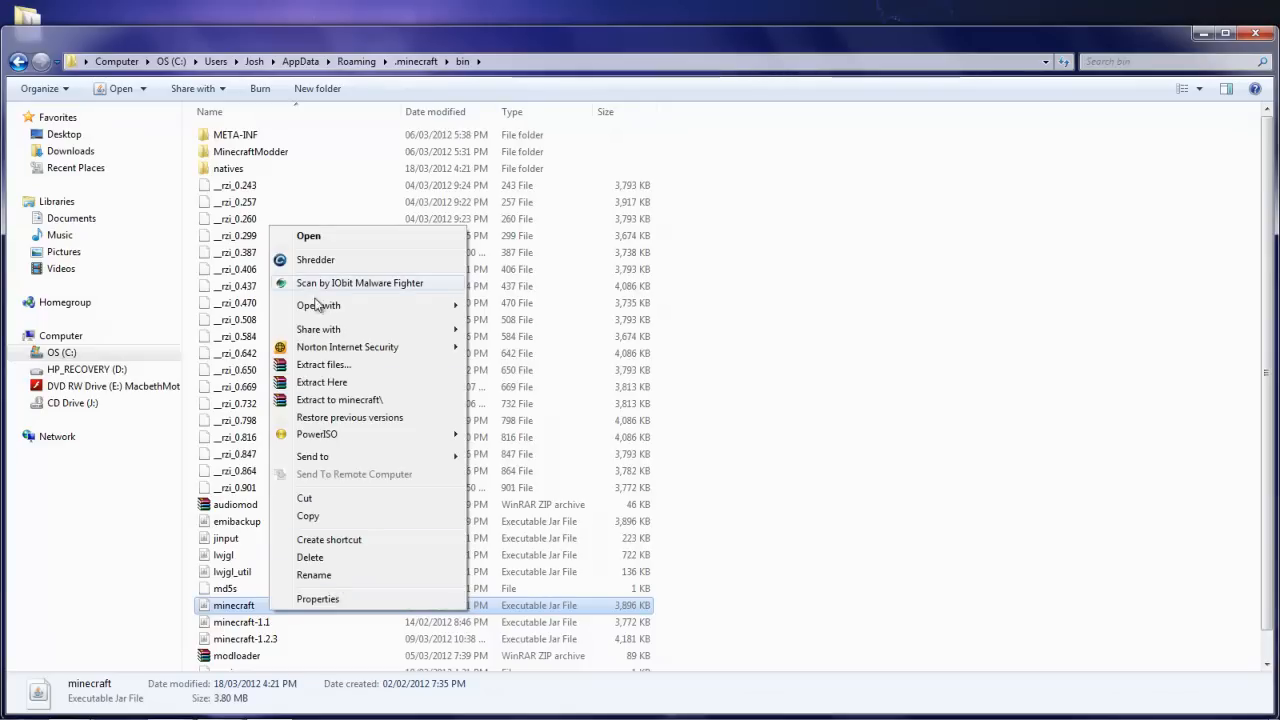
left_click(318, 304)
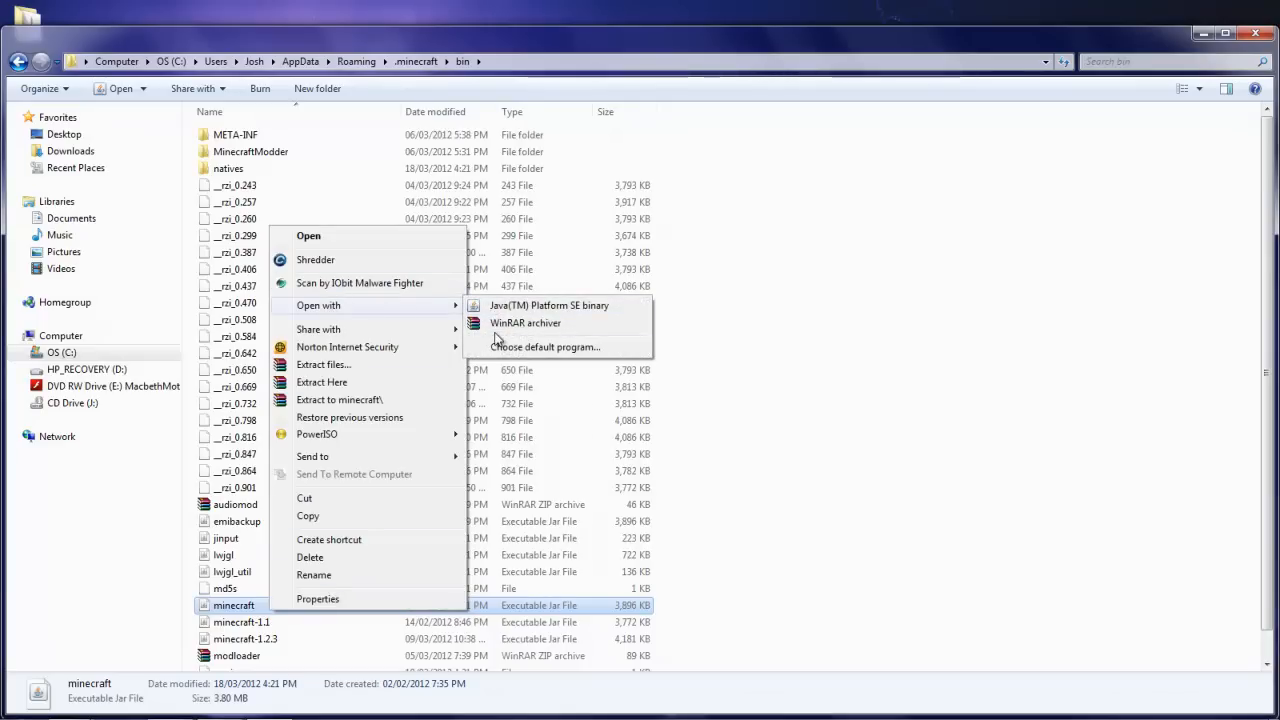
left_click(524, 322)
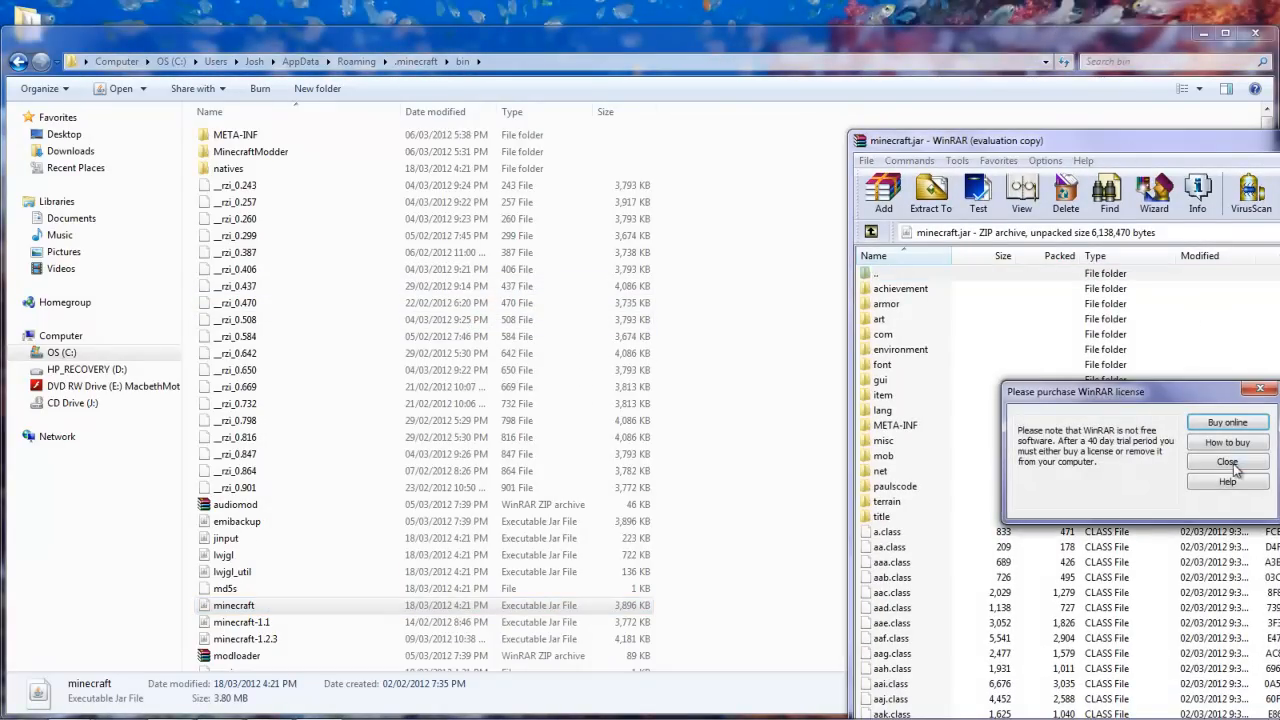
left_click(1228, 460)
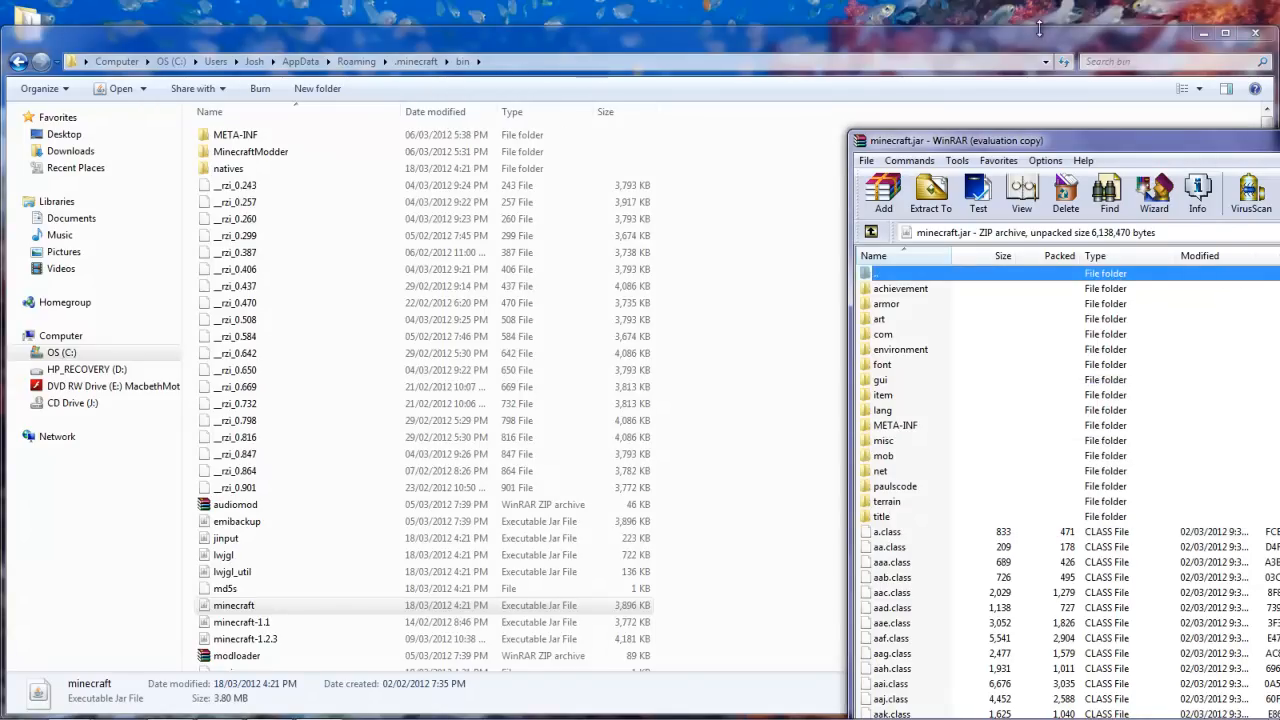
mouse_move(1256, 32)
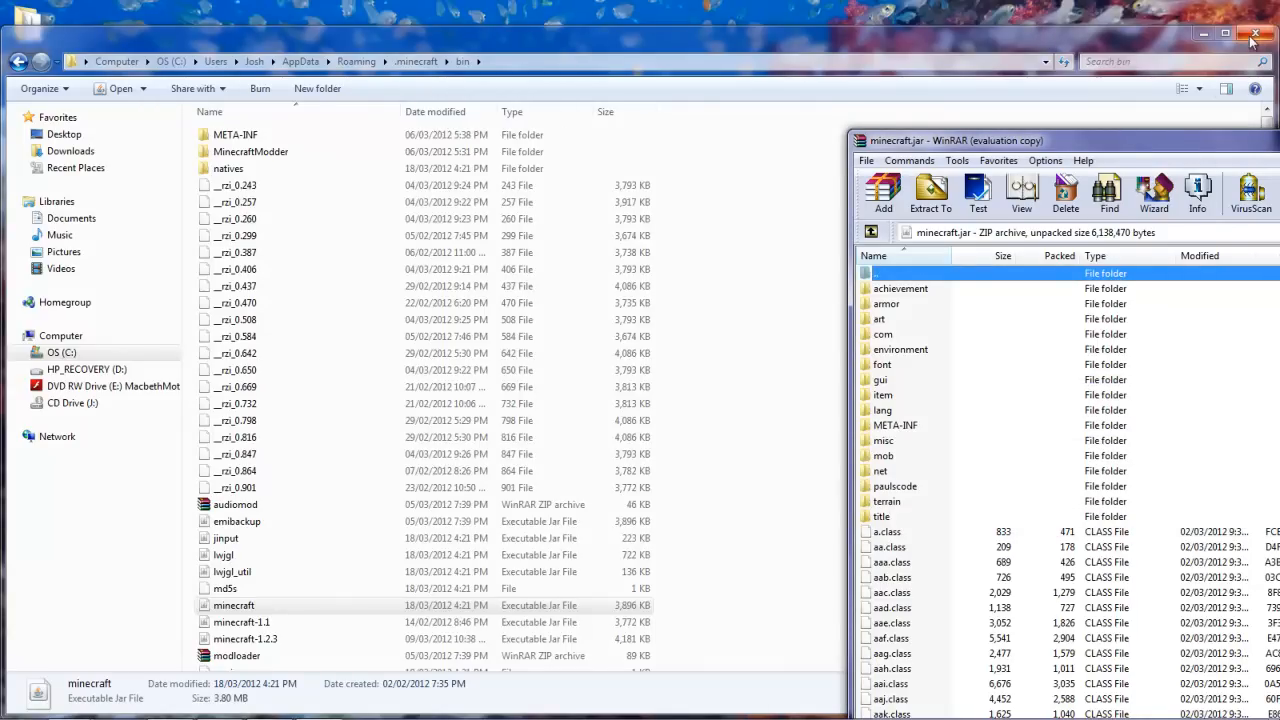
mouse_move(1262, 32)
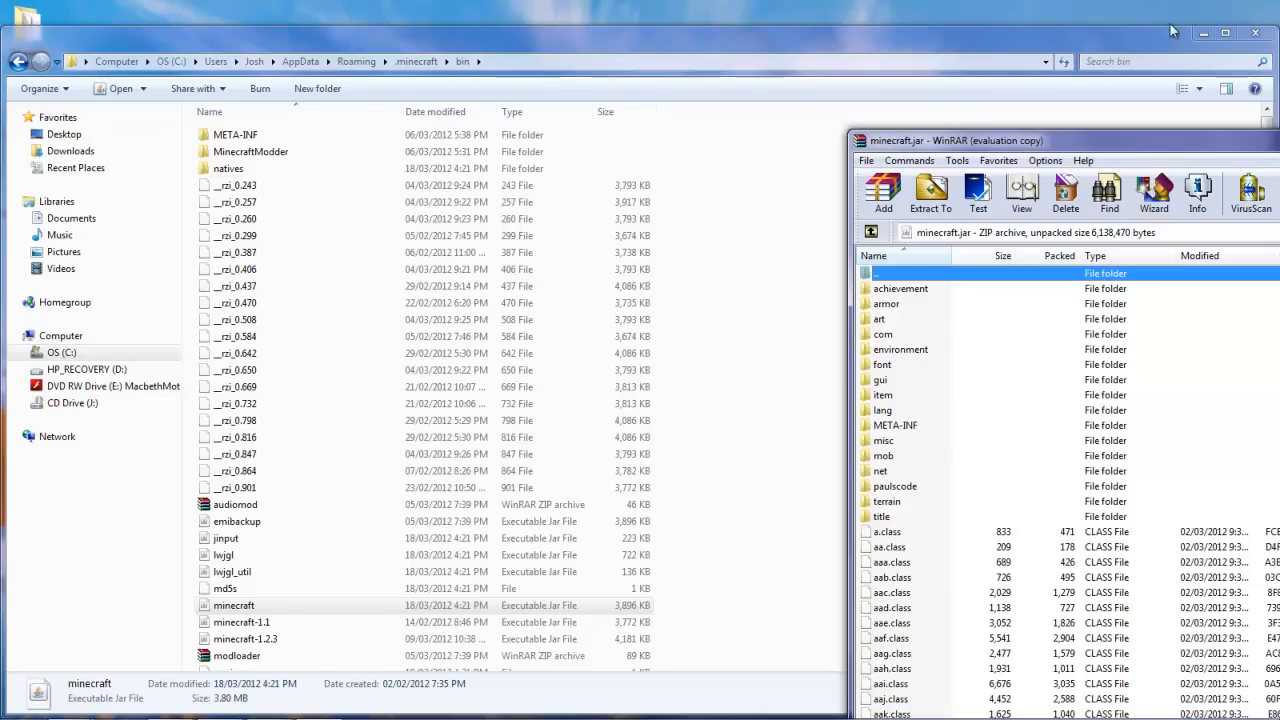
mouse_move(1260, 32)
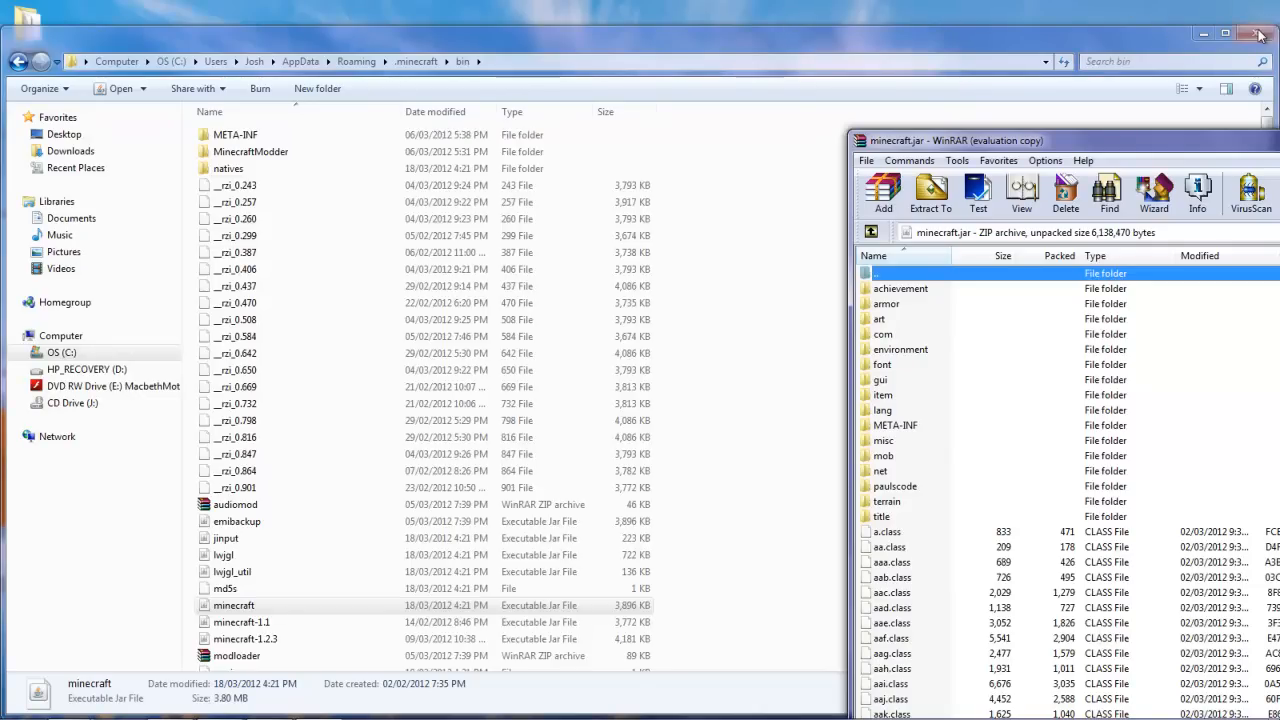
left_click(1260, 32)
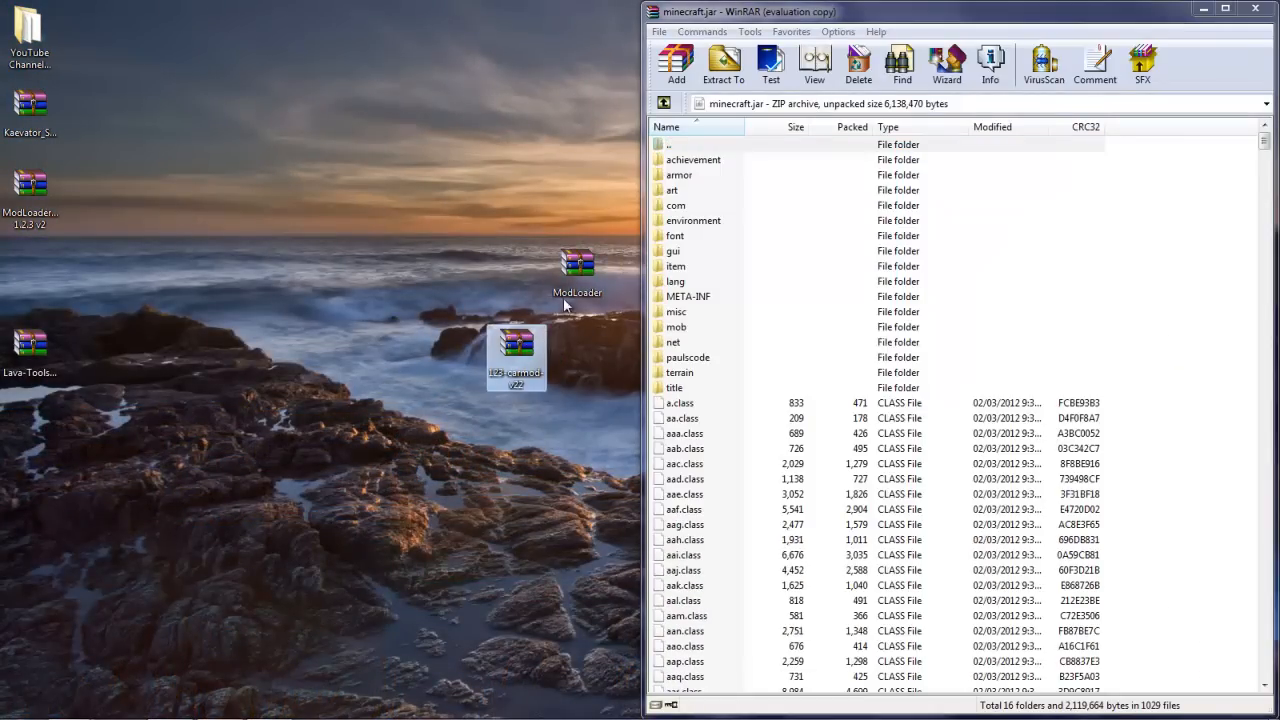
Delete the META-INF folder from the minecraft.jar archive.
left_click(576, 270)
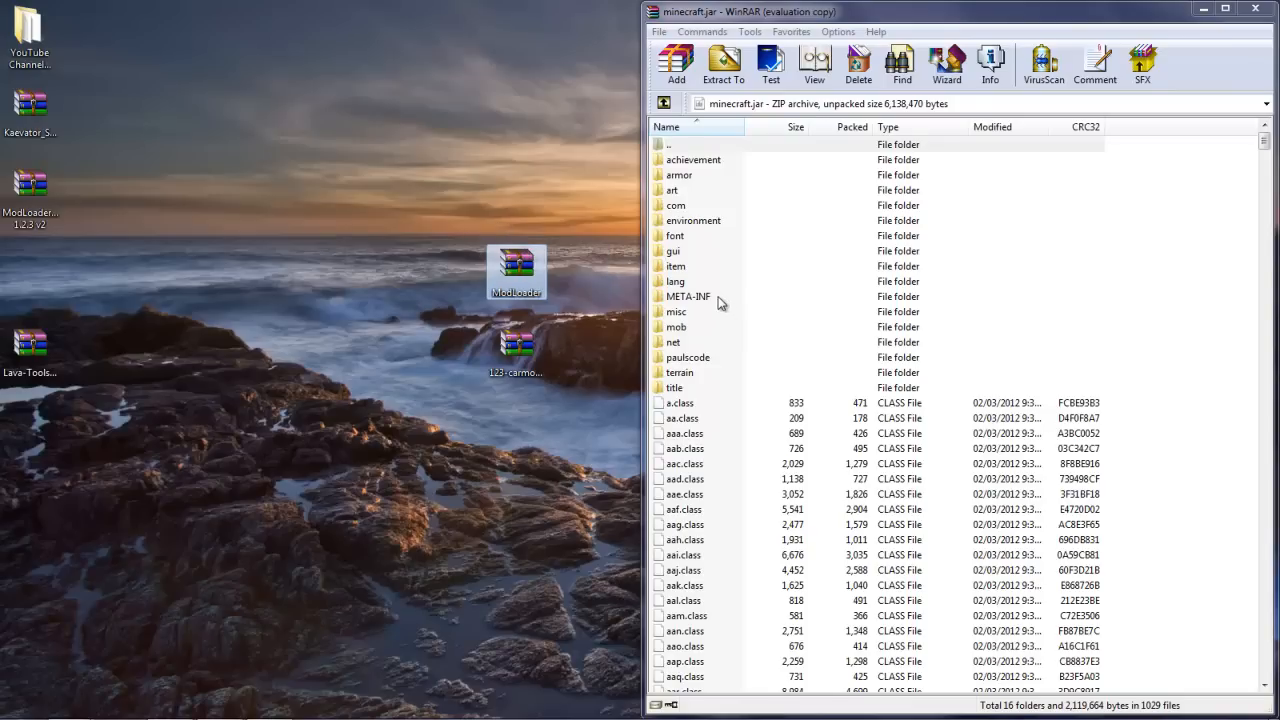
left_click(688, 296)
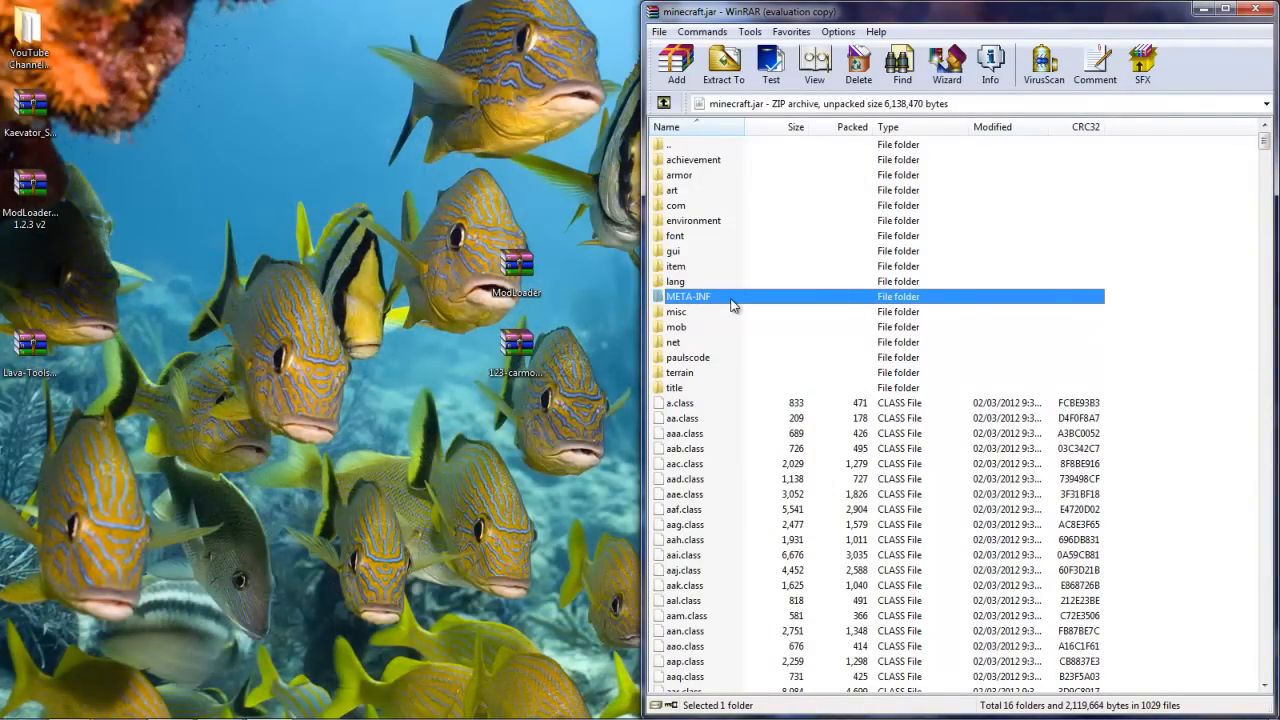
right_click(688, 296)
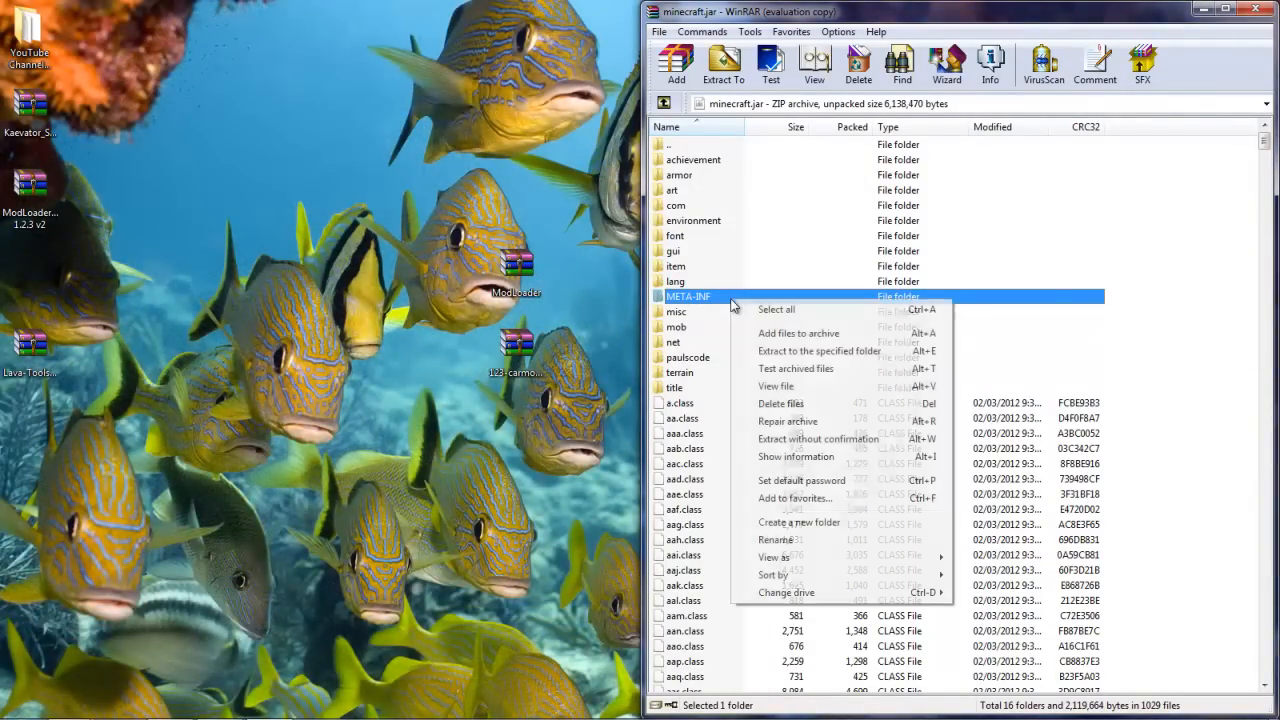
left_click(780, 404)
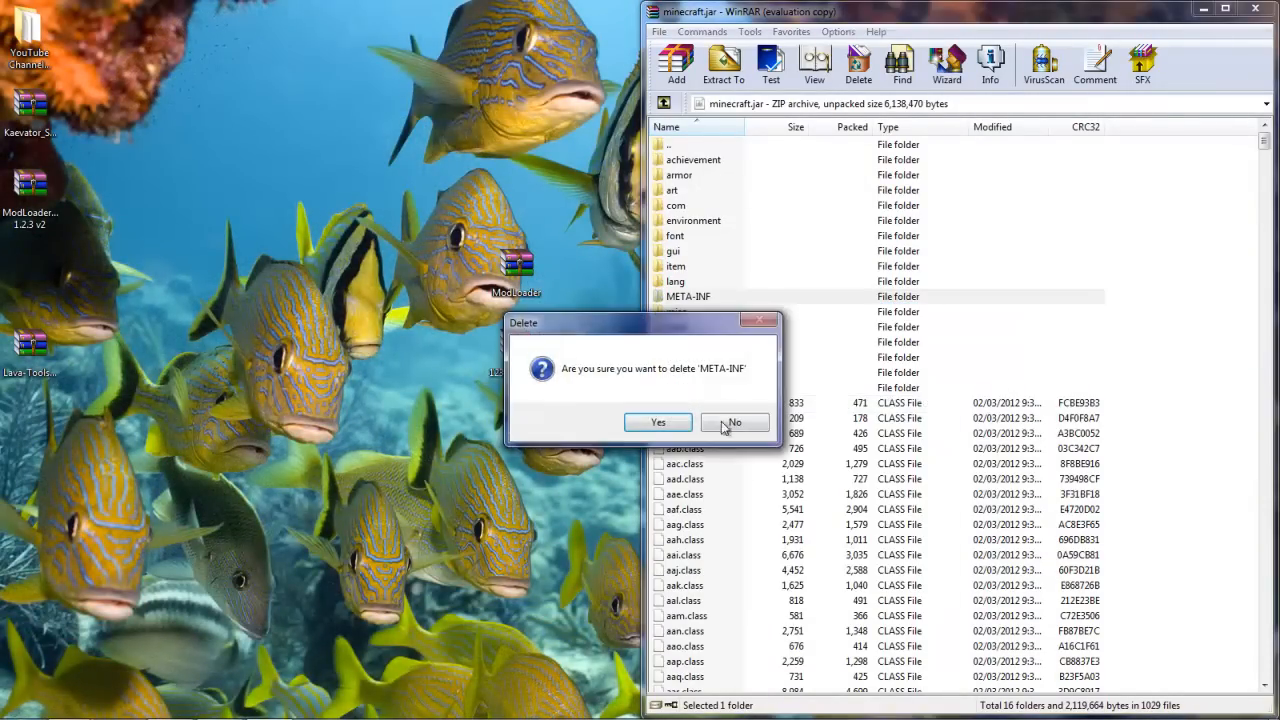
left_click(656, 420)
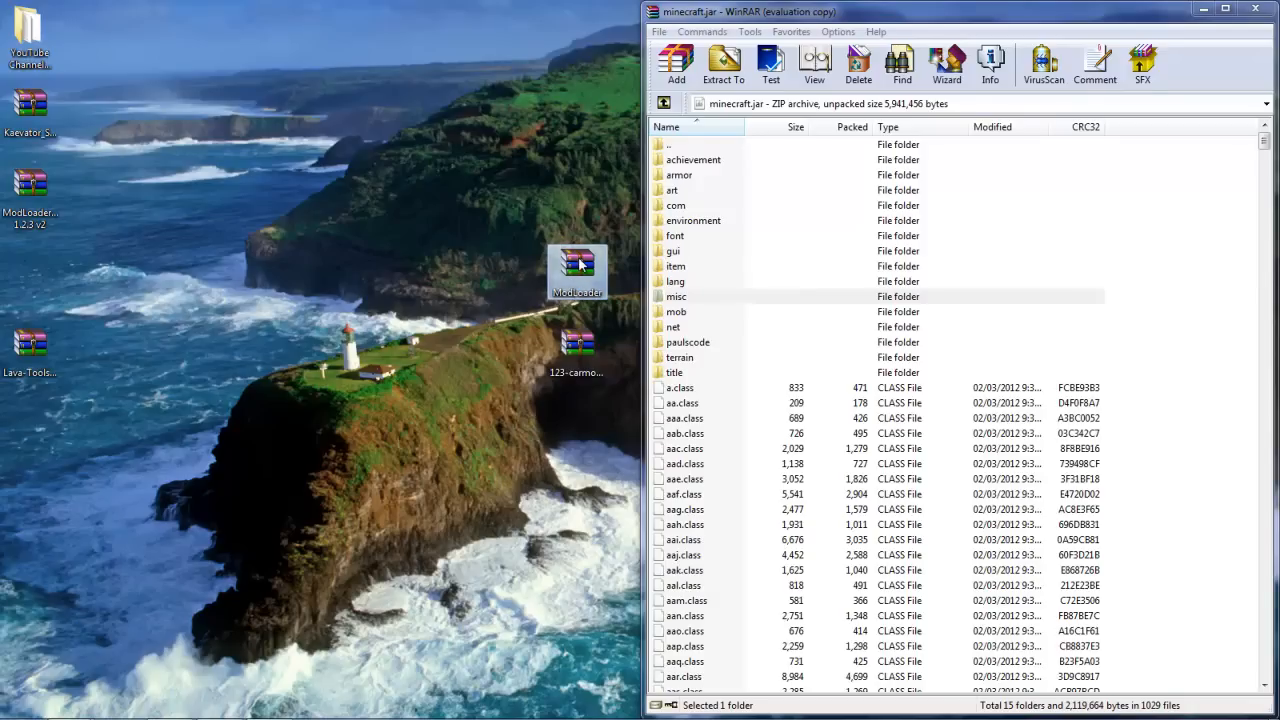
mouse_move(576, 276)
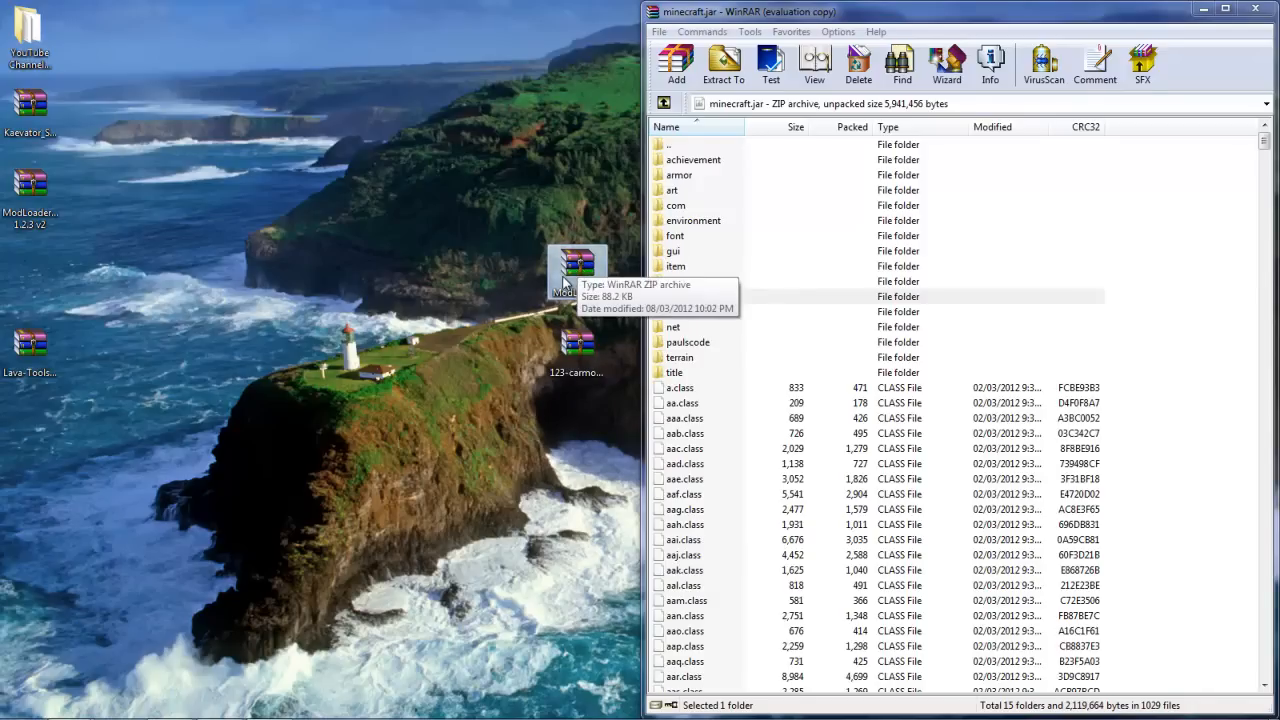
Add all sixteen ModLoader.zip class files into minecraft.jar and close ModLoader.zip.
double_click(576, 262)
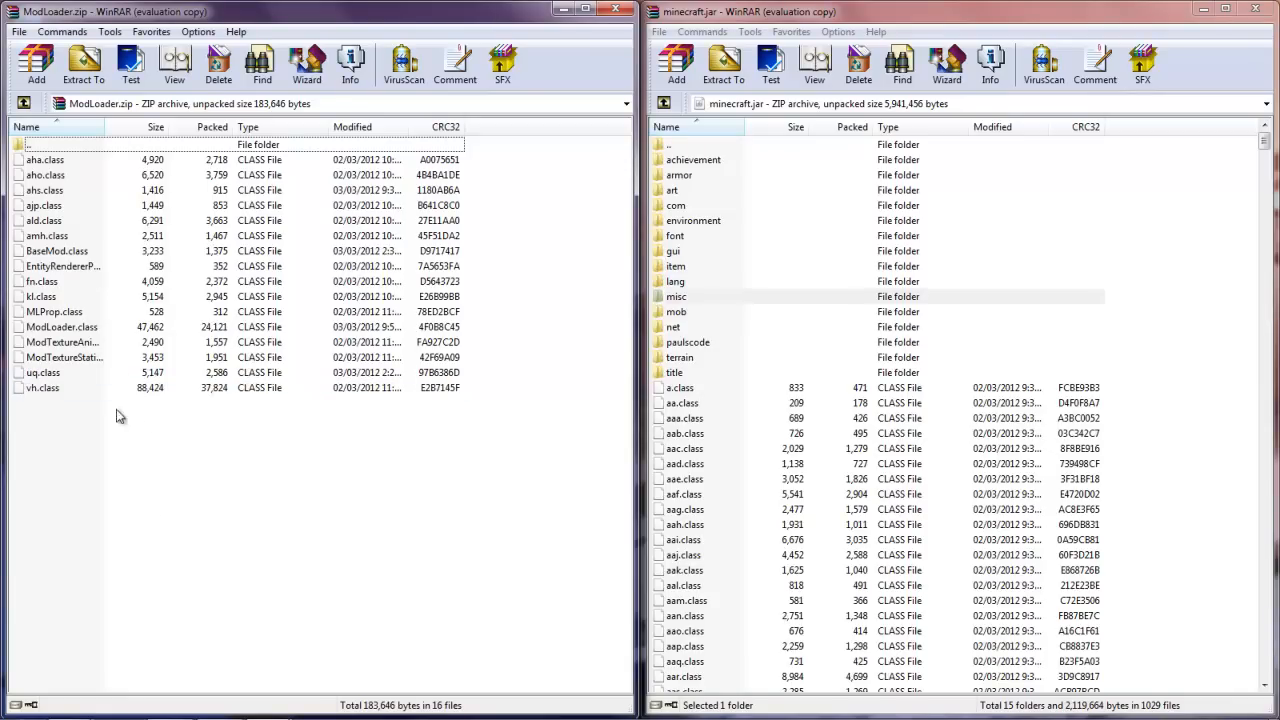
mouse_move(36, 396)
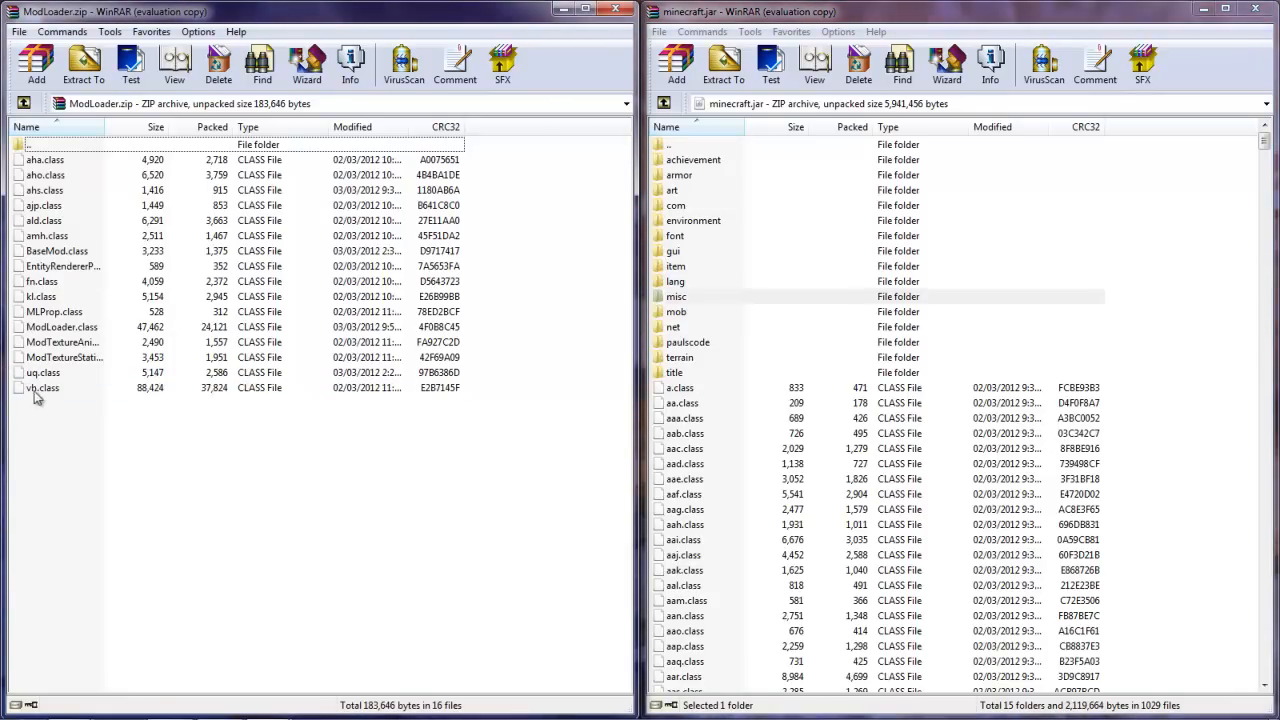
left_click(44, 388)
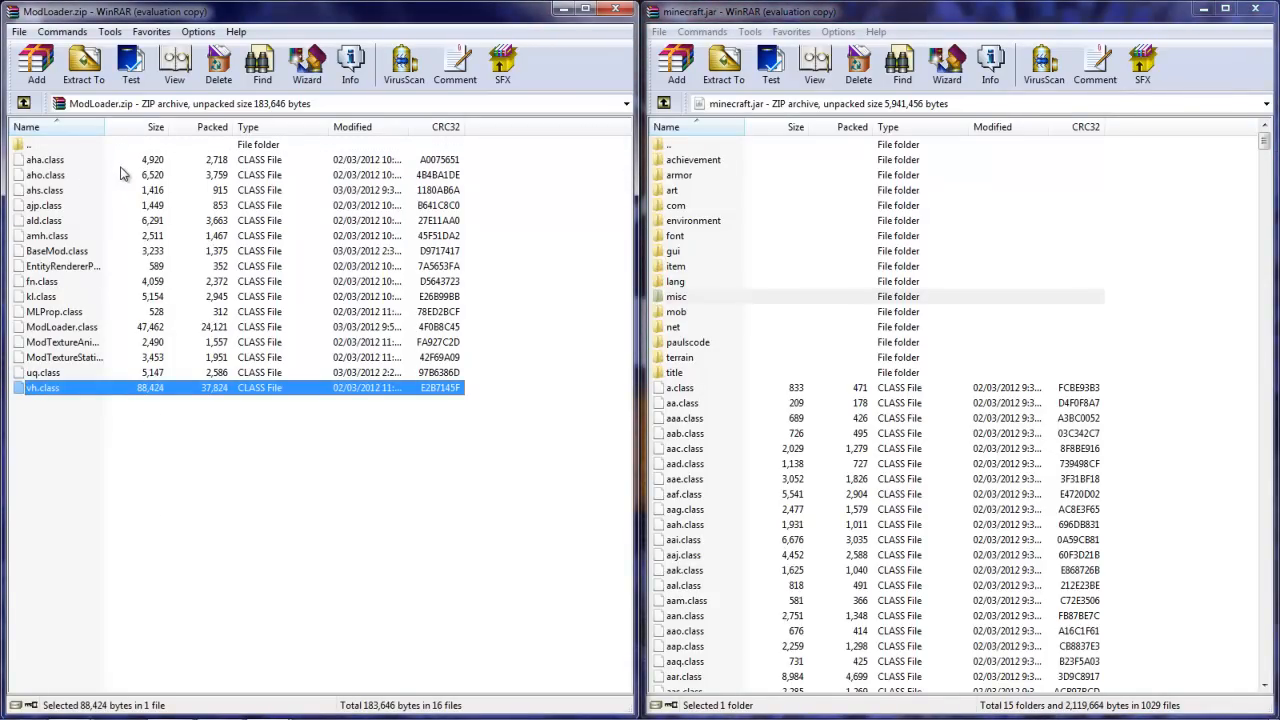
left_click(44, 160)
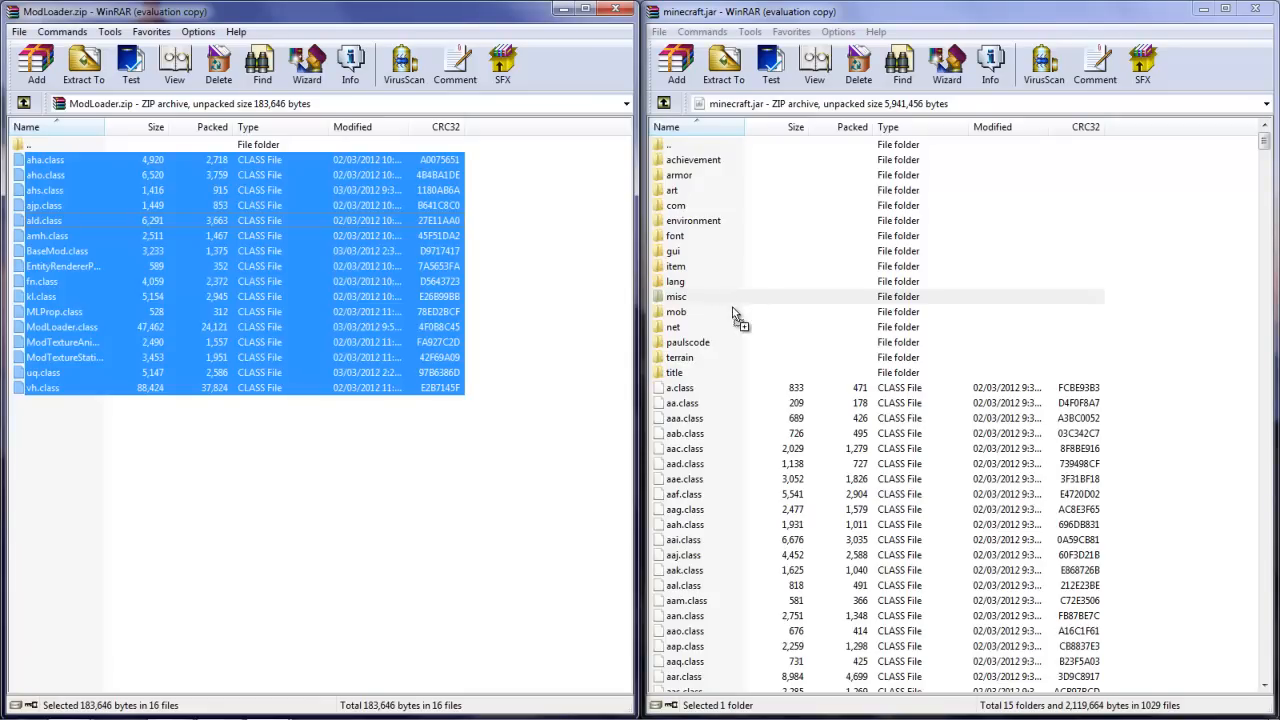
mouse_move(644, 330)
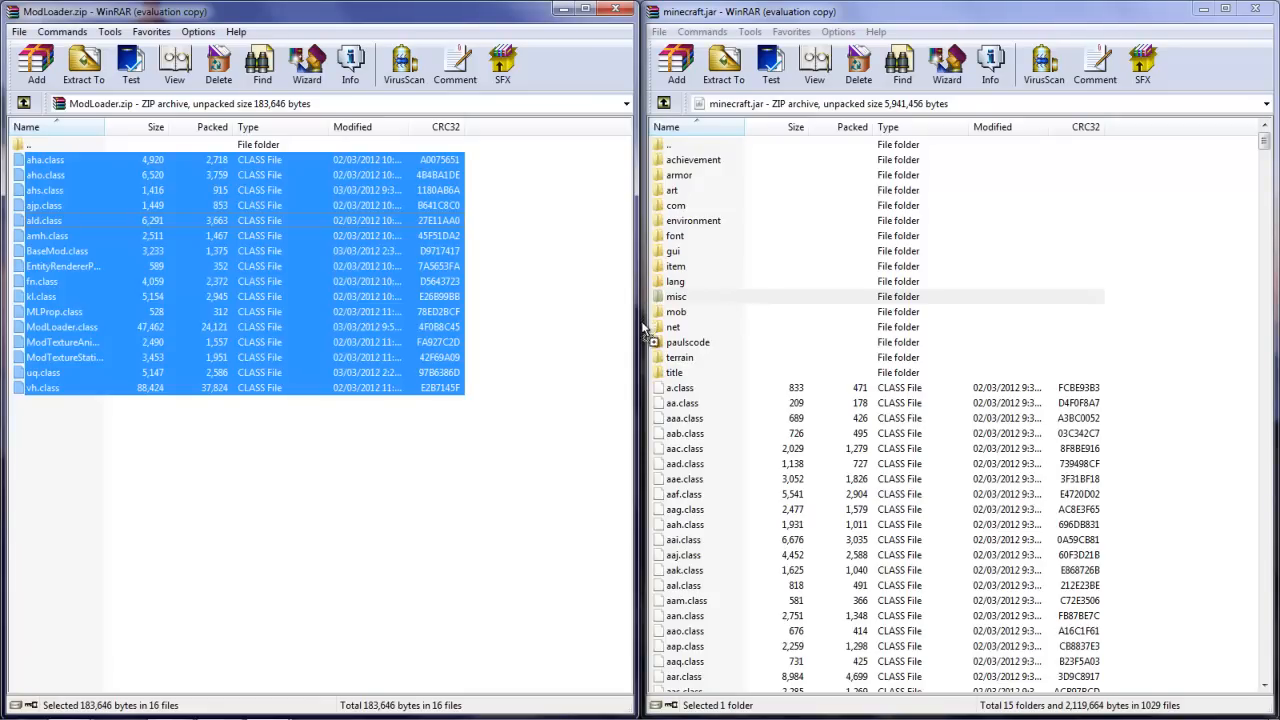
left_click(676, 62)
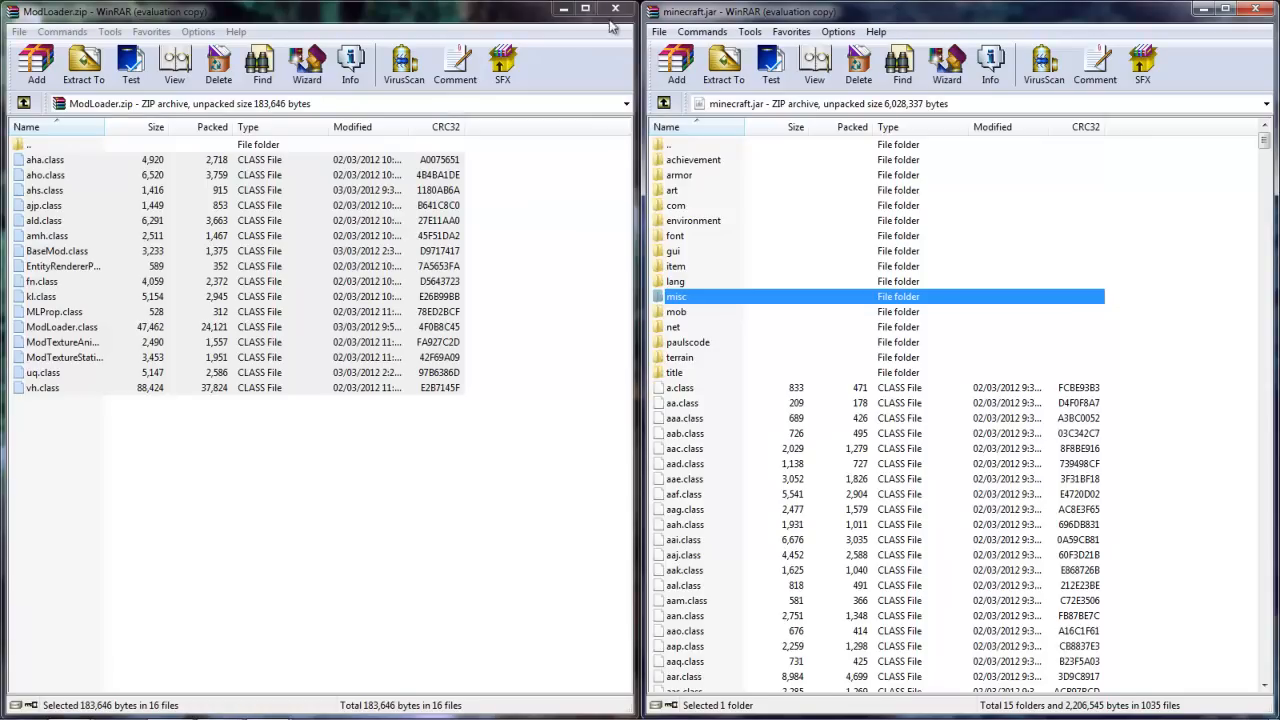
mouse_move(616, 12)
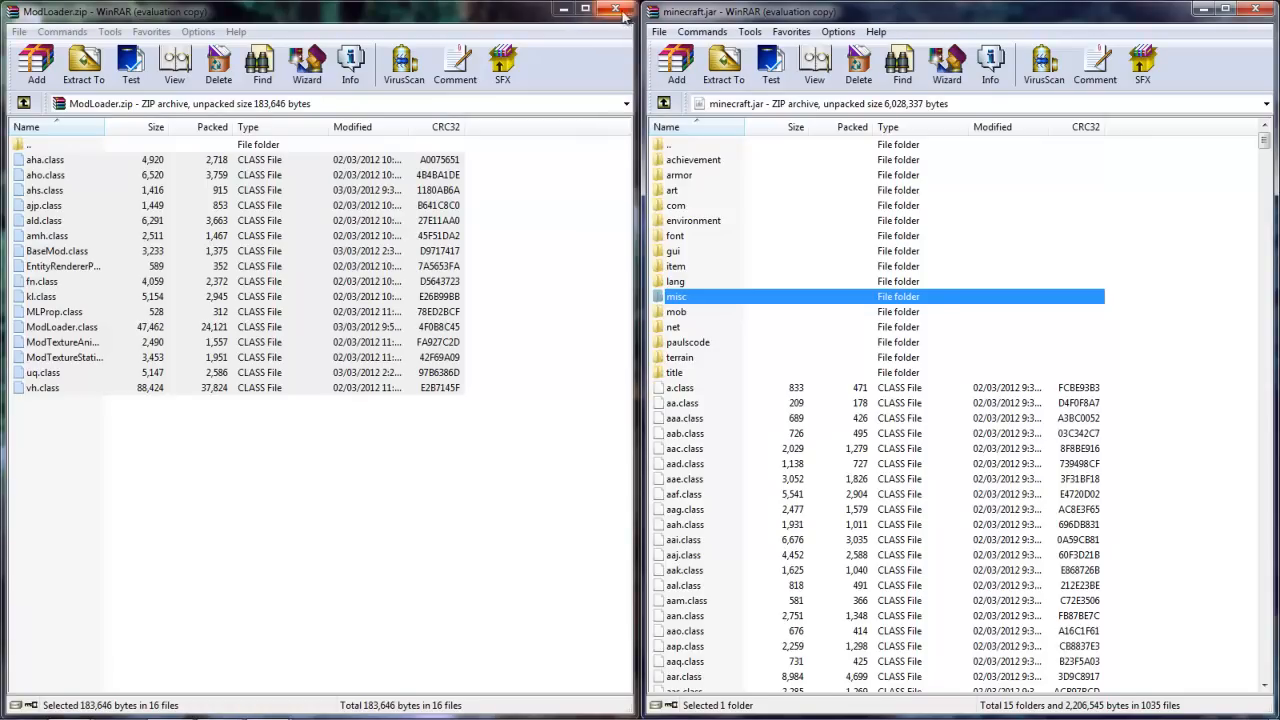
mouse_move(968, 520)
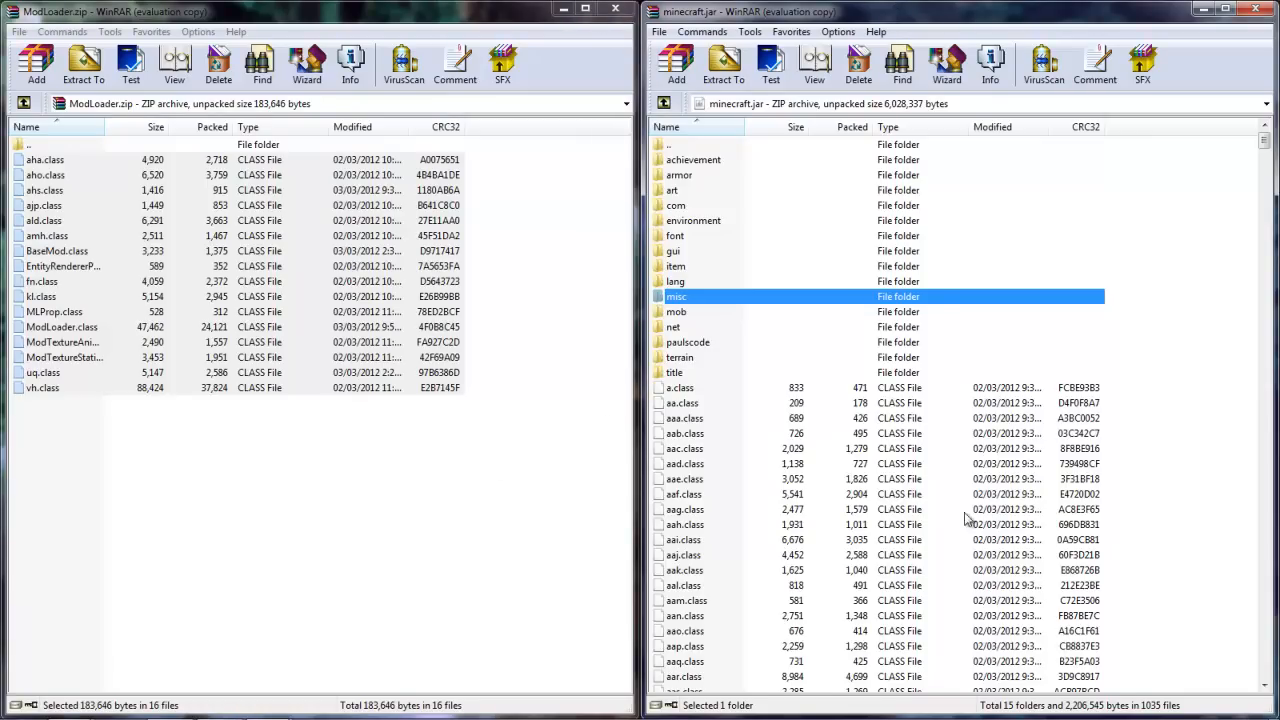
left_click(300, 12)
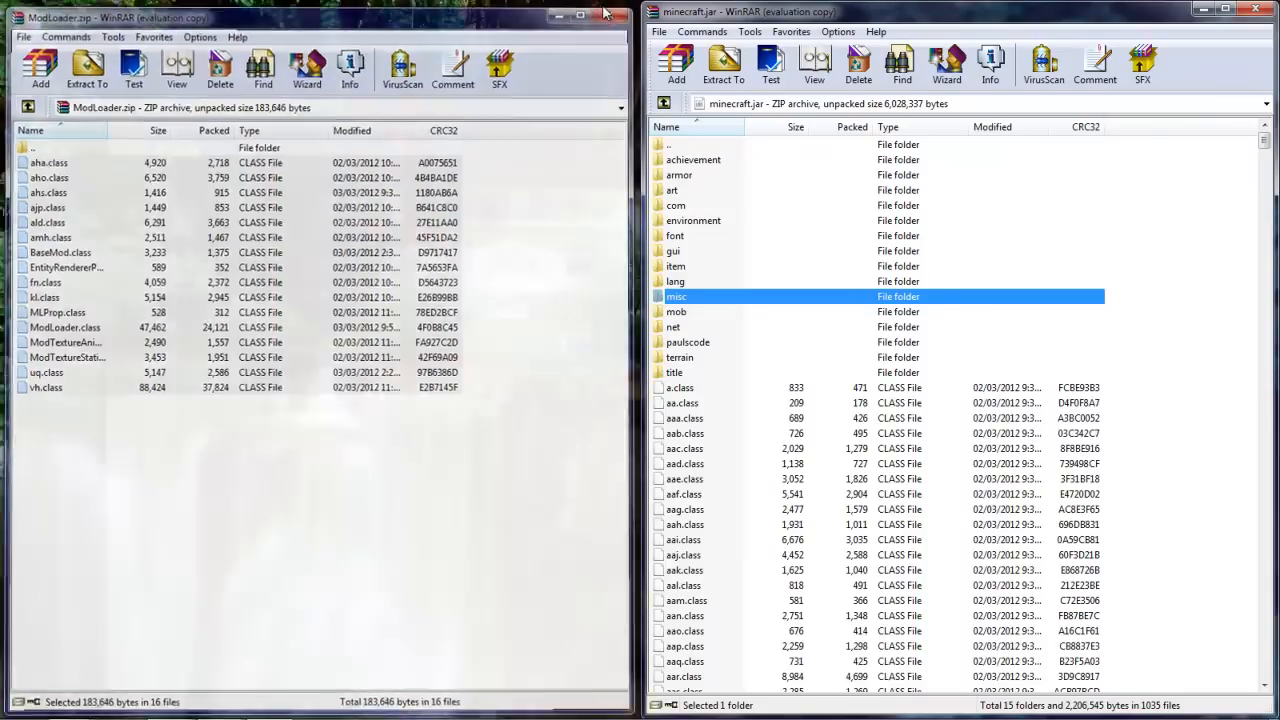
Add all ten files from 123-carmod-v22.zip into minecraft.jar.
left_click(604, 14)
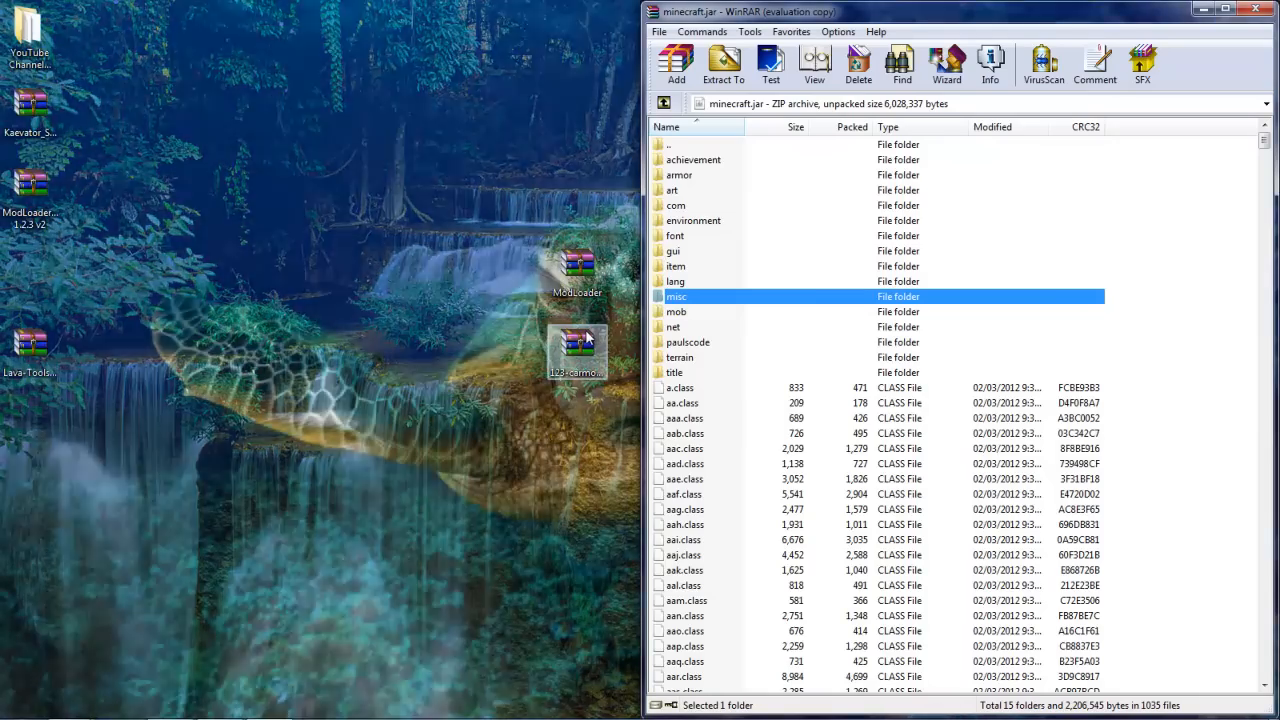
double_click(576, 344)
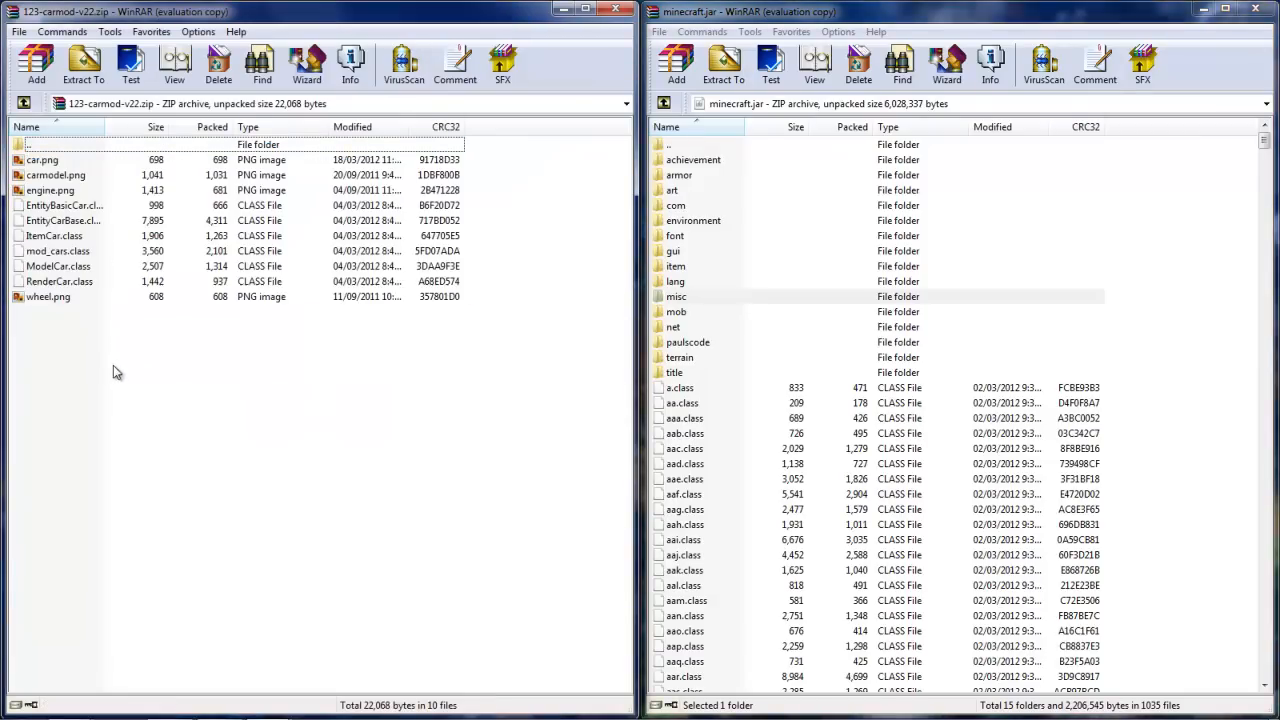
left_click(48, 296)
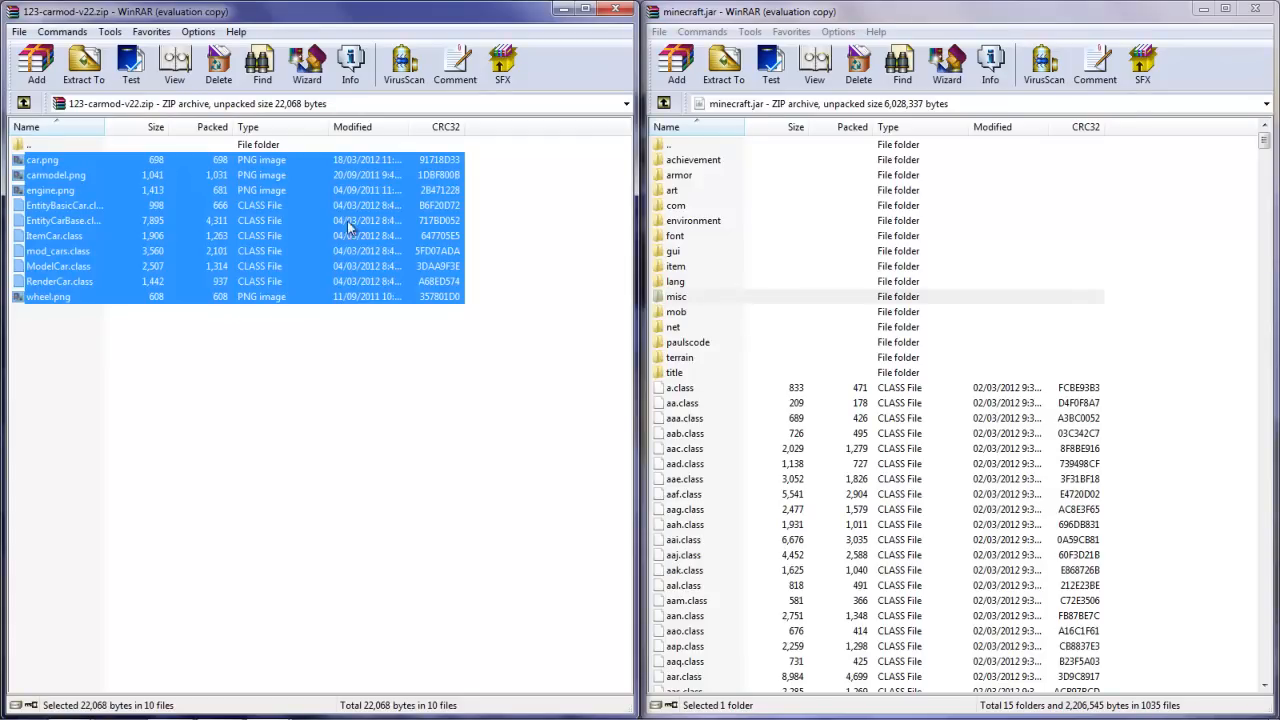
mouse_move(72, 320)
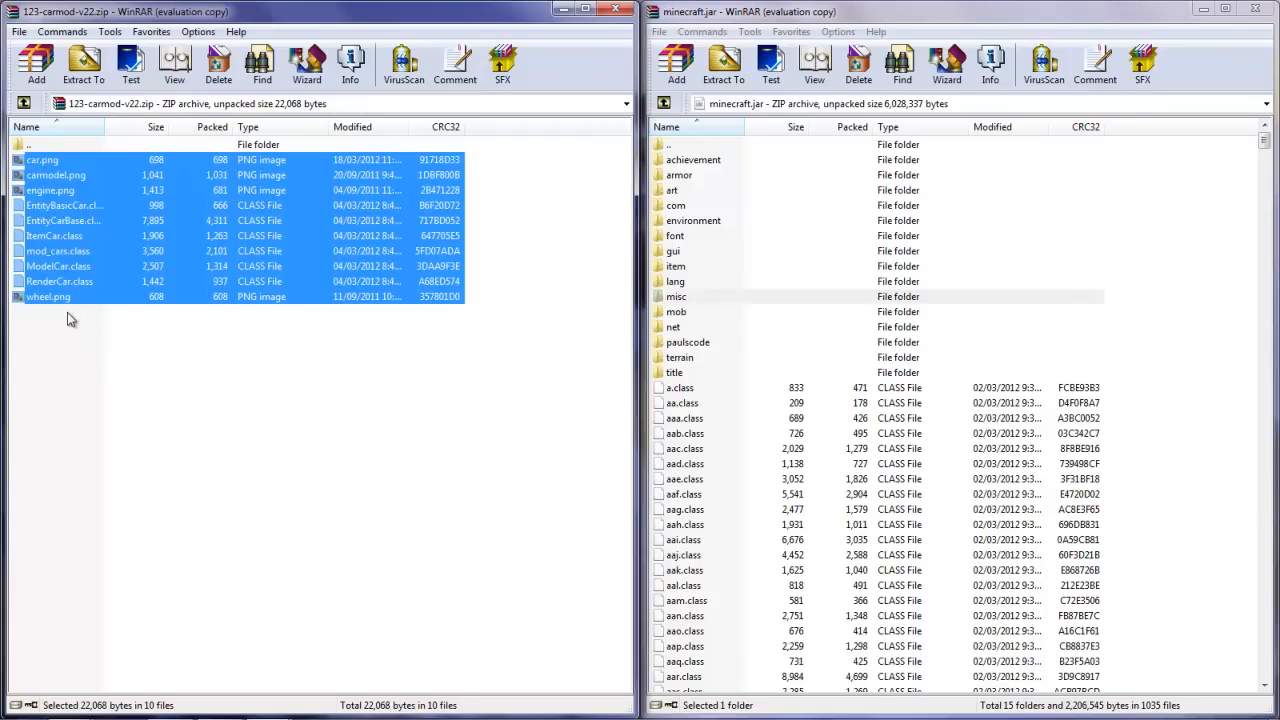
mouse_move(64, 320)
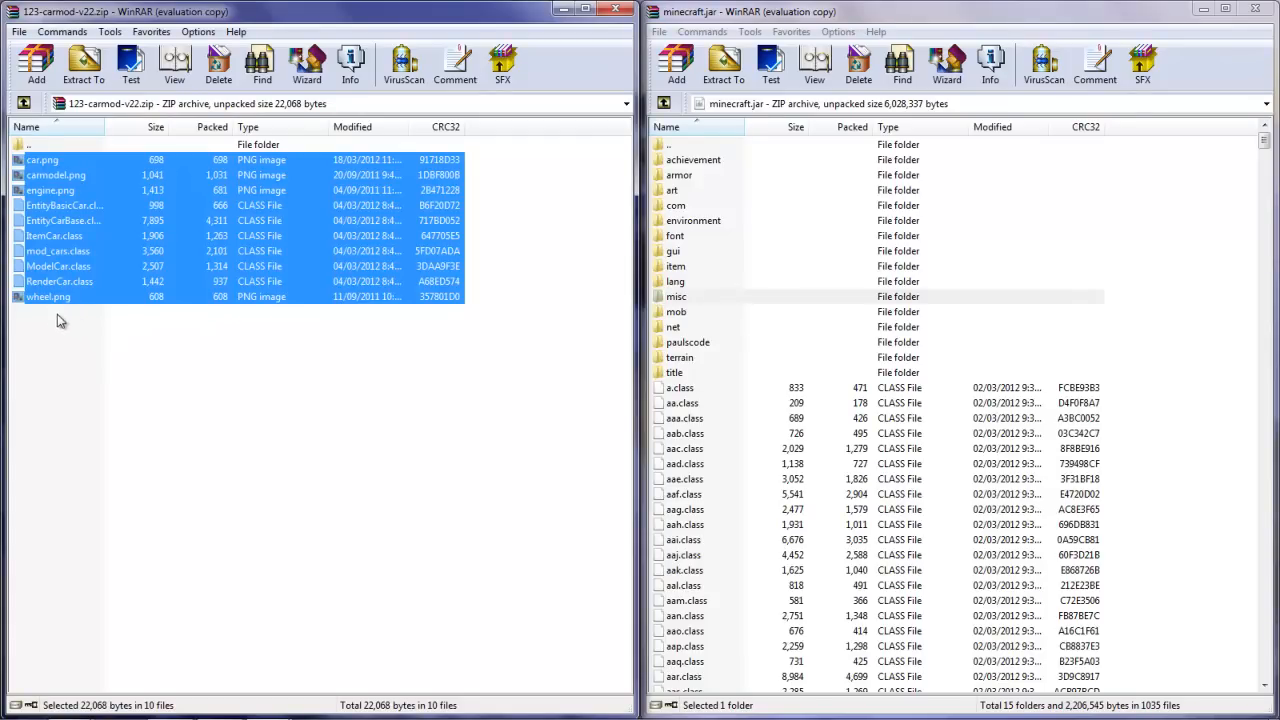
mouse_move(224, 330)
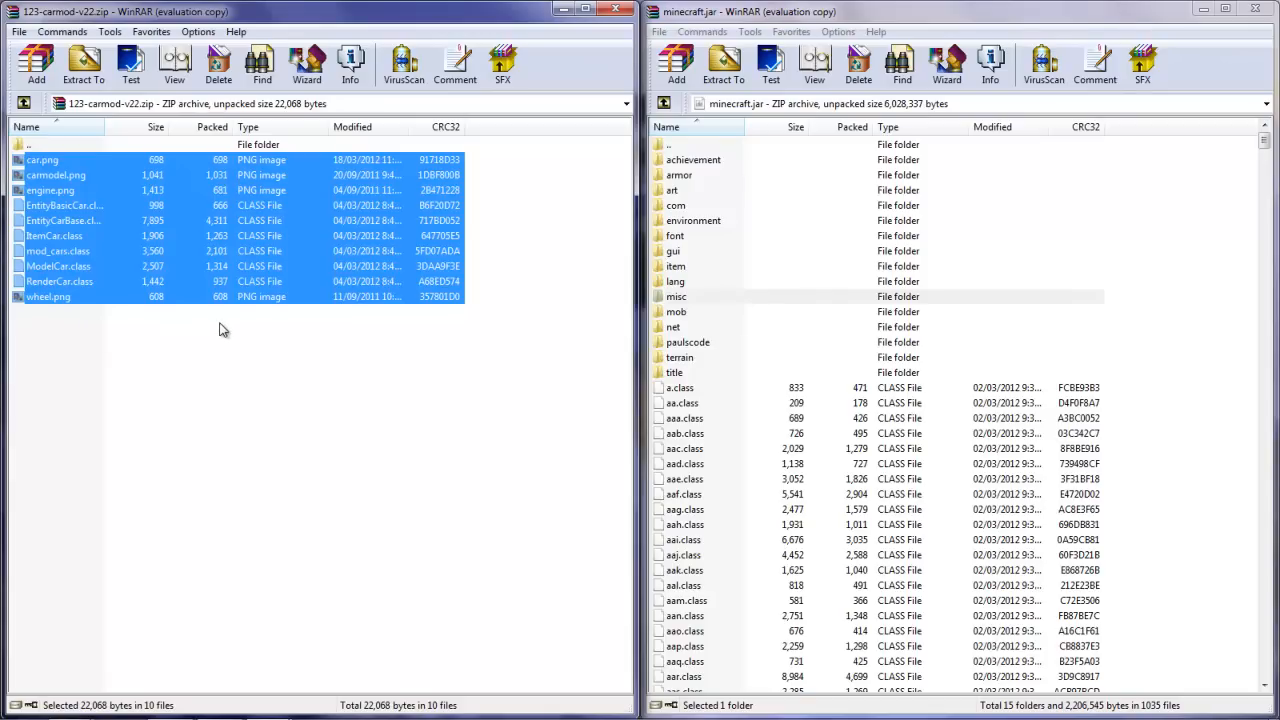
mouse_move(156, 360)
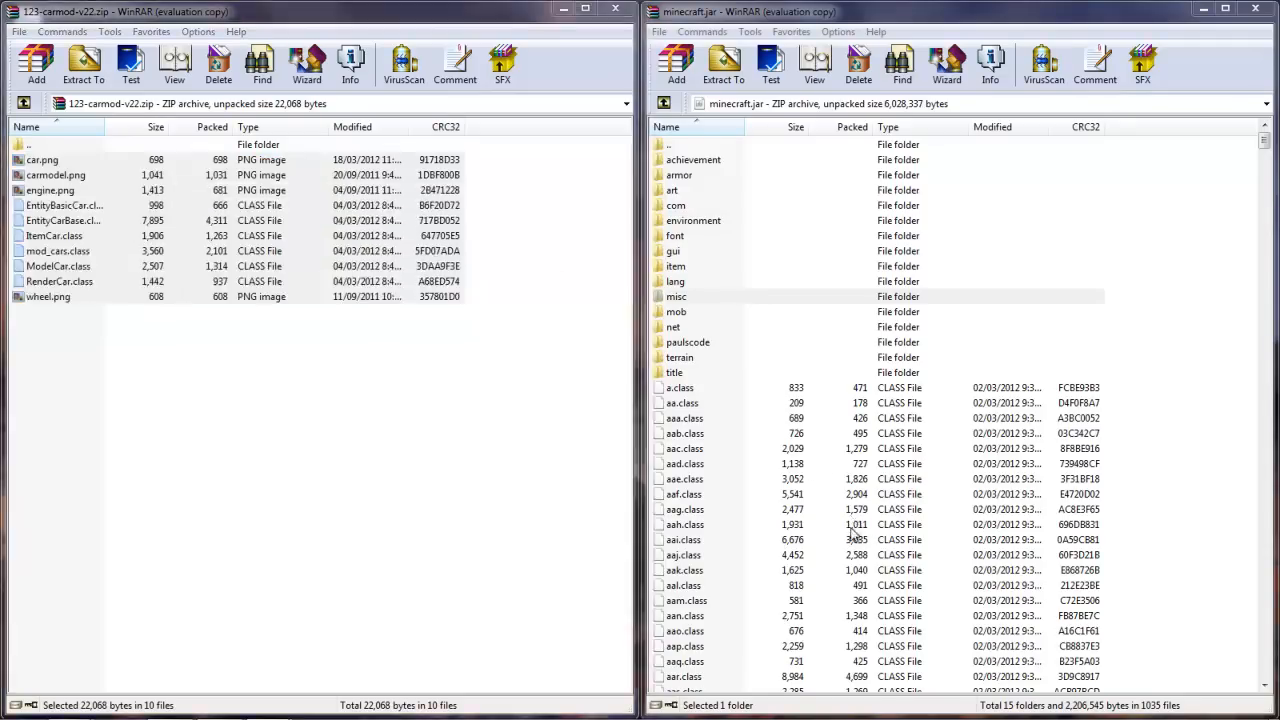
left_click(676, 296)
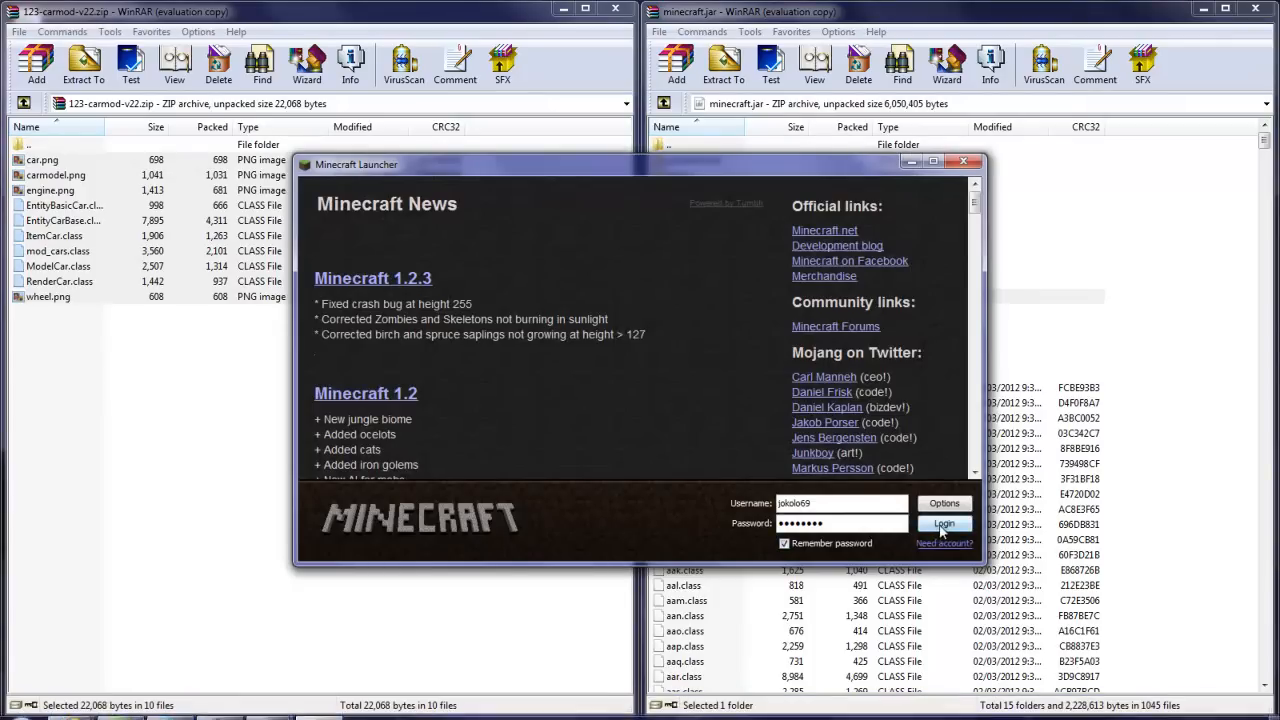
Log in, go to Singleplayer and load the existing creative New World.
left_click(944, 524)
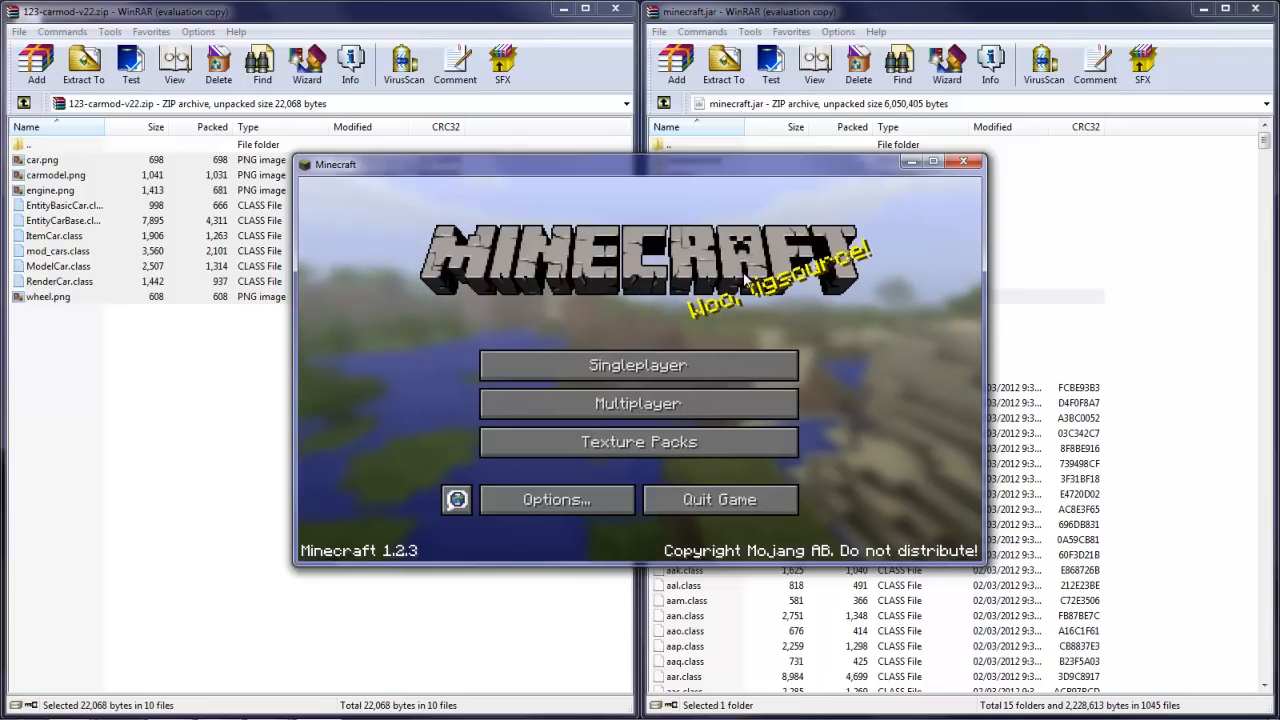
left_click(638, 364)
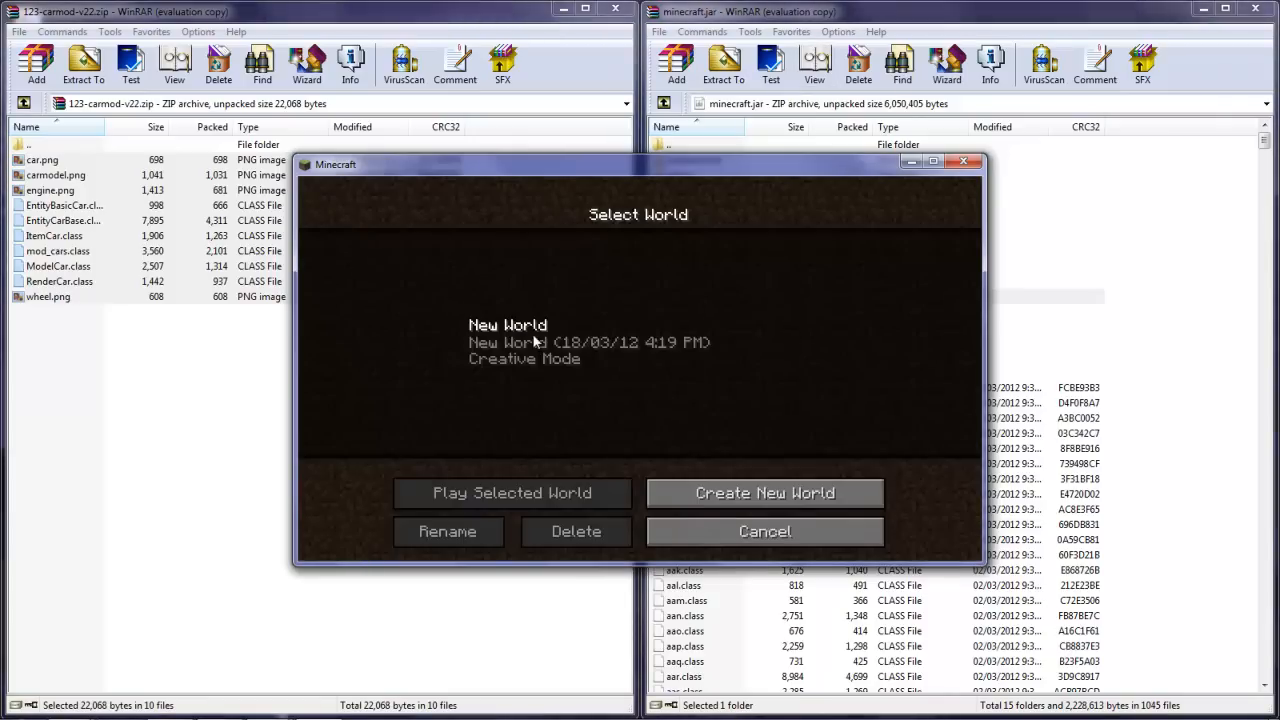
left_click(512, 492)
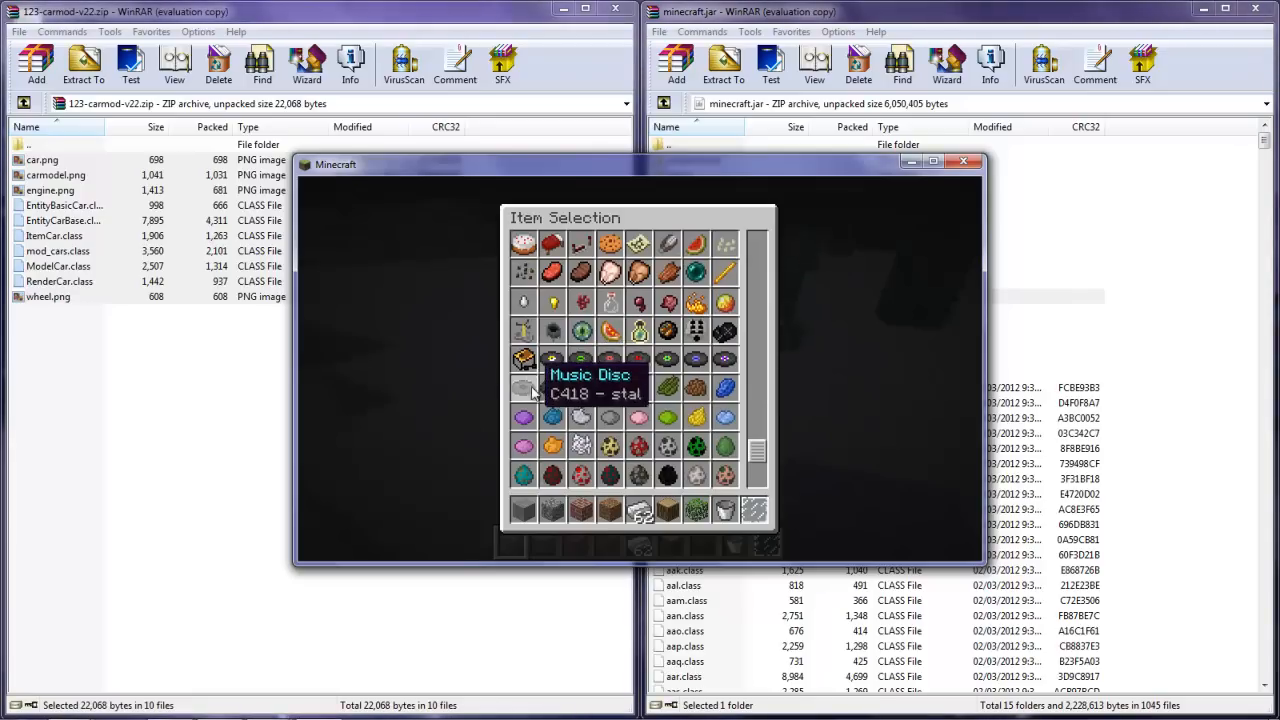
mouse_move(520, 476)
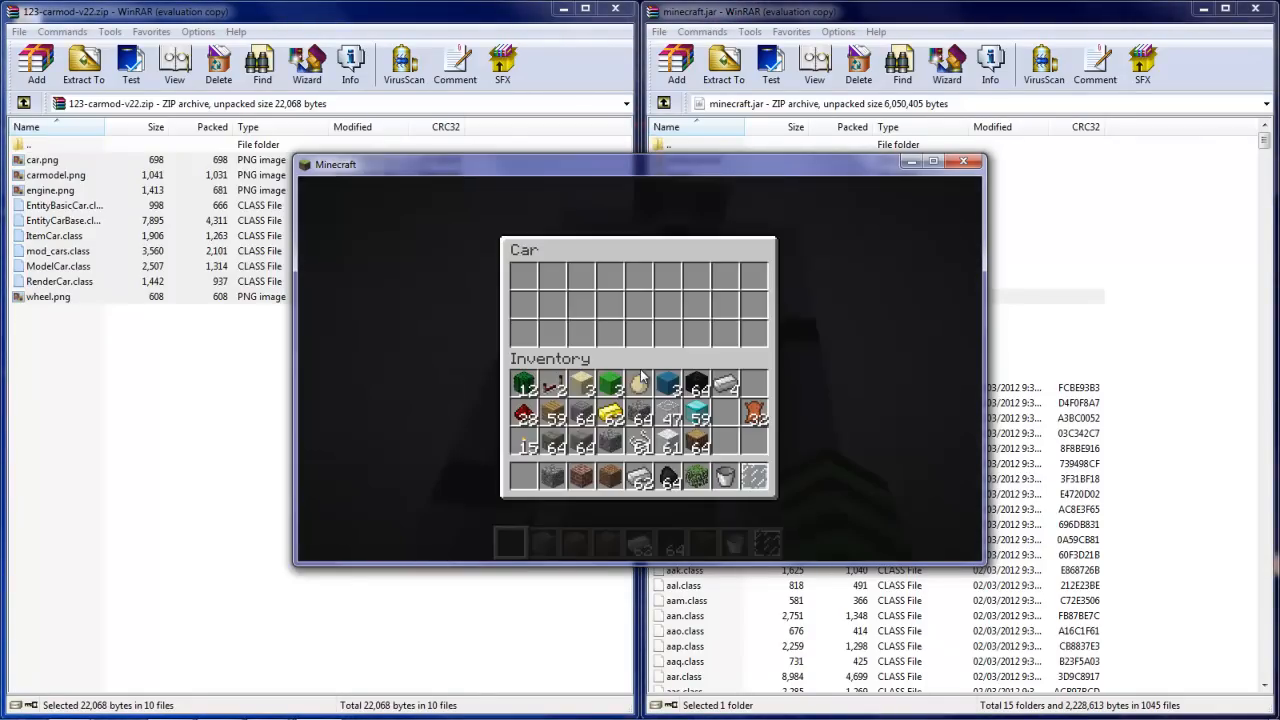
mouse_move(668, 480)
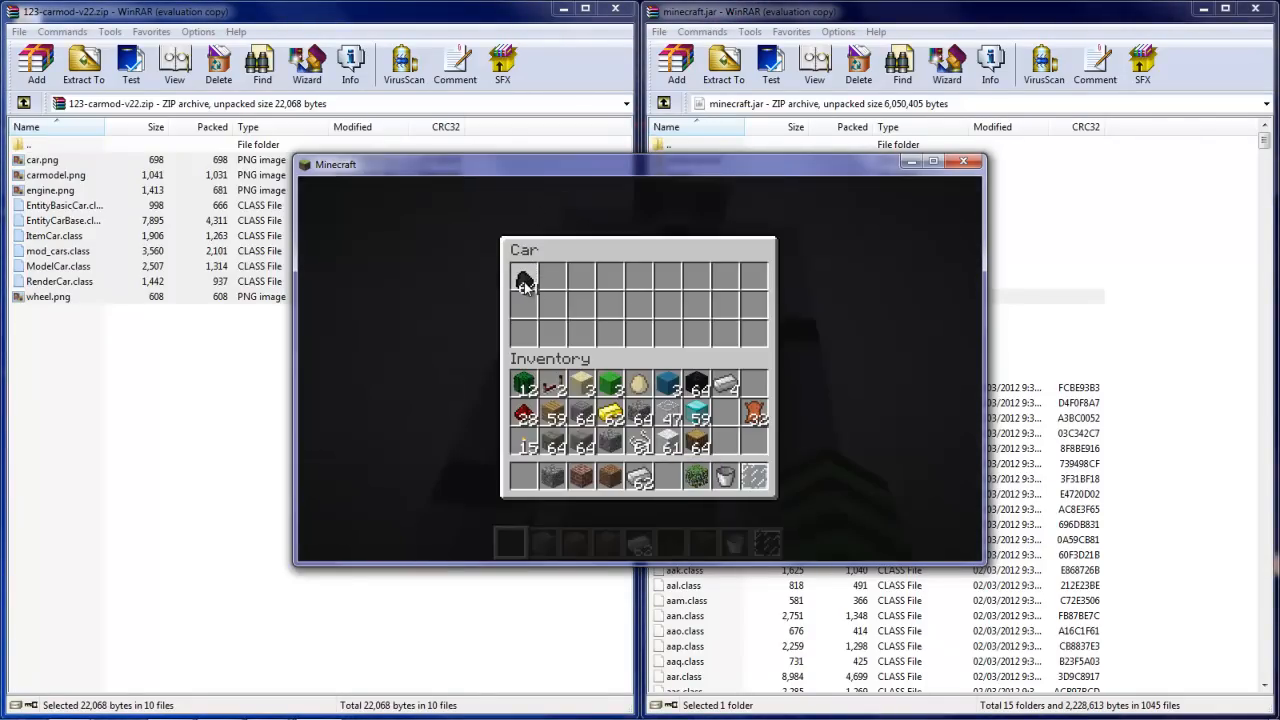
Put coal fuel into the placed car's inventory and close its storage.
left_click(524, 278)
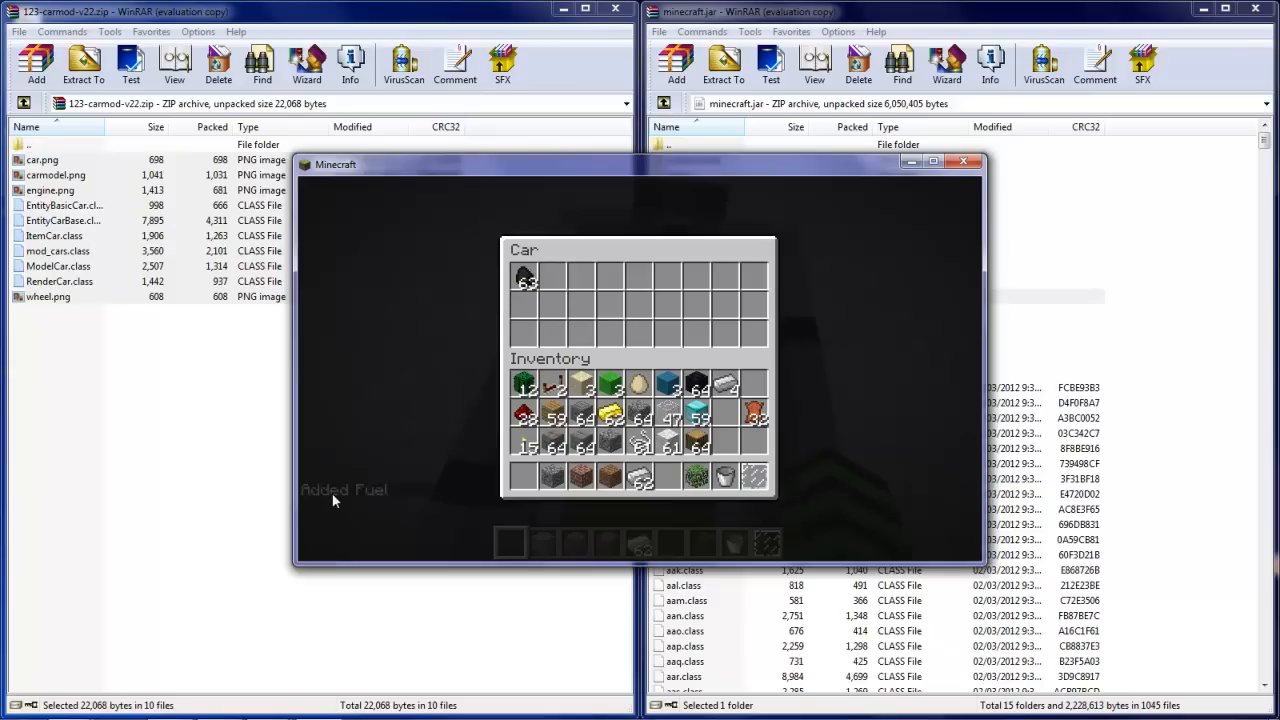
mouse_move(550, 384)
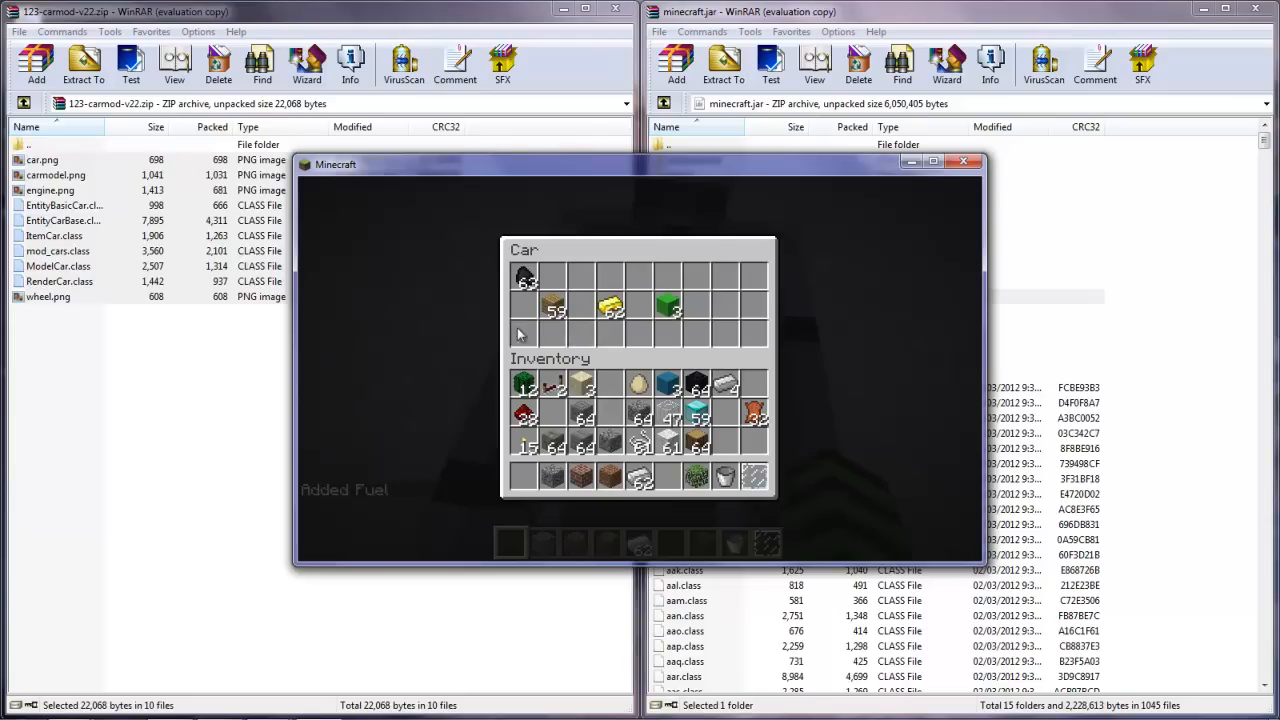
mouse_move(638, 418)
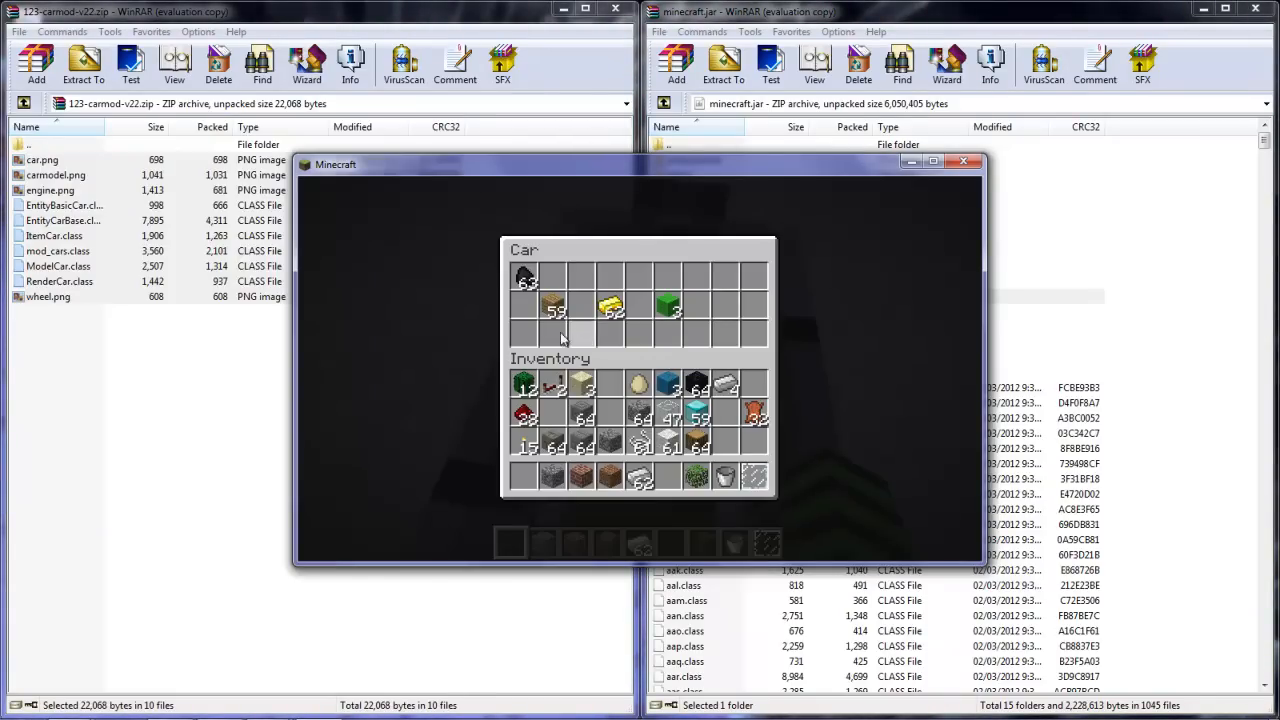
key("Escape")
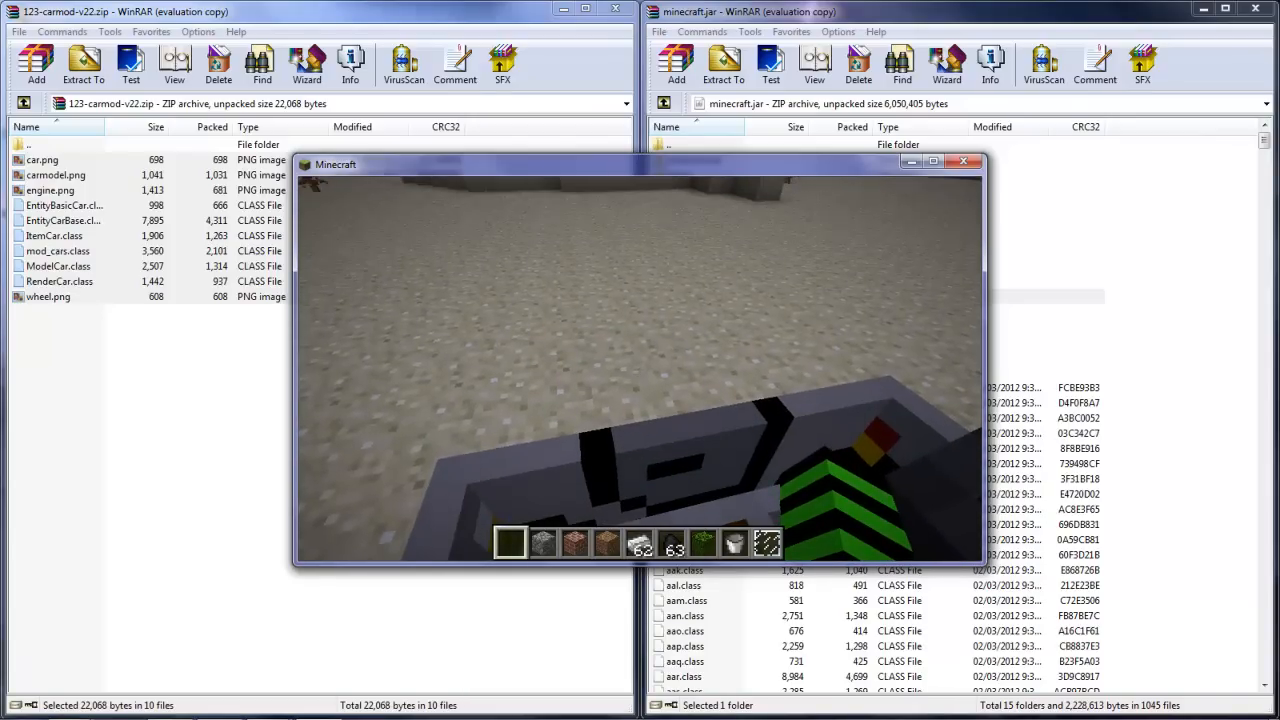
Drive the fuelled car across the ground, then pause the game.
key("Escape")
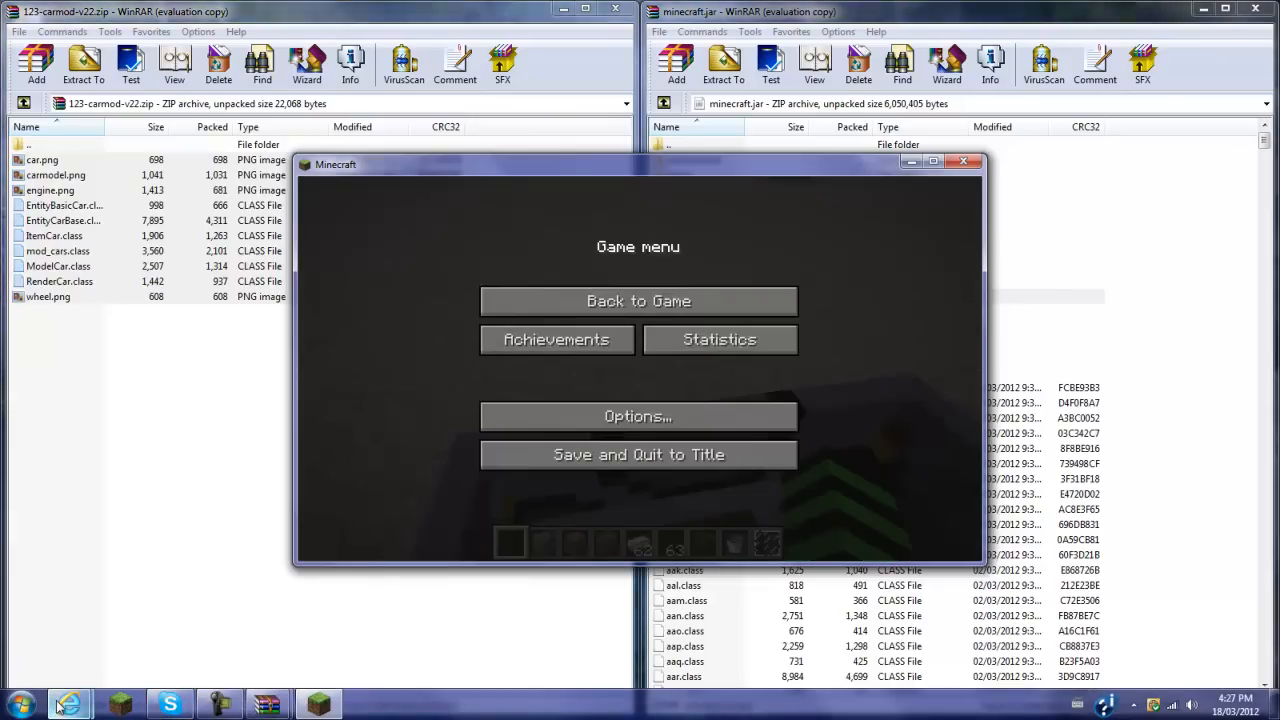